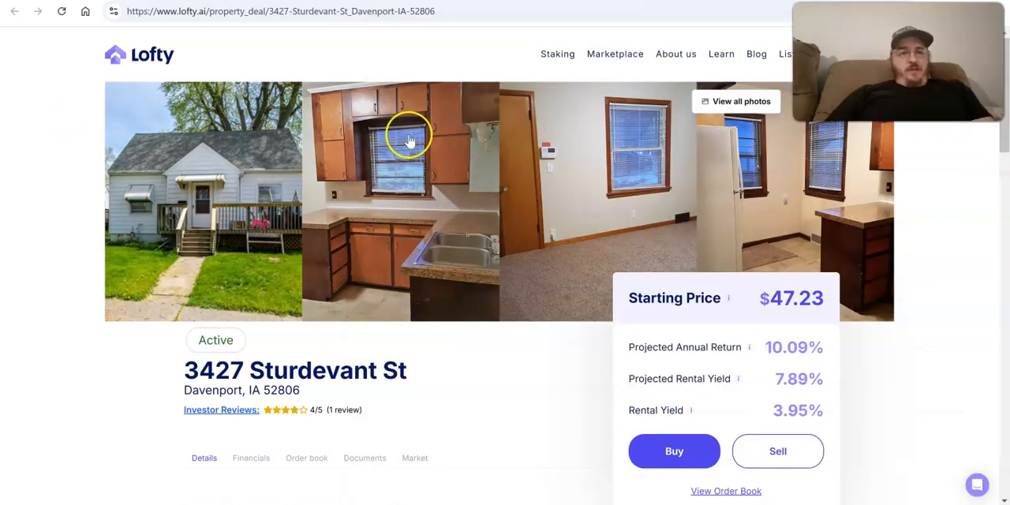
{"action": "key", "text": "alt+tab"}
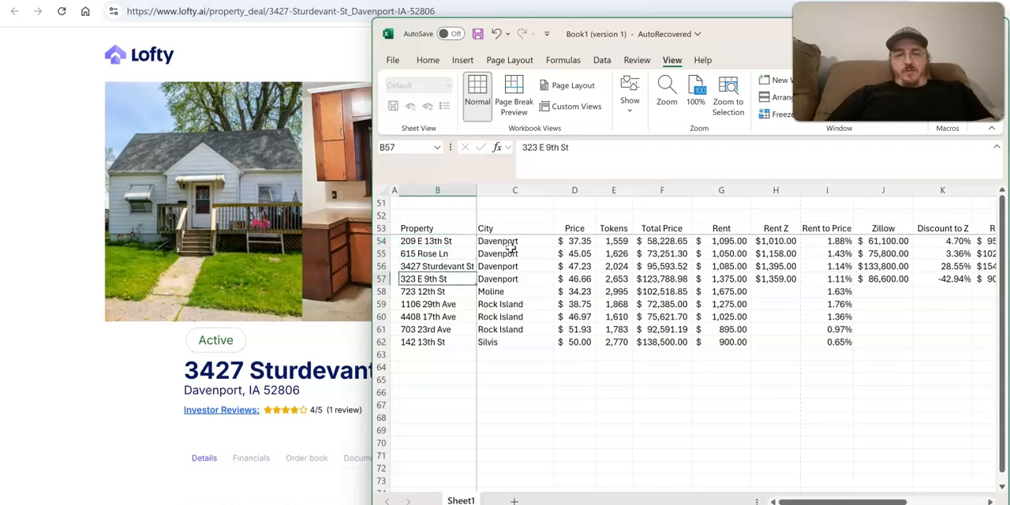
{"action": "left_click", "coordinate": [575, 240]}
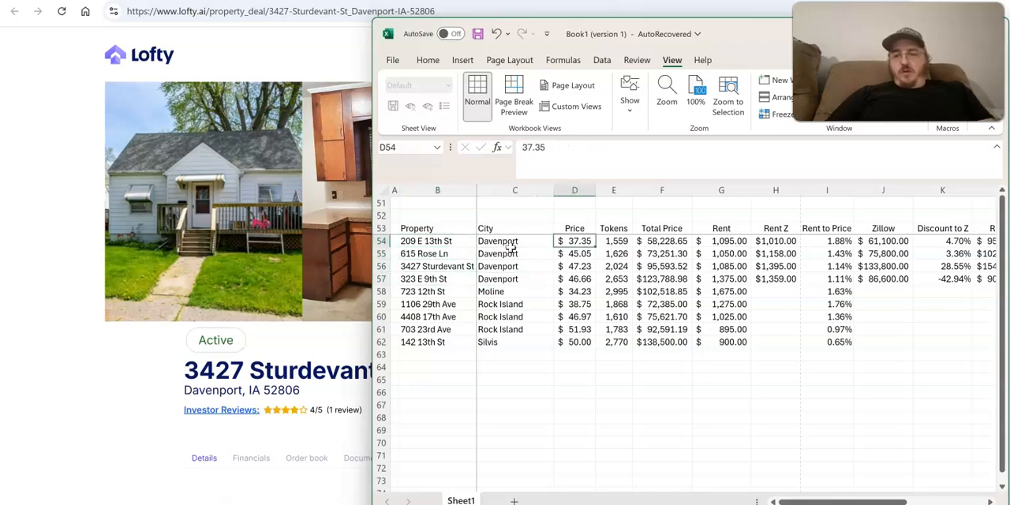
{"action": "left_click", "coordinate": [882, 240]}
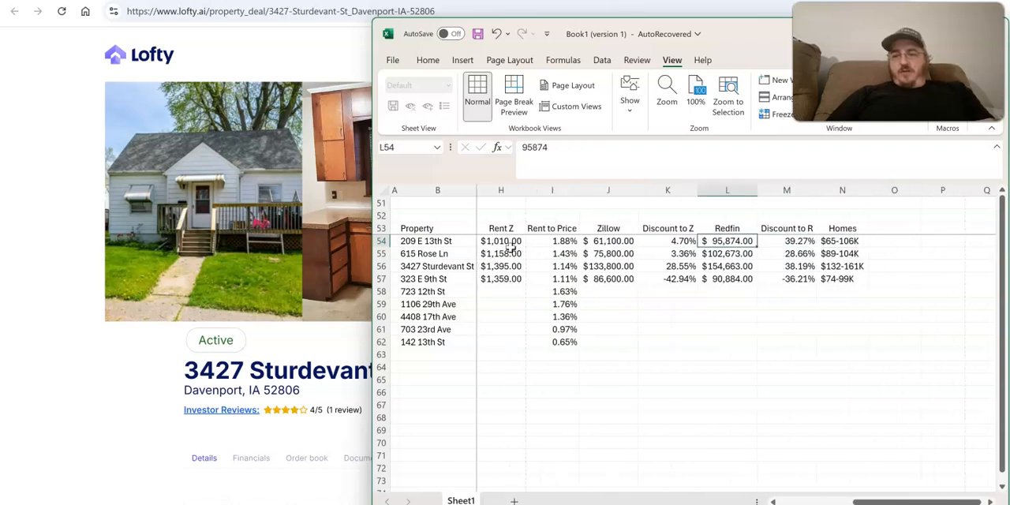
{"action": "left_click", "coordinate": [552, 277]}
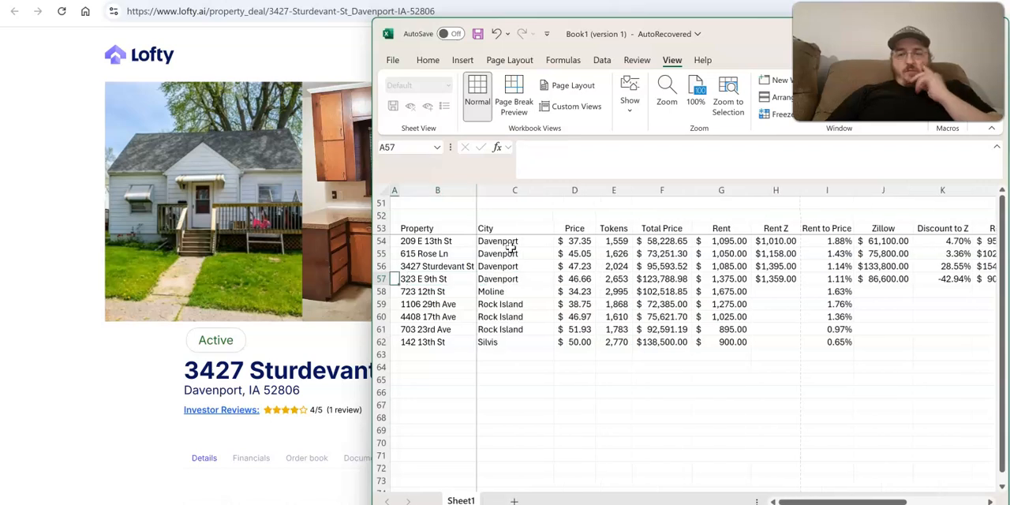
{"action": "left_click", "coordinate": [437, 278]}
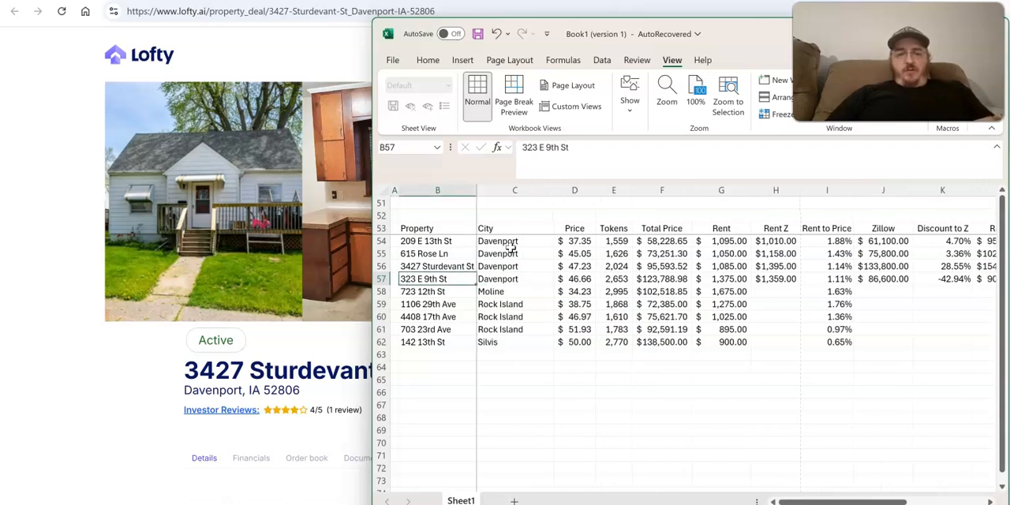
{"action": "left_click", "coordinate": [662, 277]}
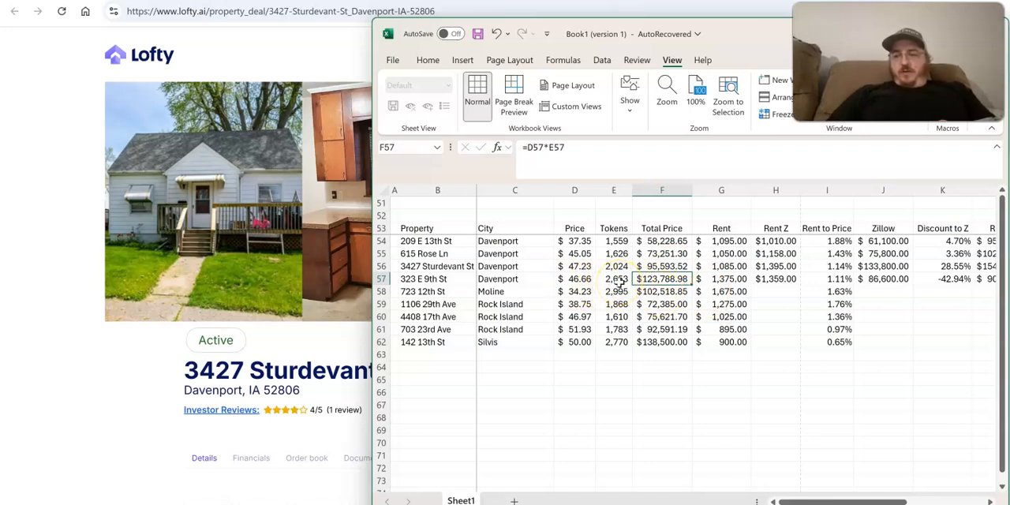
{"action": "left_click", "coordinate": [721, 277]}
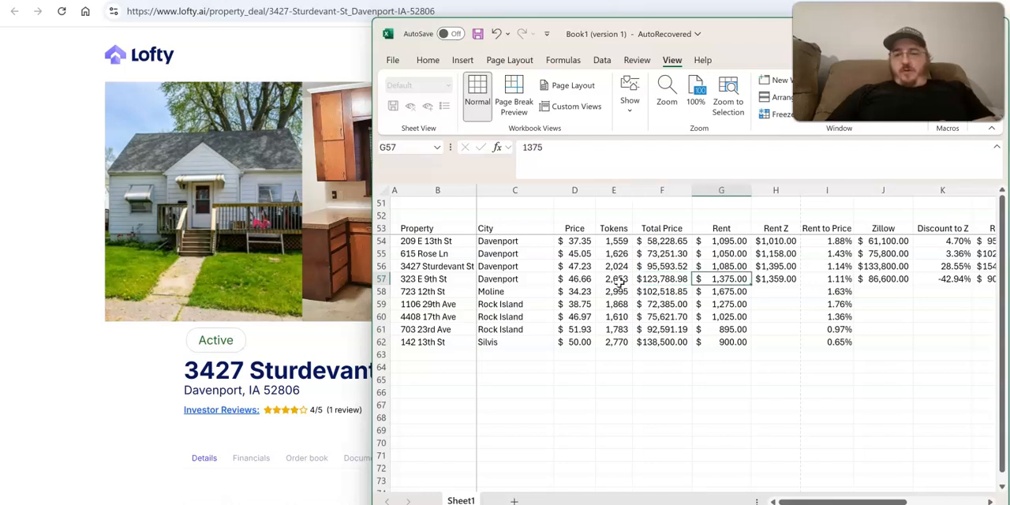
{"action": "left_click", "coordinate": [662, 277]}
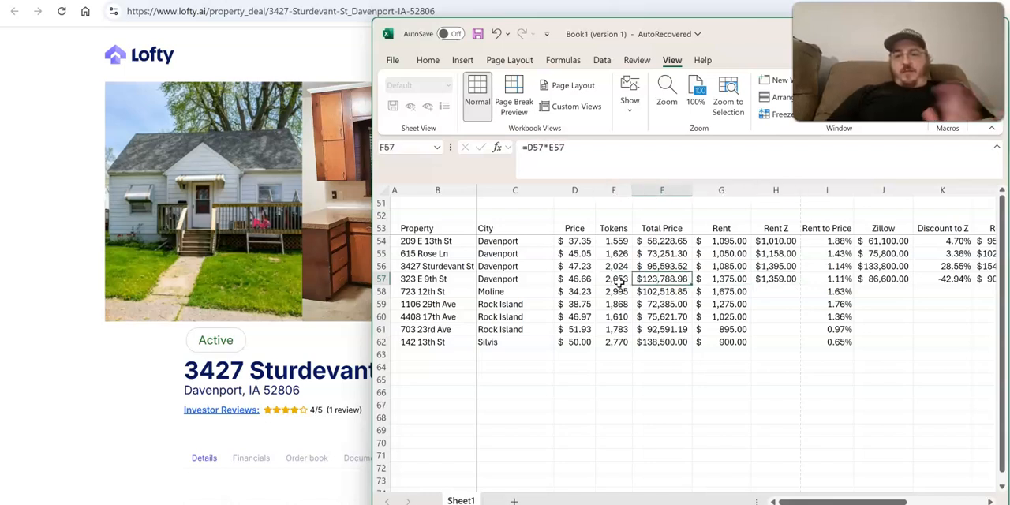
{"action": "left_click", "coordinate": [826, 278]}
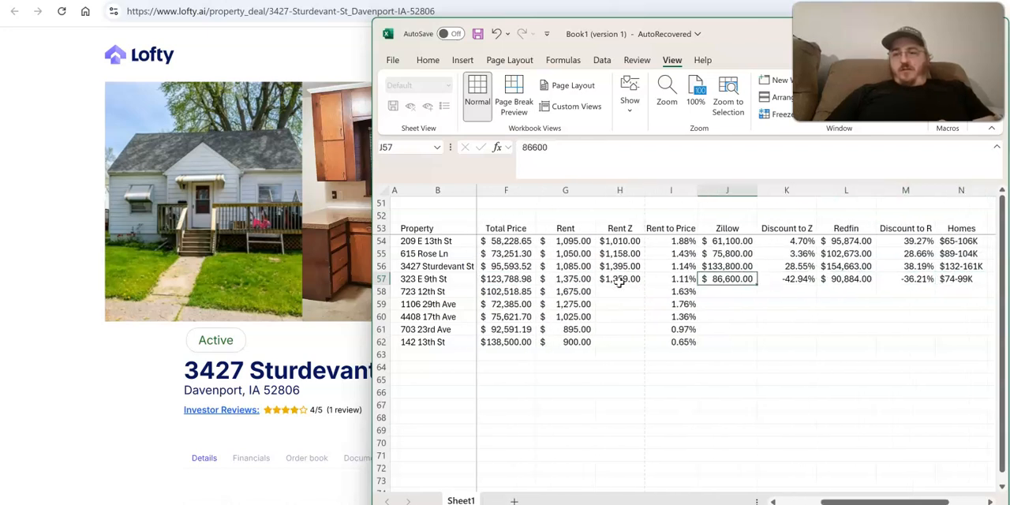
{"action": "left_click", "coordinate": [846, 278]}
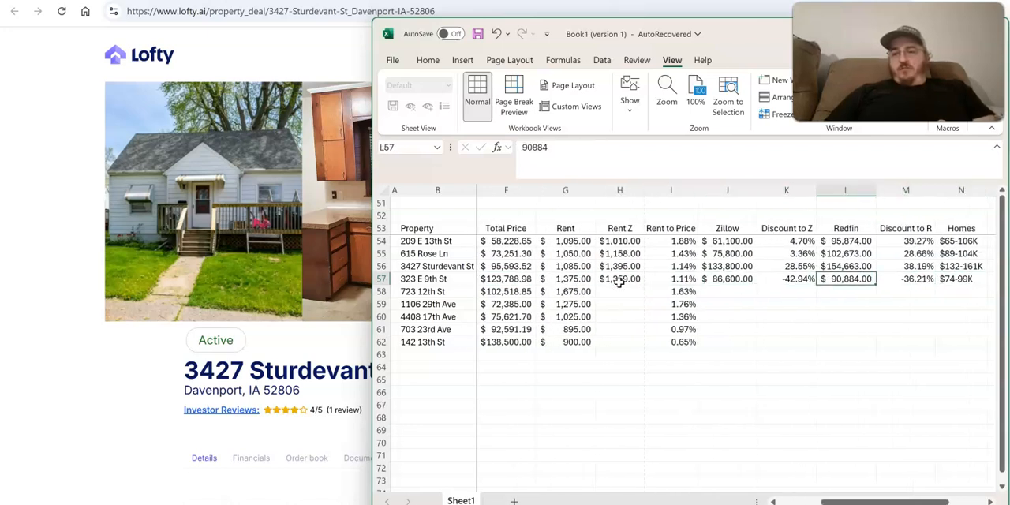
{"action": "left_click", "coordinate": [962, 278]}
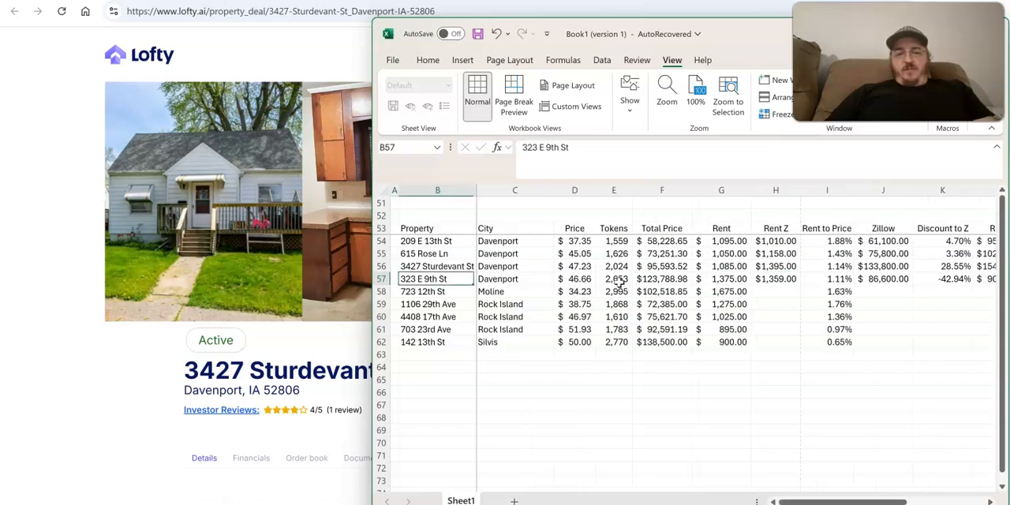
{"action": "left_click", "coordinate": [729, 278]}
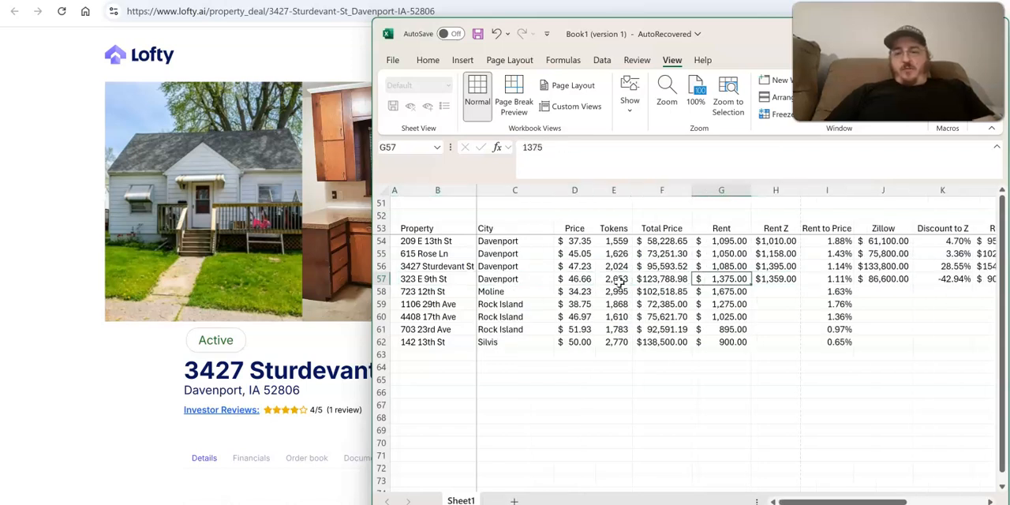
{"action": "left_click", "coordinate": [574, 277]}
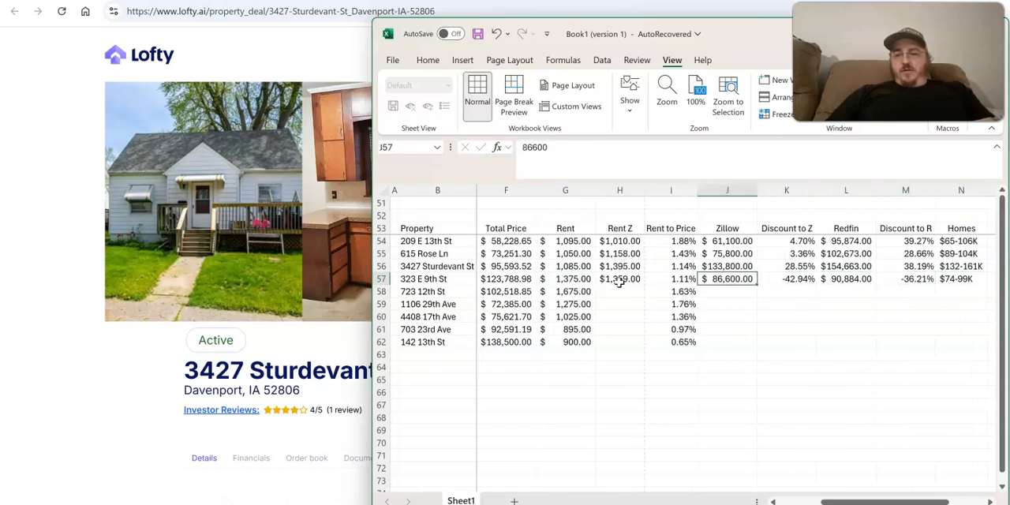
{"action": "left_click", "coordinate": [961, 277]}
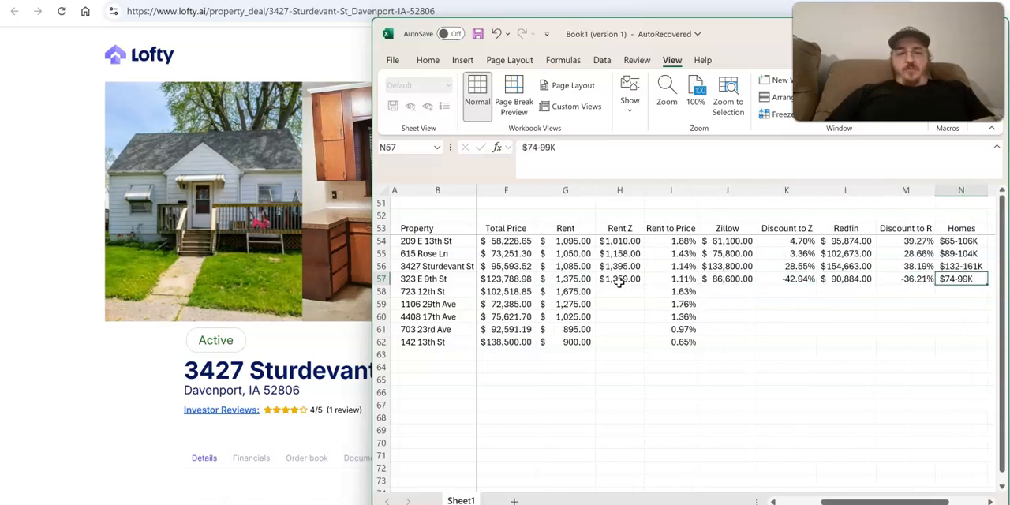
{"action": "left_click", "coordinate": [671, 278]}
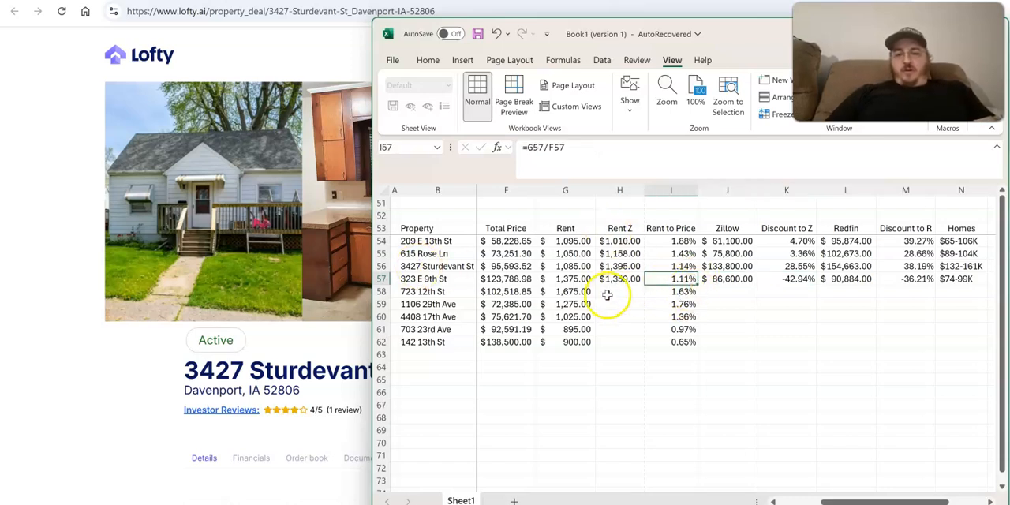
{"action": "mouse_move", "coordinate": [723, 284]}
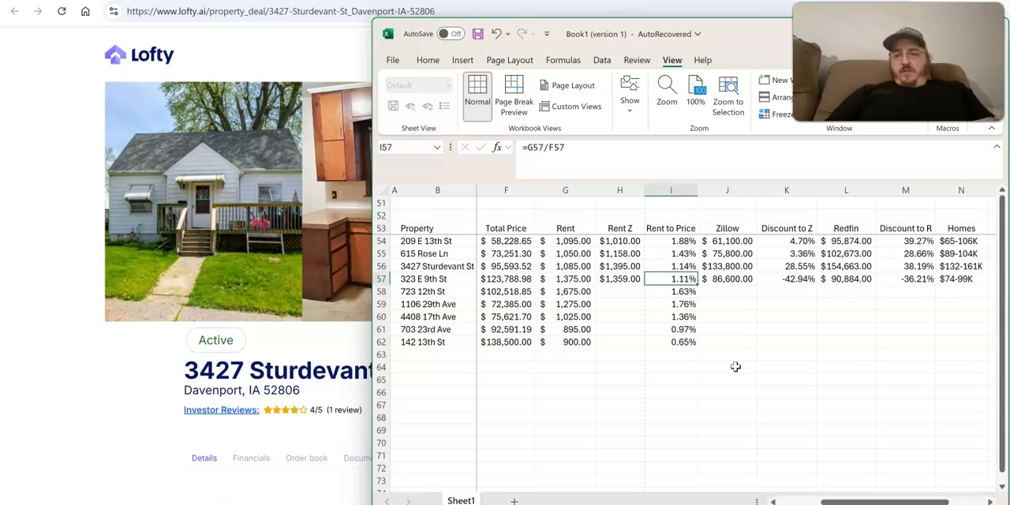
{"action": "left_click", "coordinate": [846, 266]}
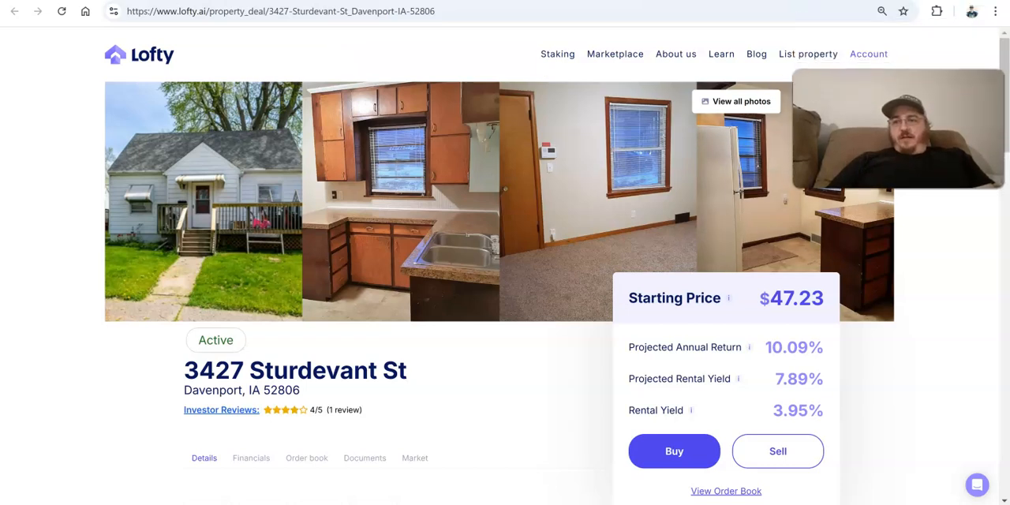
{"action": "left_click", "coordinate": [615, 53]}
{"action": "type", "text": "rose"}
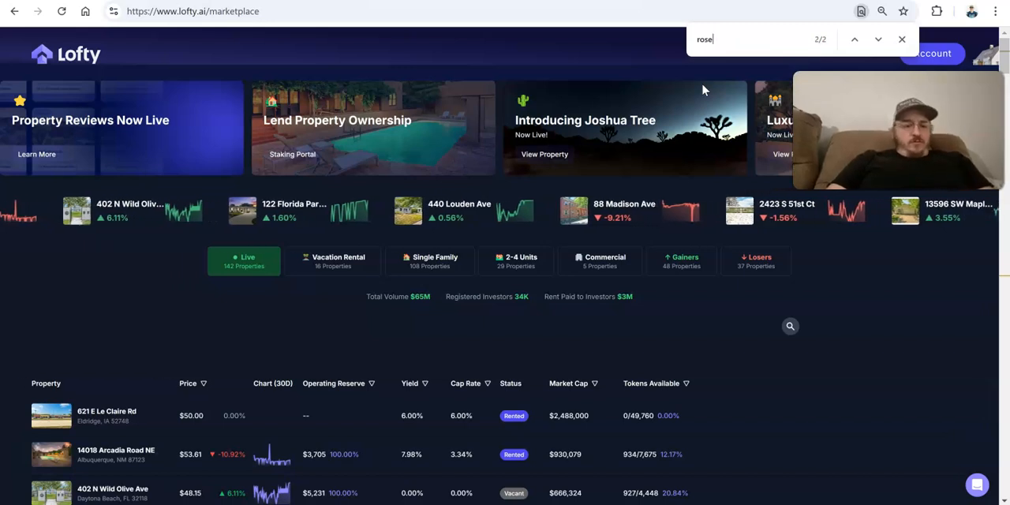
{"action": "scroll", "scroll_direction": "down", "scroll_amount": 3}
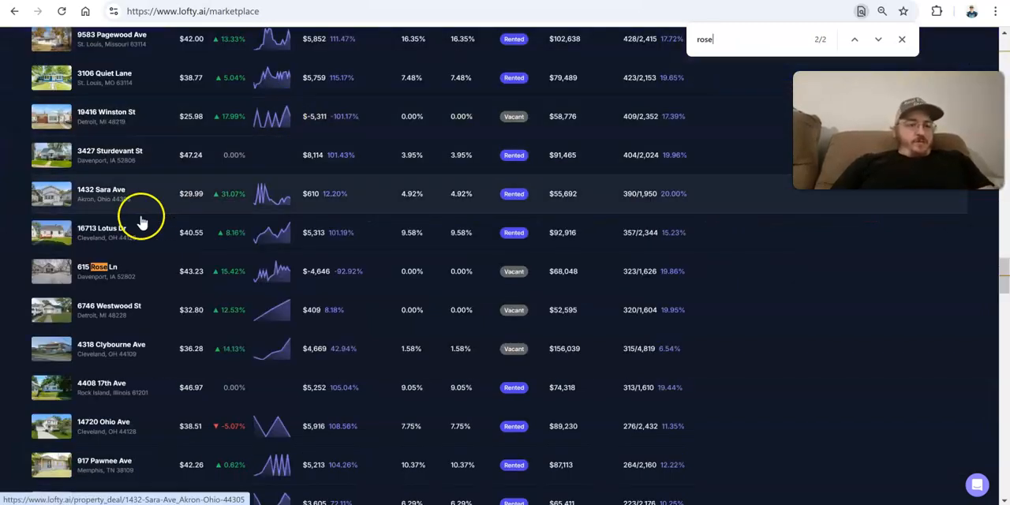
{"action": "left_click", "coordinate": [94, 266]}
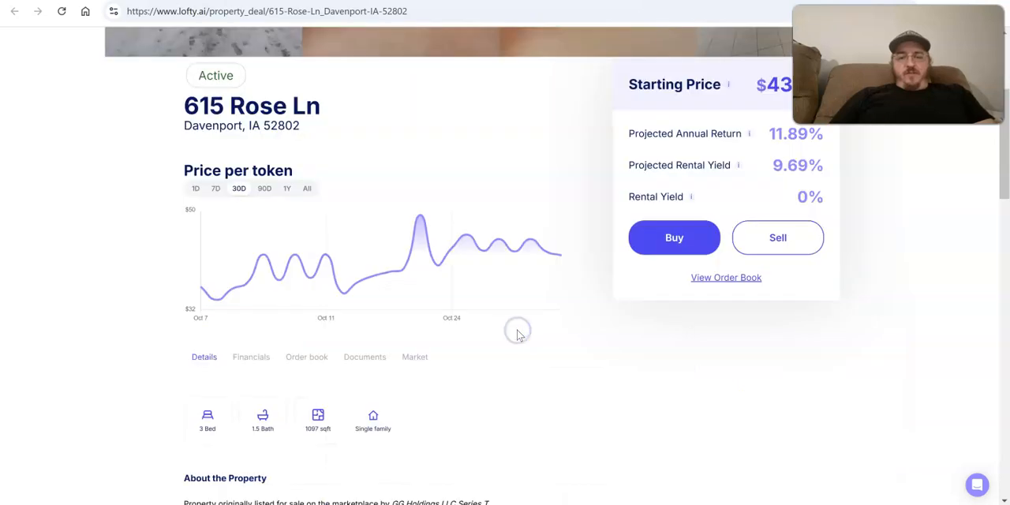
{"action": "scroll", "scroll_direction": "down", "scroll_amount": 3}
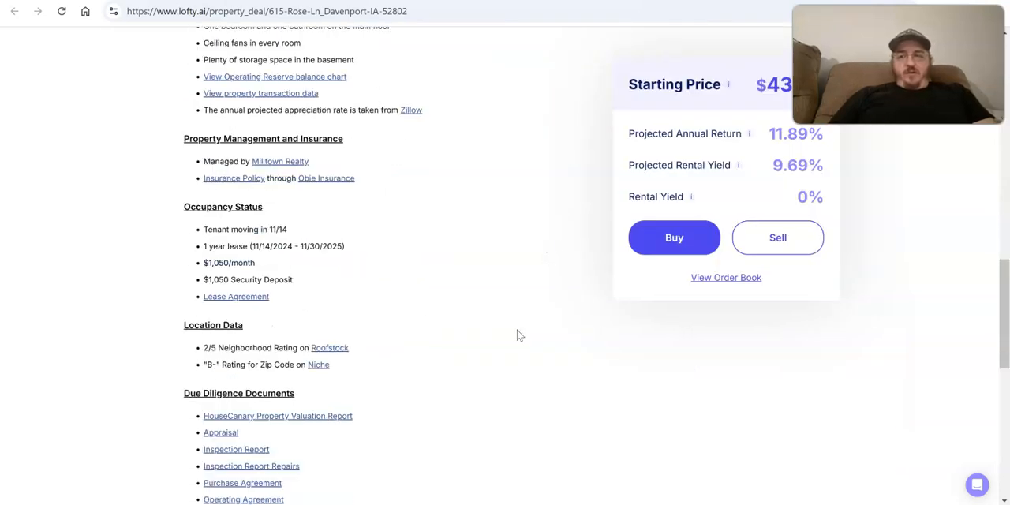
{"action": "scroll", "scroll_direction": "down", "scroll_amount": 3}
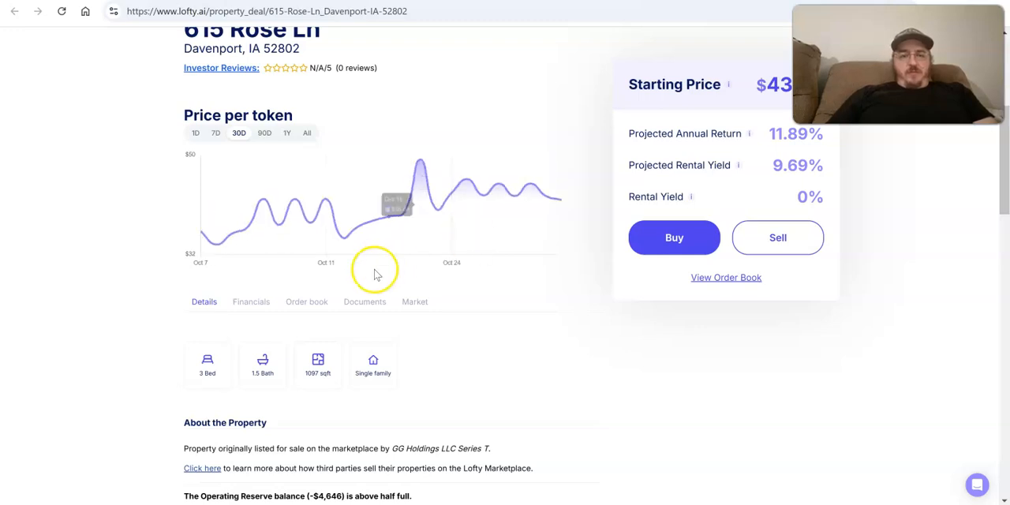
{"action": "left_click", "coordinate": [365, 302]}
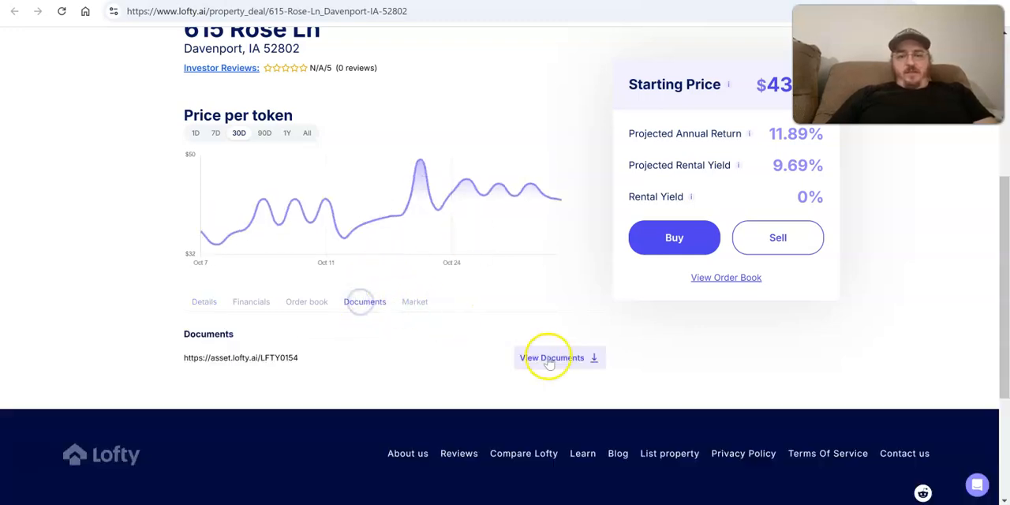
{"action": "left_click", "coordinate": [552, 356]}
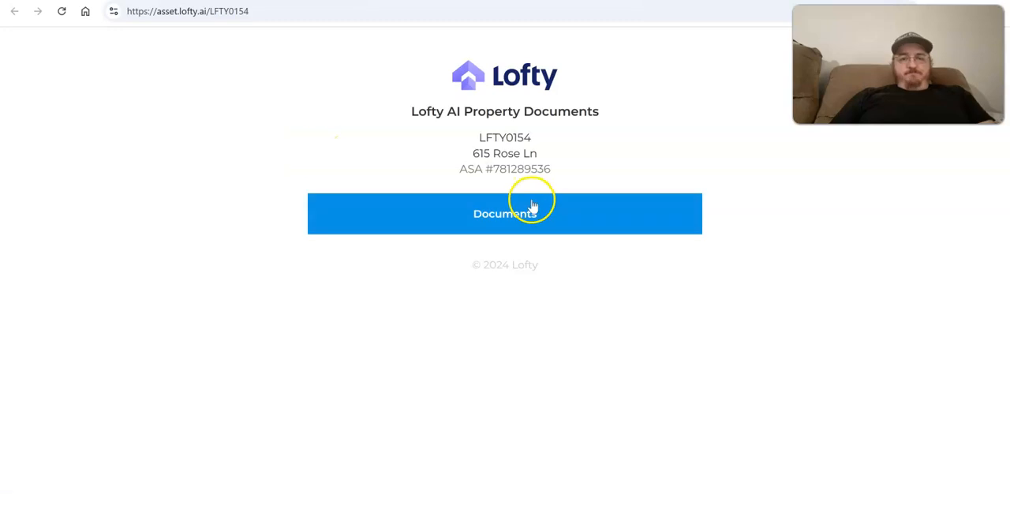
{"action": "left_click", "coordinate": [505, 213]}
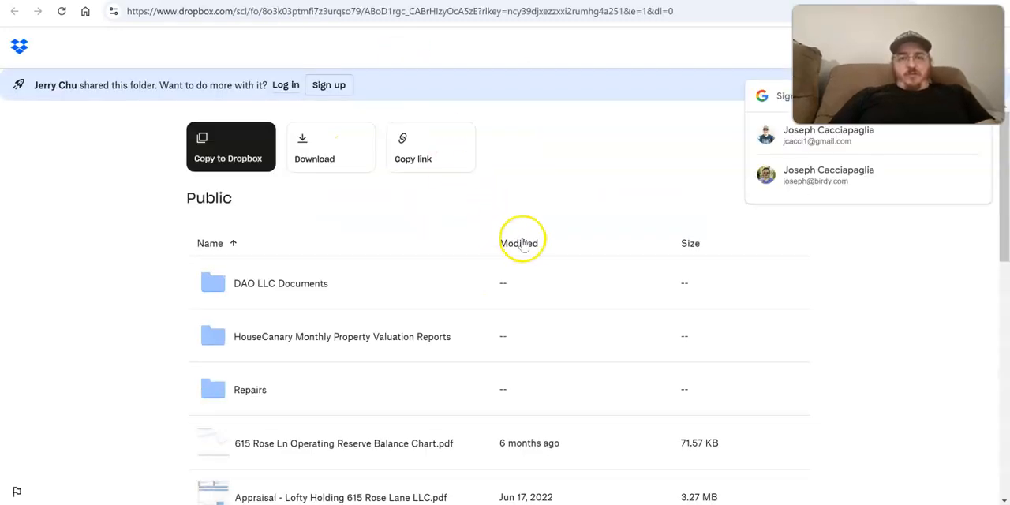
{"action": "scroll", "scroll_direction": "down", "scroll_amount": 3}
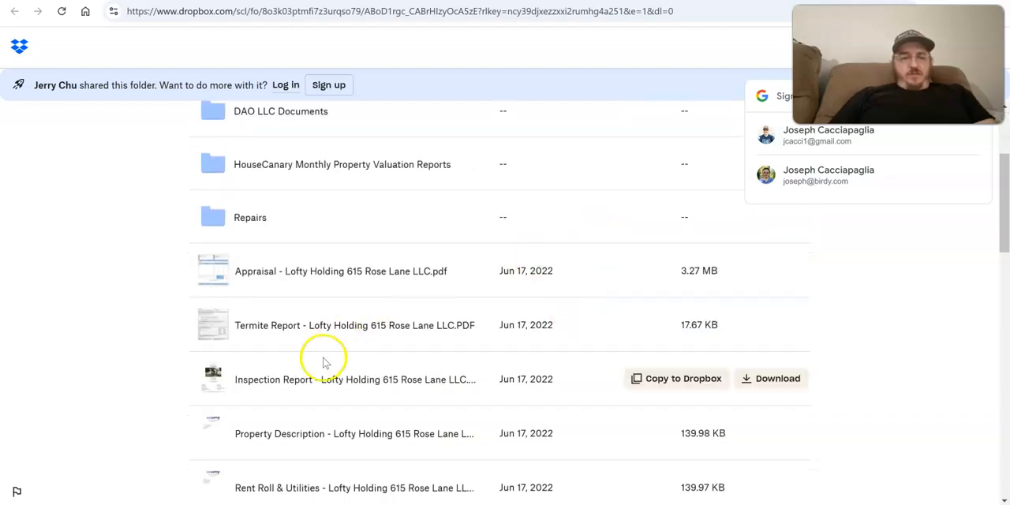
{"action": "scroll", "scroll_direction": "down", "scroll_amount": 3}
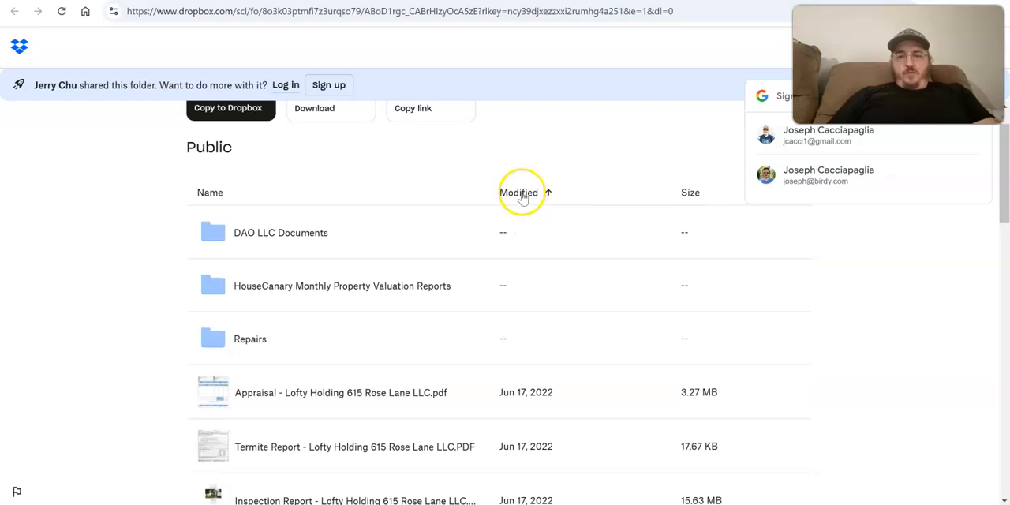
{"action": "left_click", "coordinate": [517, 192]}
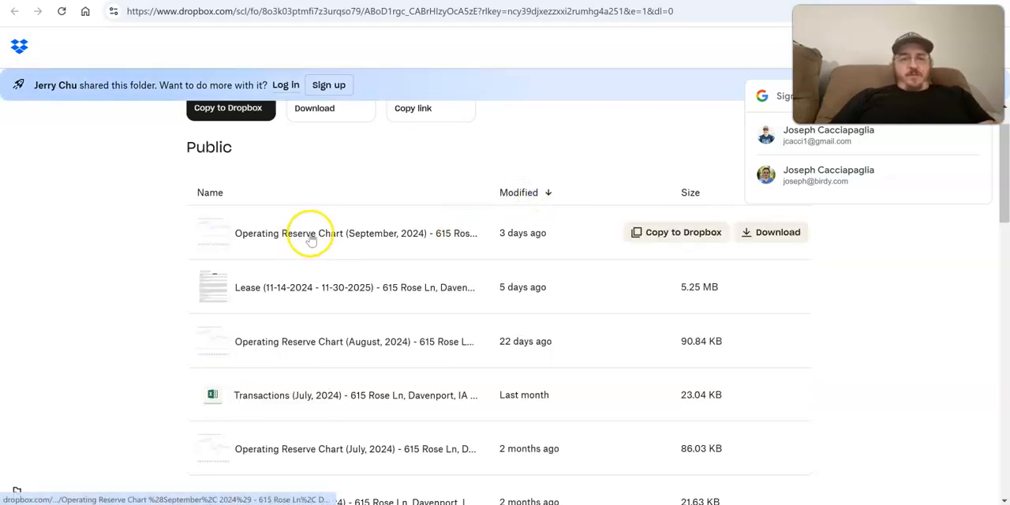
{"action": "left_click", "coordinate": [313, 234]}
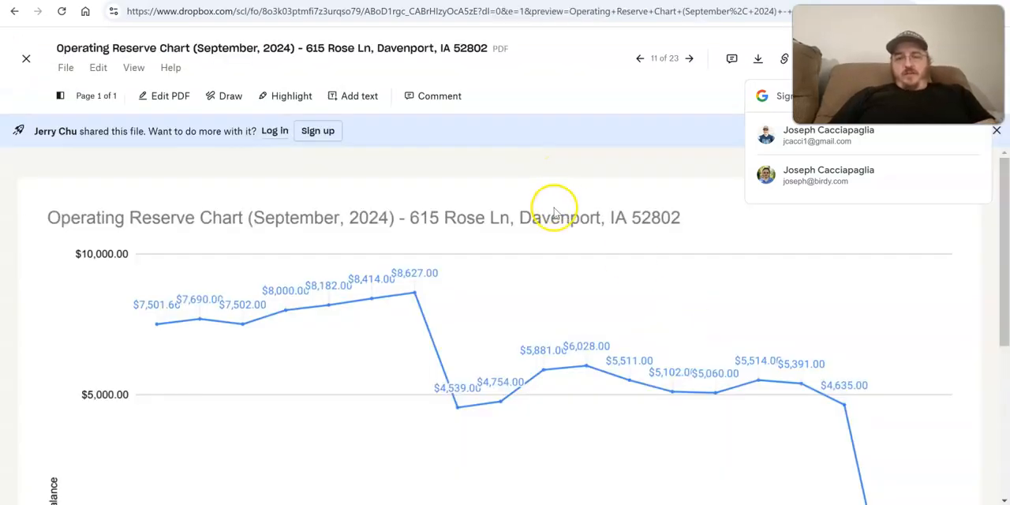
{"action": "scroll", "scroll_direction": "down", "scroll_amount": 3}
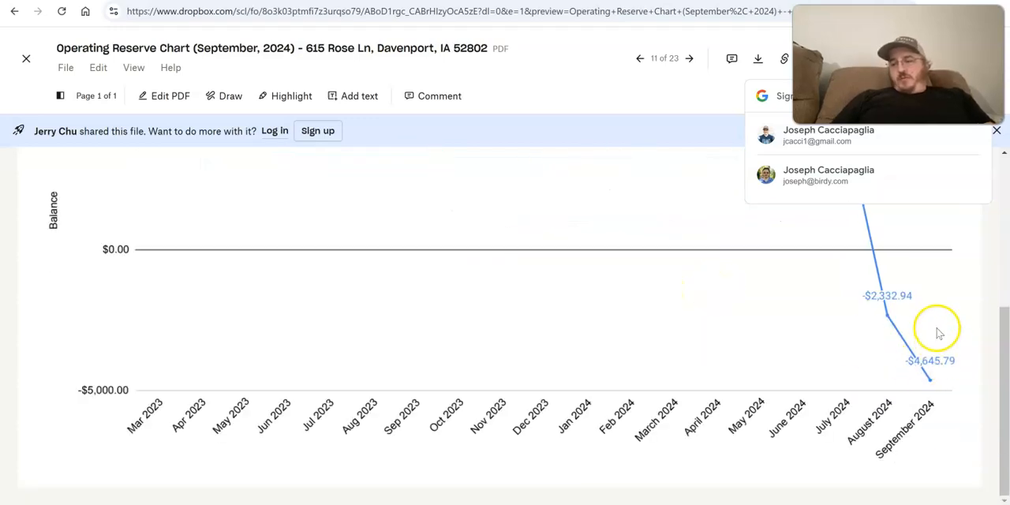
{"action": "mouse_move", "coordinate": [870, 328]}
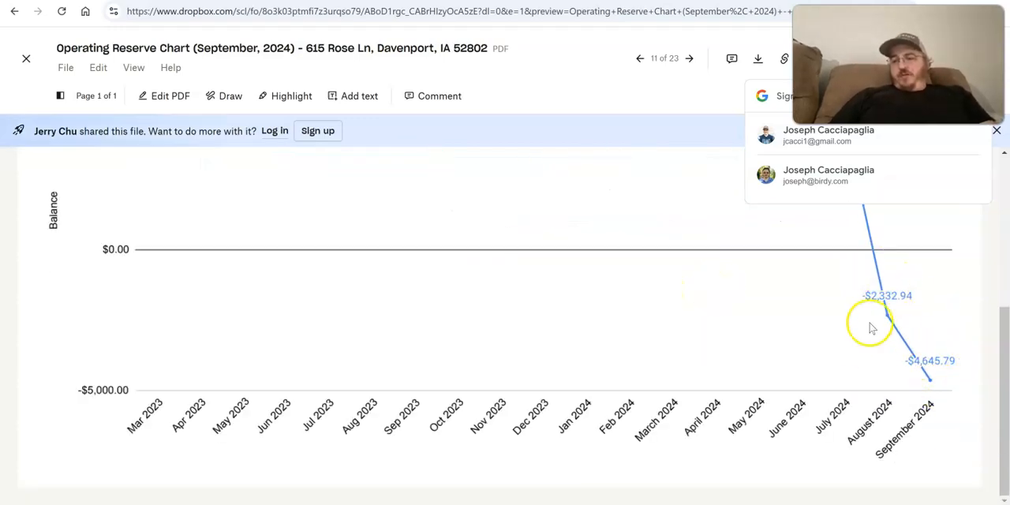
{"action": "scroll", "scroll_direction": "up", "scroll_amount": 3}
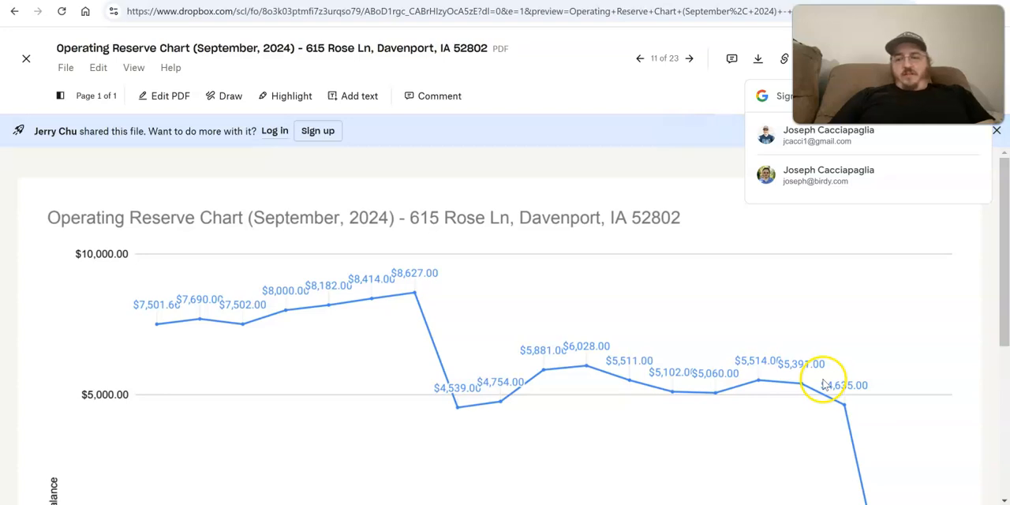
{"action": "scroll", "scroll_direction": "down", "scroll_amount": 3}
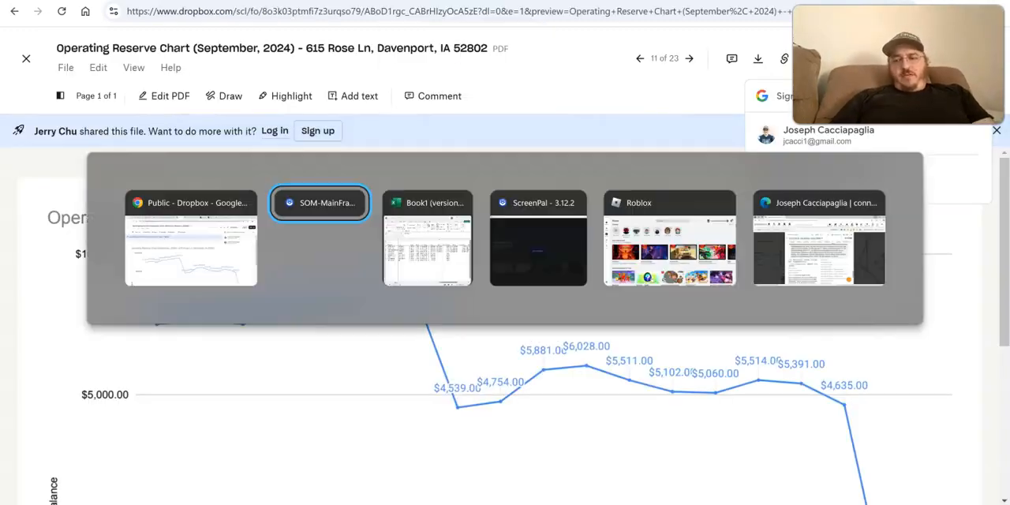
{"action": "left_click", "coordinate": [427, 237]}
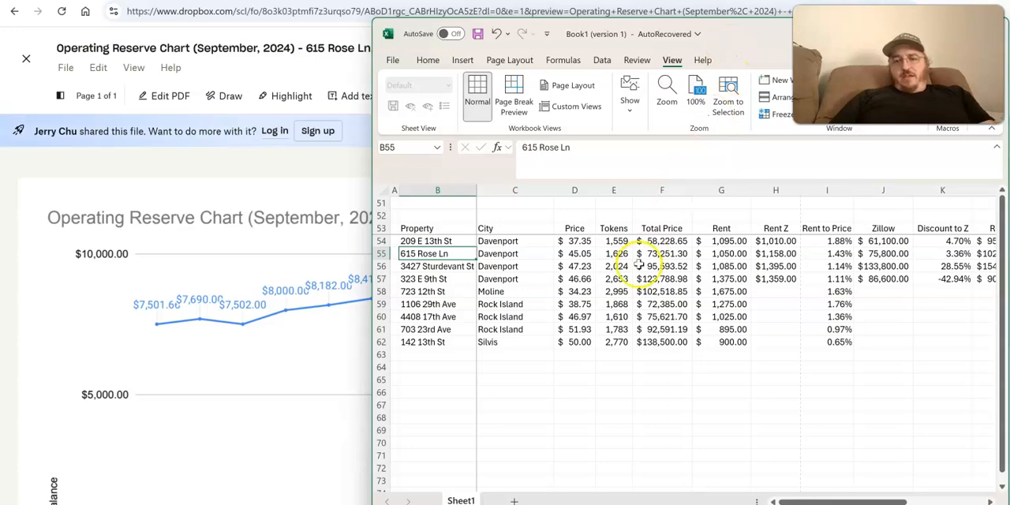
{"action": "left_click", "coordinate": [727, 253]}
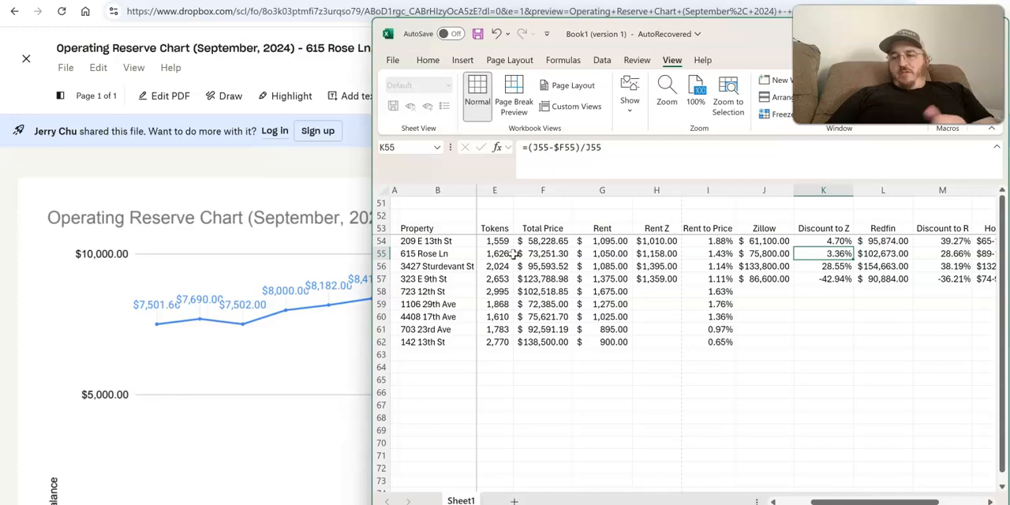
{"action": "left_click", "coordinate": [763, 253]}
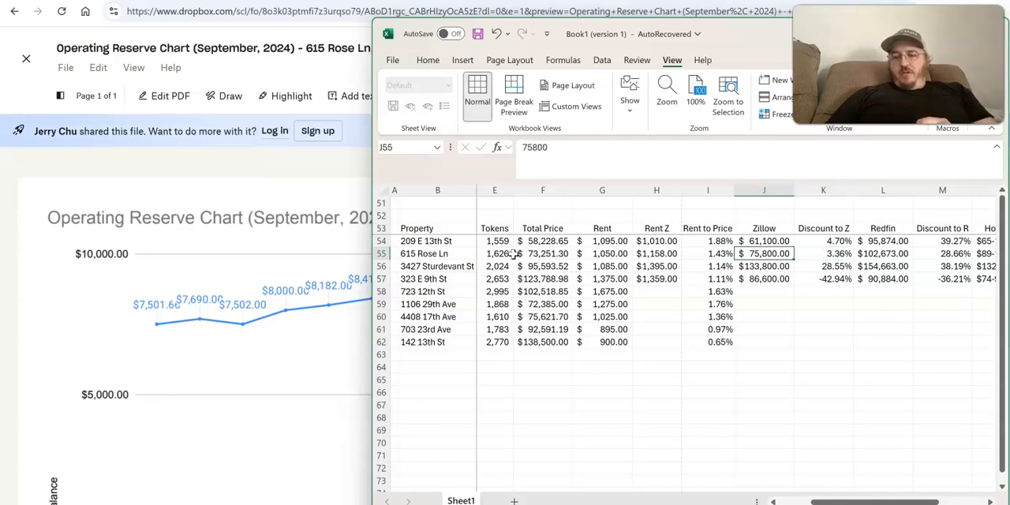
{"action": "left_click", "coordinate": [495, 252]}
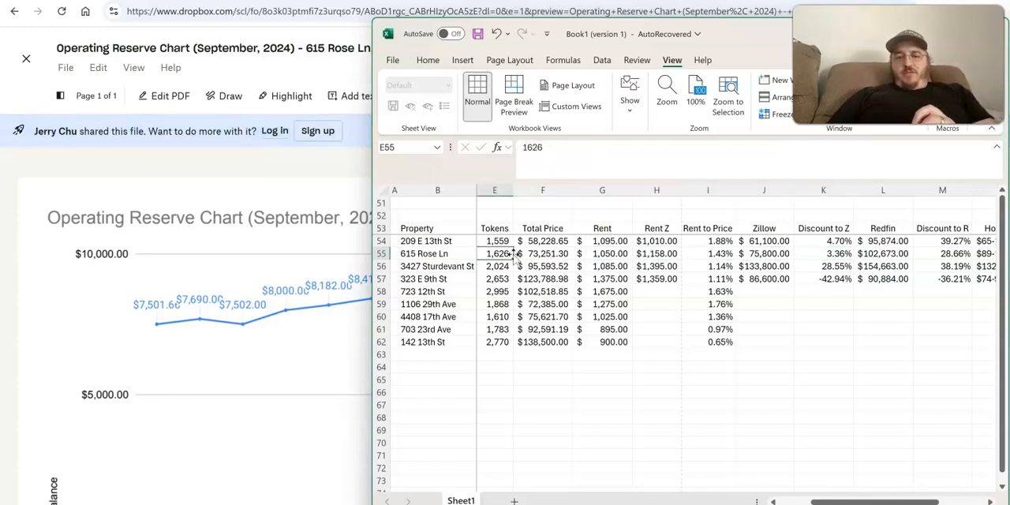
{"action": "left_click", "coordinate": [543, 252]}
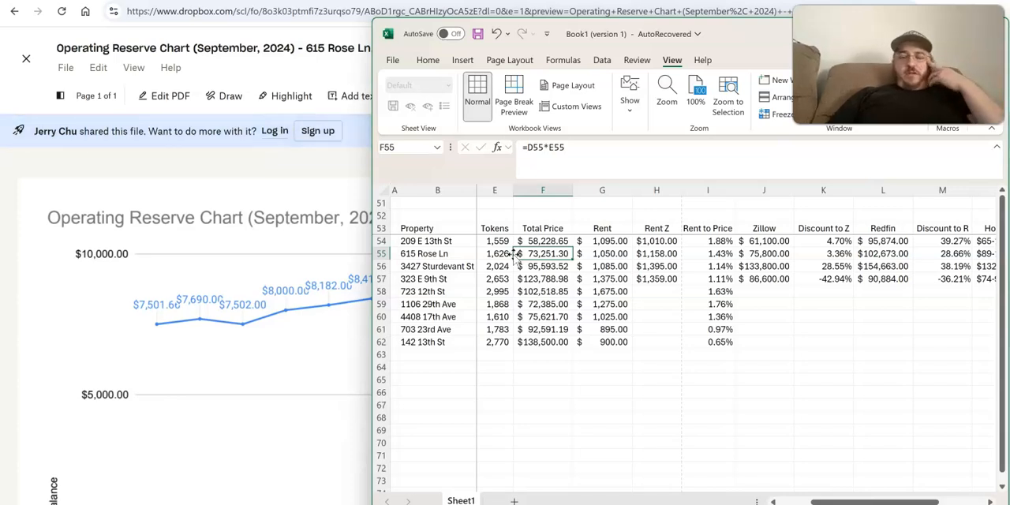
{"action": "left_click", "coordinate": [602, 252]}
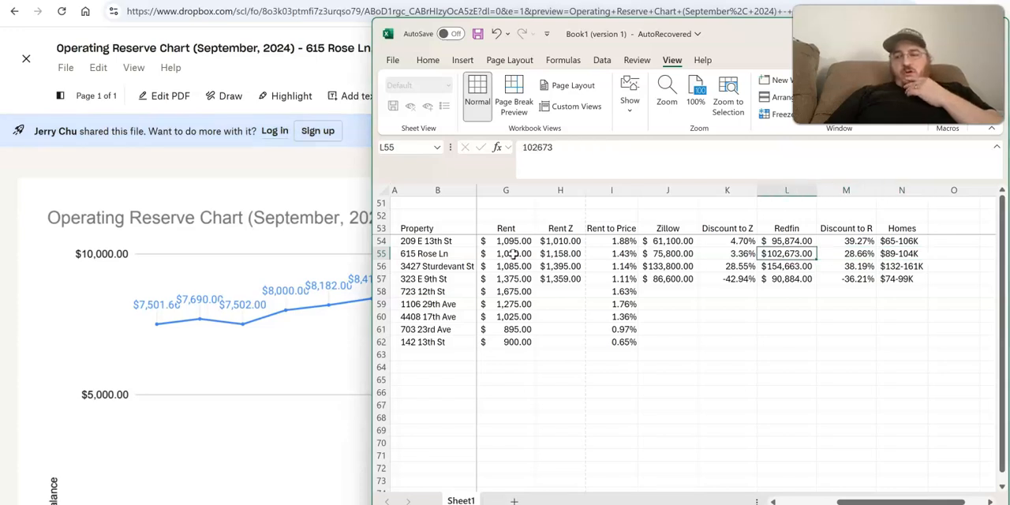
{"action": "left_click", "coordinate": [846, 252]}
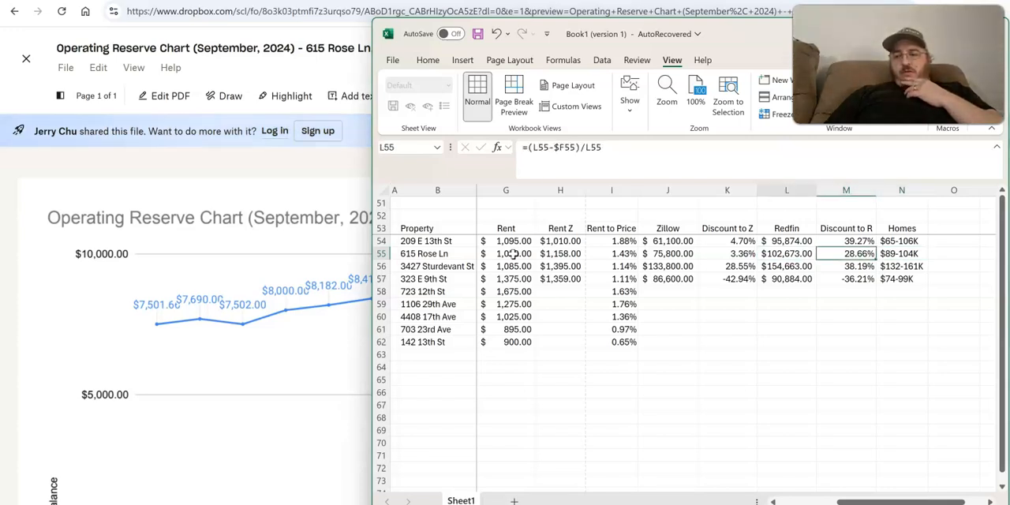
{"action": "left_click", "coordinate": [845, 253]}
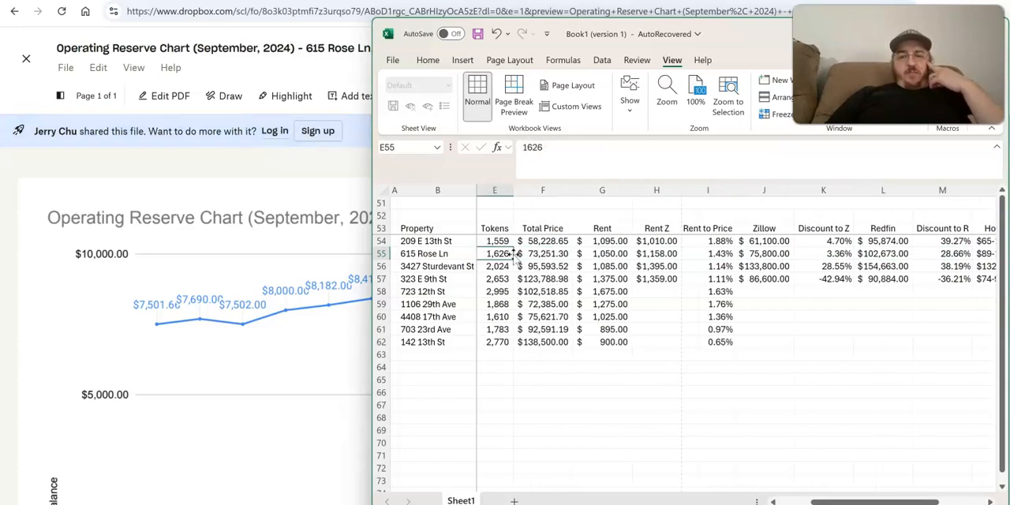
{"action": "left_click", "coordinate": [543, 253]}
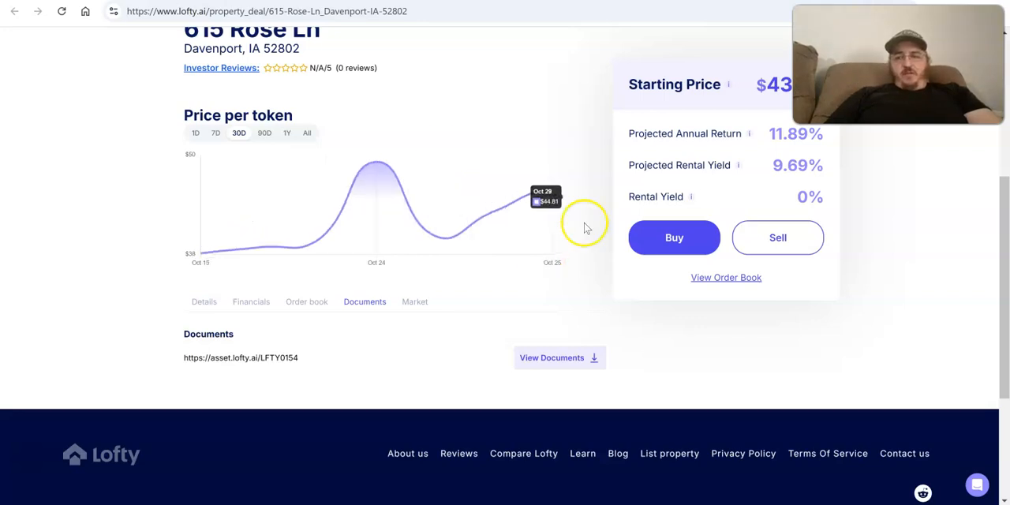
{"action": "mouse_move", "coordinate": [818, 183]}
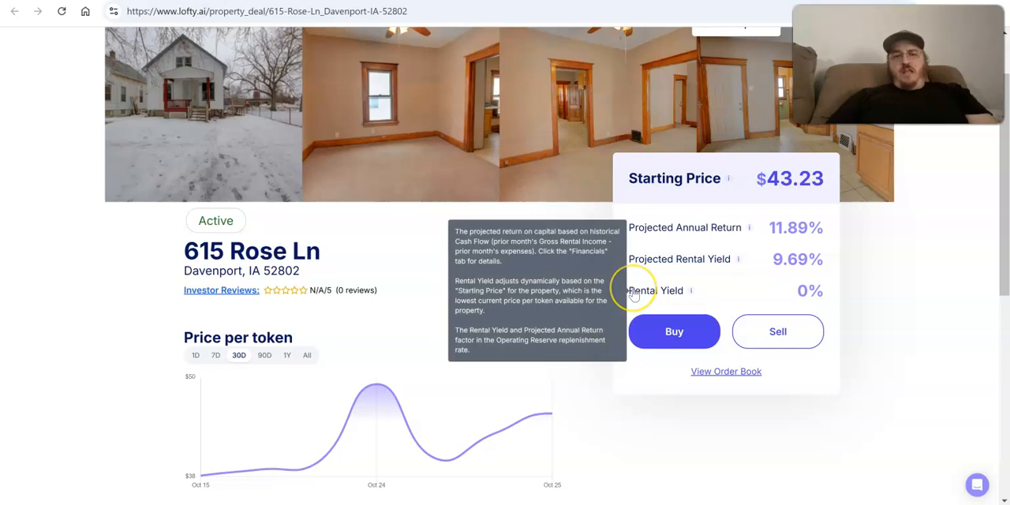
{"action": "mouse_move", "coordinate": [760, 299]}
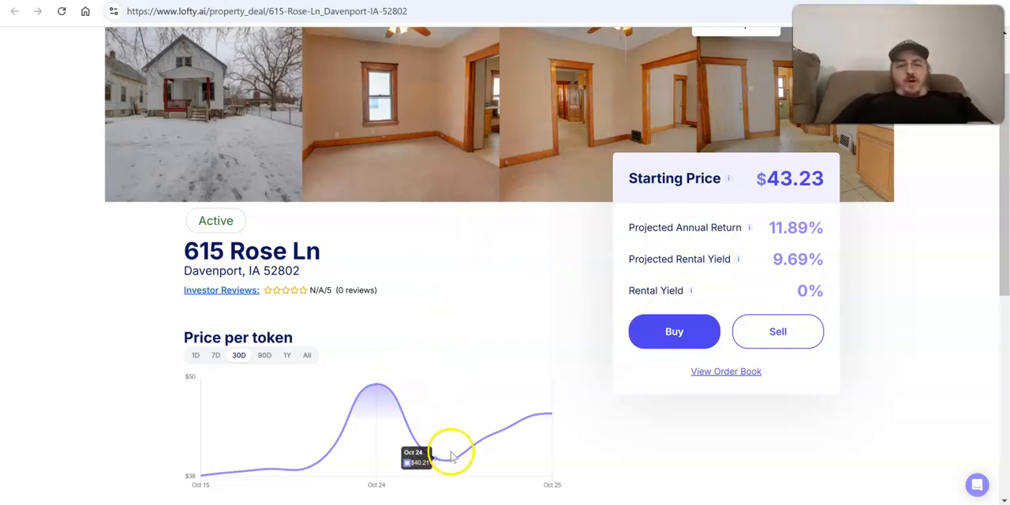
{"action": "mouse_move", "coordinate": [473, 448]}
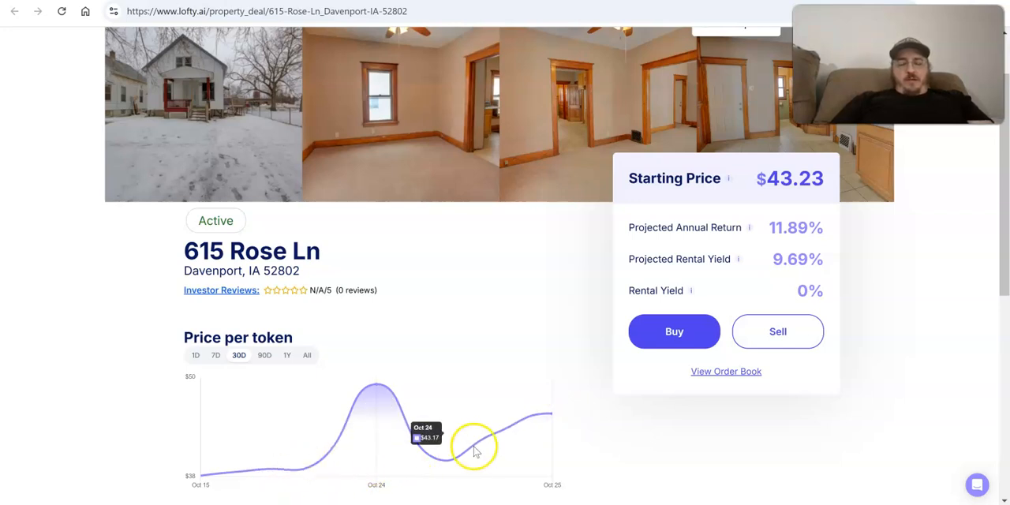
{"action": "mouse_move", "coordinate": [495, 373]}
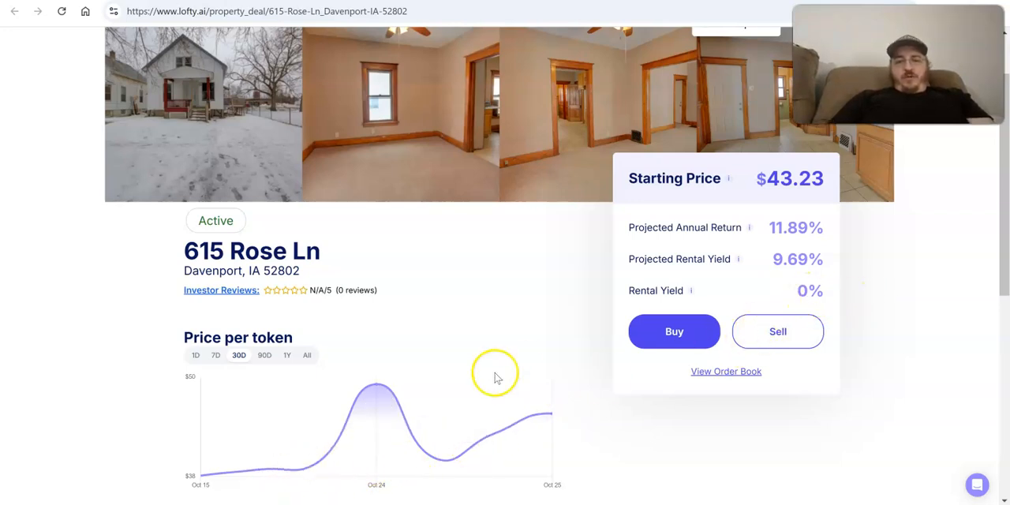
{"action": "mouse_move", "coordinate": [754, 293]}
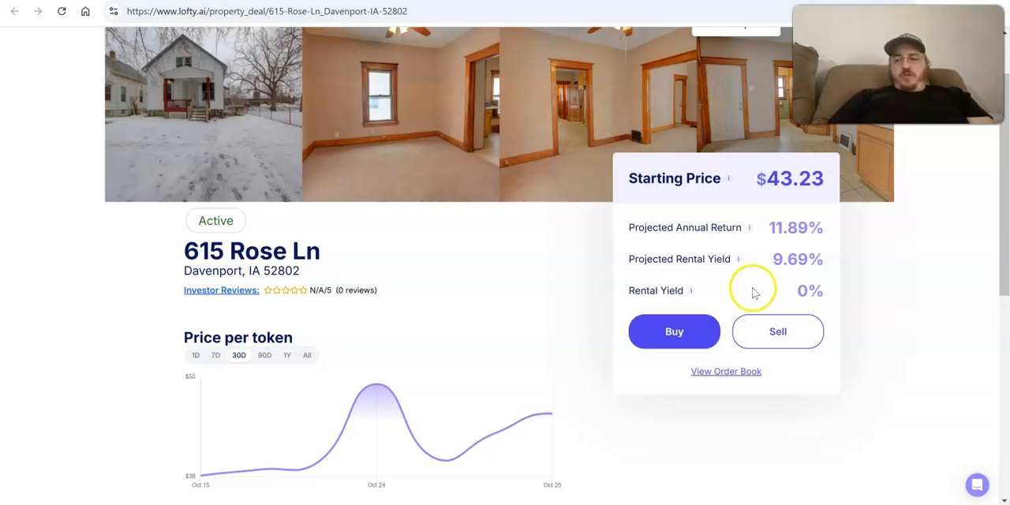
{"action": "mouse_move", "coordinate": [698, 290]}
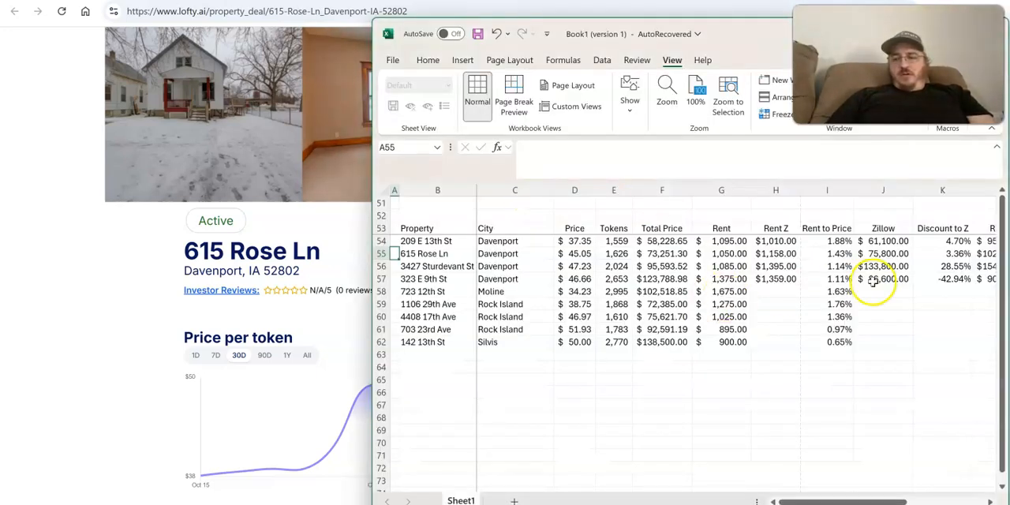
{"action": "left_click", "coordinate": [437, 252]}
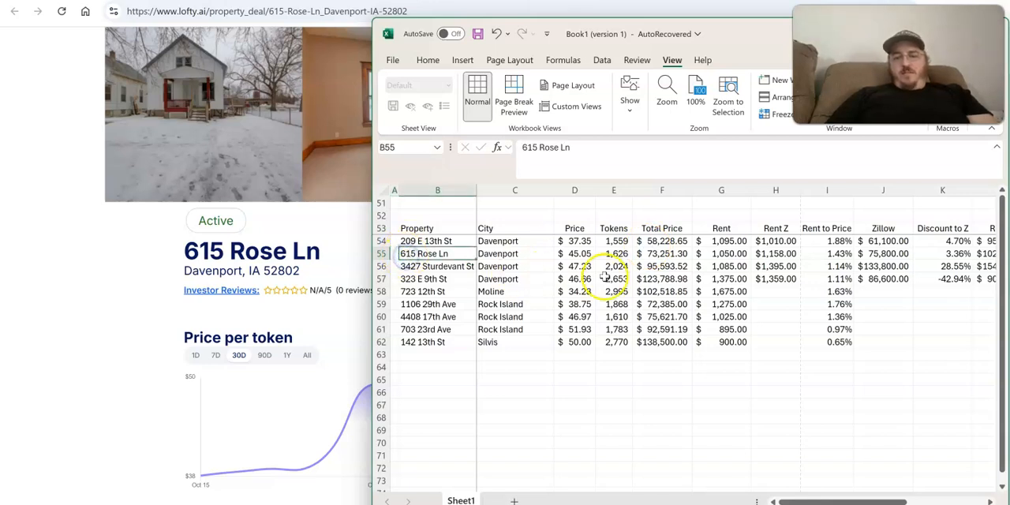
{"action": "left_click", "coordinate": [663, 252]}
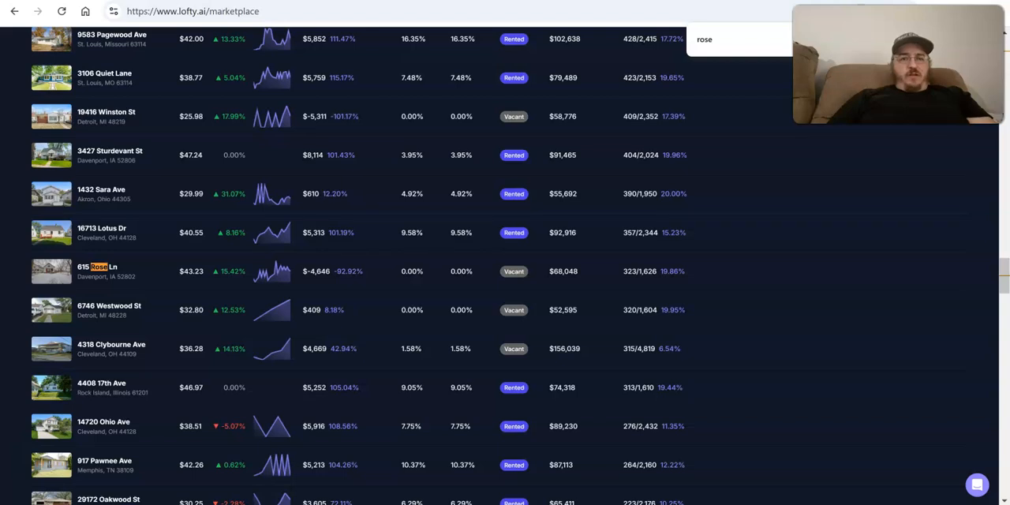
{"action": "mouse_move", "coordinate": [350, 250]}
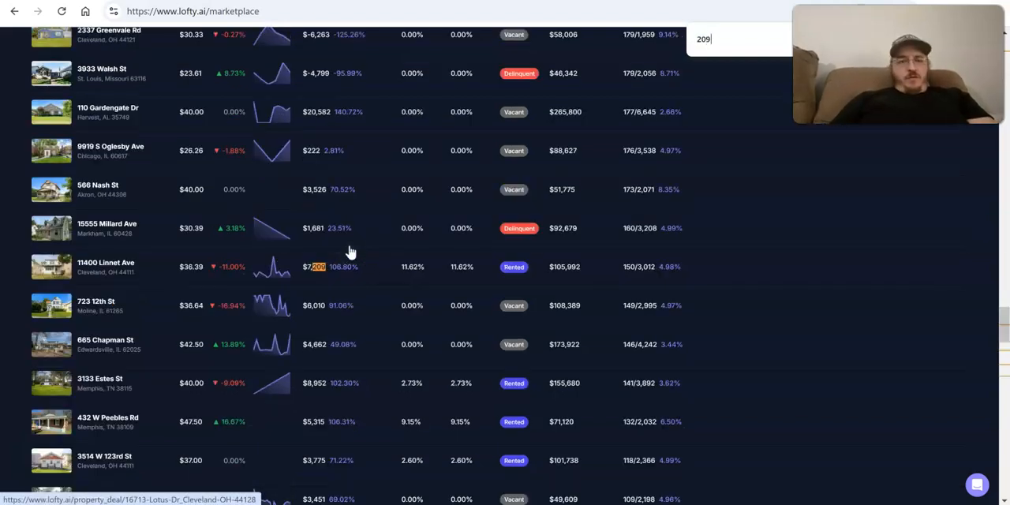
{"action": "scroll", "scroll_direction": "down", "scroll_amount": 3}
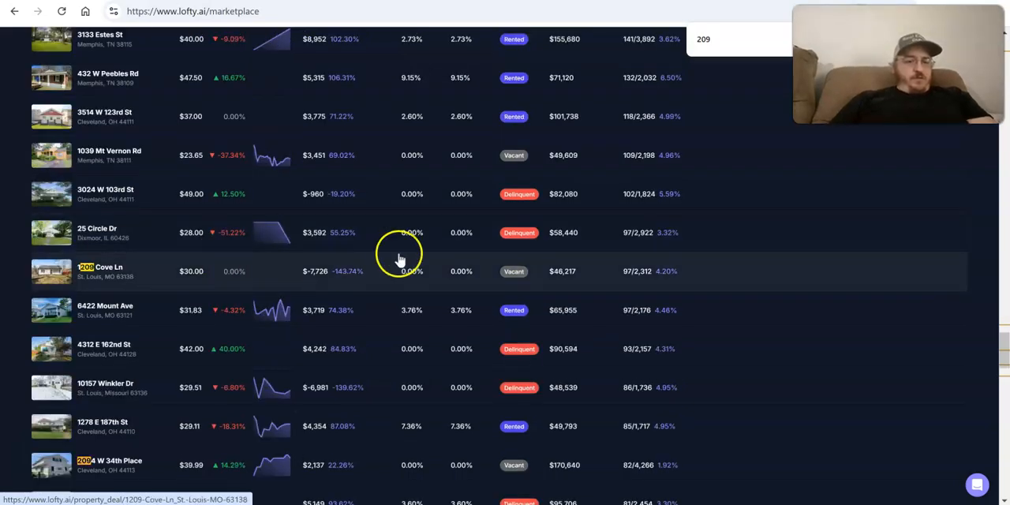
{"action": "scroll", "scroll_direction": "down", "scroll_amount": 3}
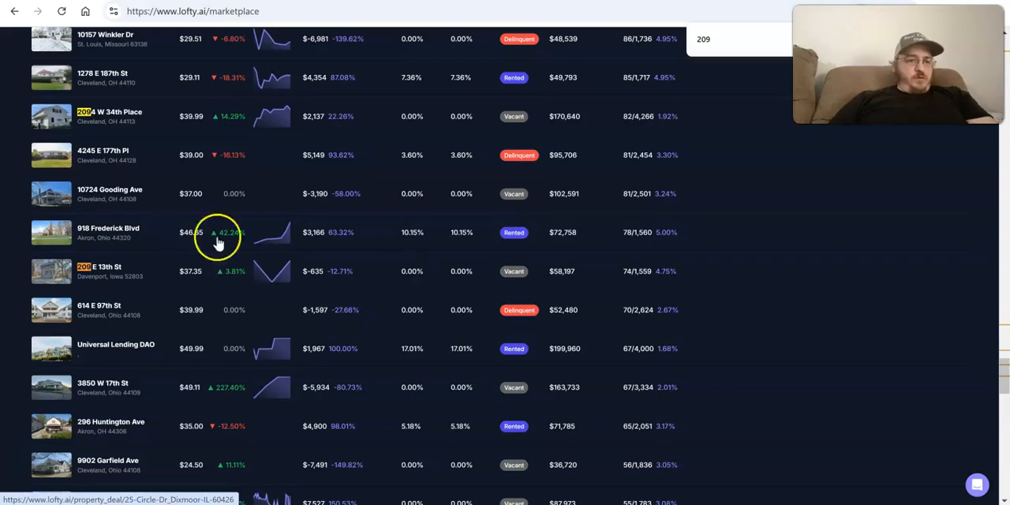
{"action": "left_click", "coordinate": [111, 271]}
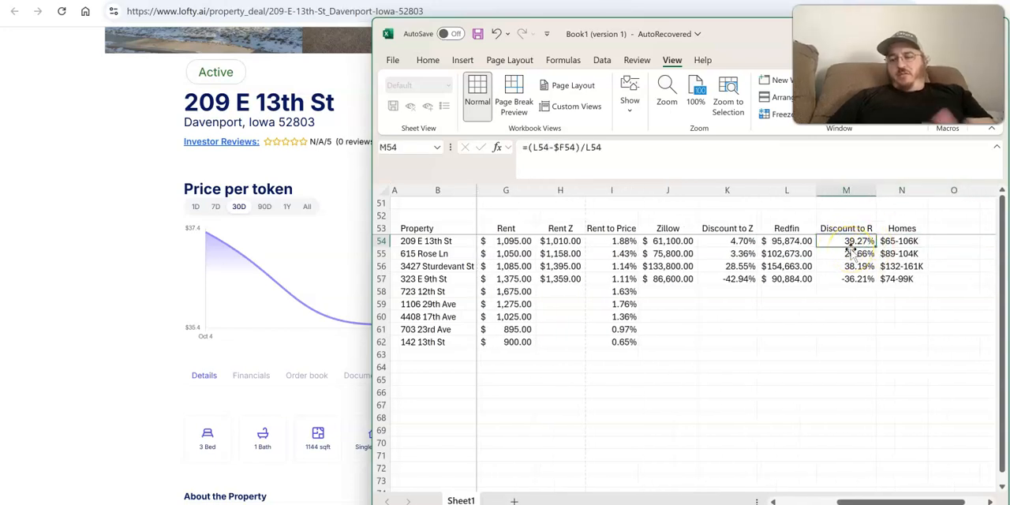
{"action": "left_click", "coordinate": [900, 240]}
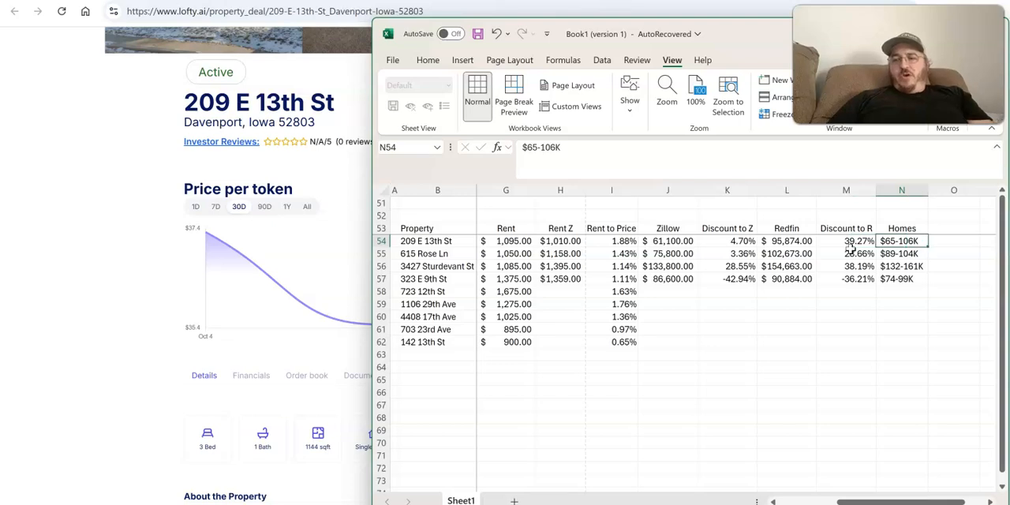
{"action": "left_click", "coordinate": [672, 240]}
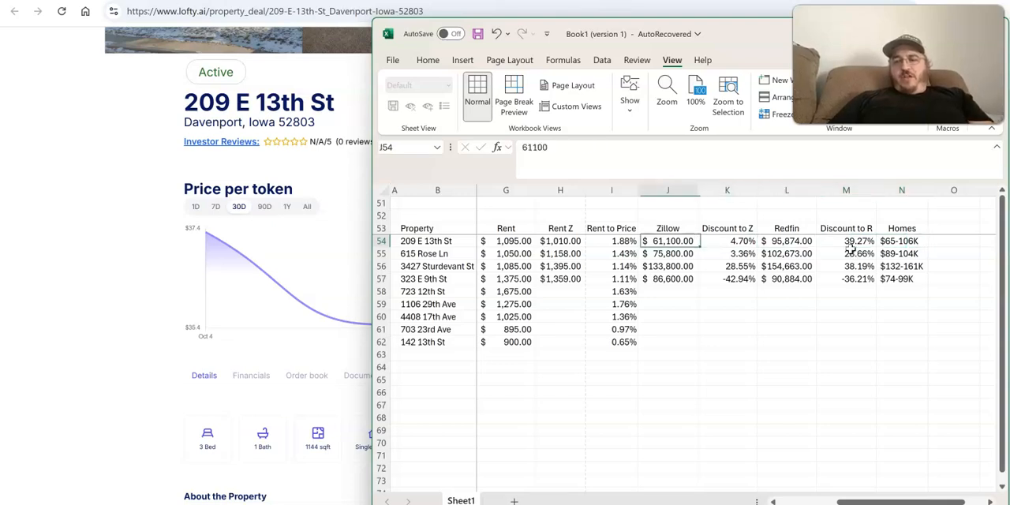
{"action": "left_click", "coordinate": [726, 240]}
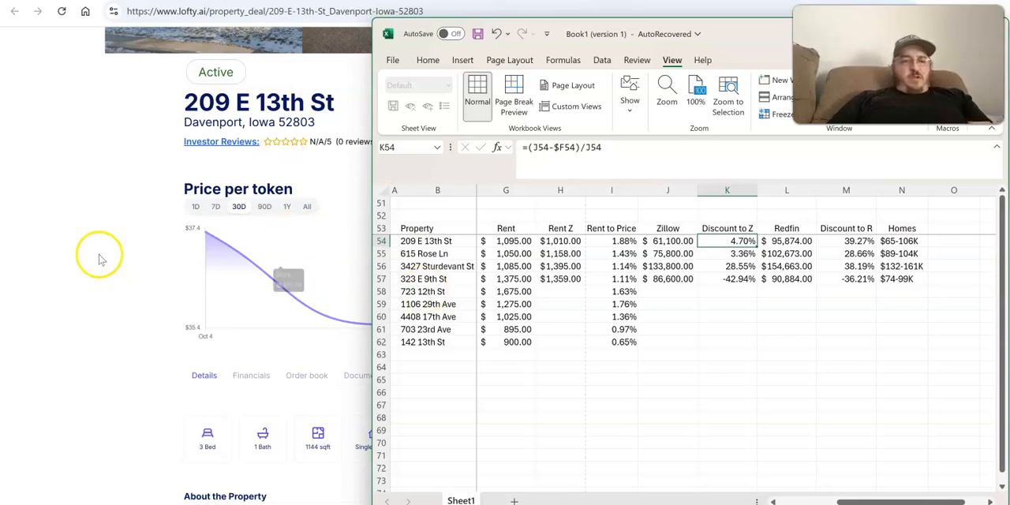
{"action": "mouse_move", "coordinate": [627, 237]}
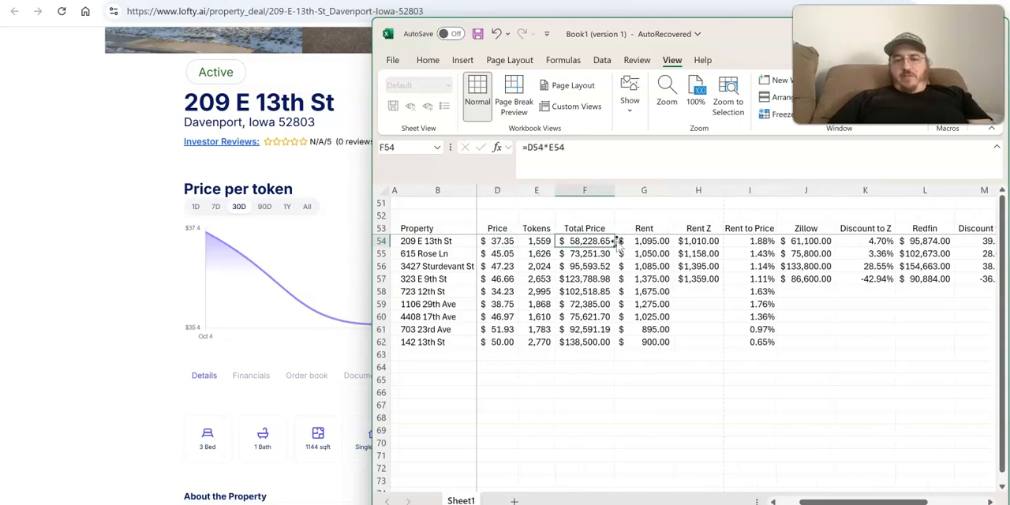
{"action": "left_click", "coordinate": [697, 239]}
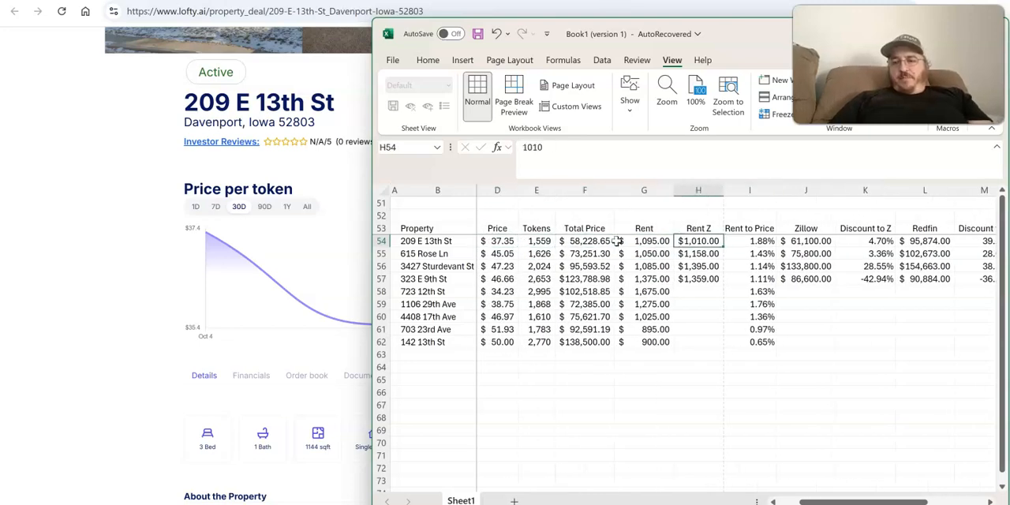
{"action": "left_click", "coordinate": [864, 240]}
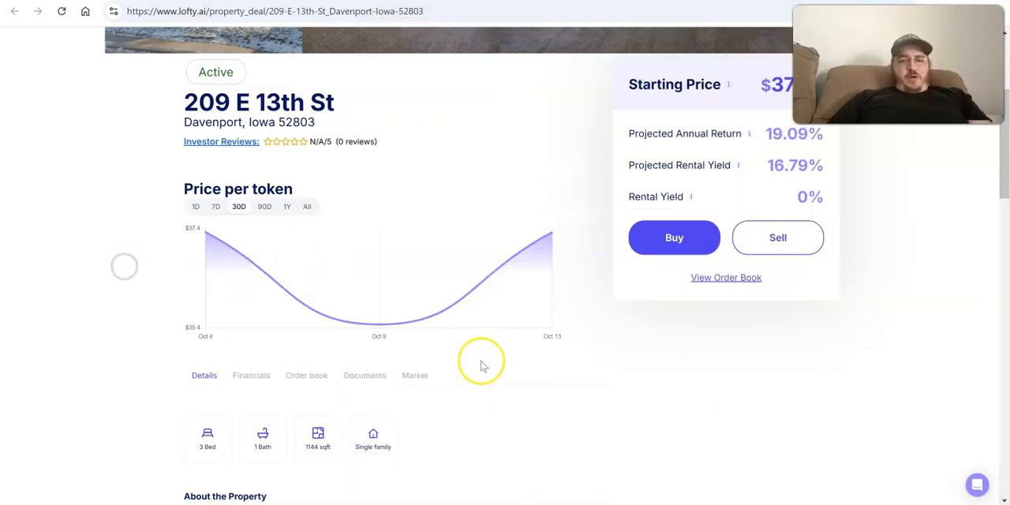
{"action": "scroll", "scroll_direction": "down", "scroll_amount": 3}
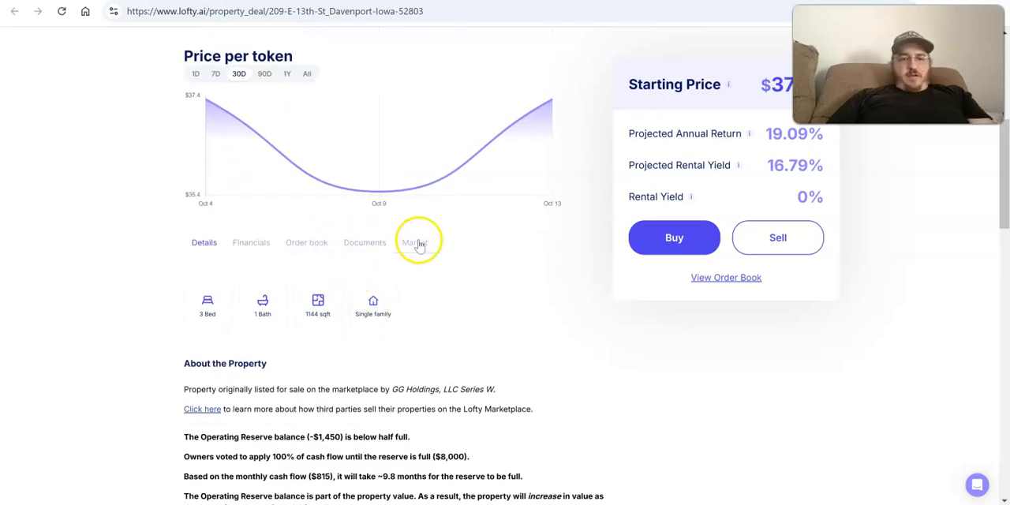
{"action": "left_click", "coordinate": [365, 243]}
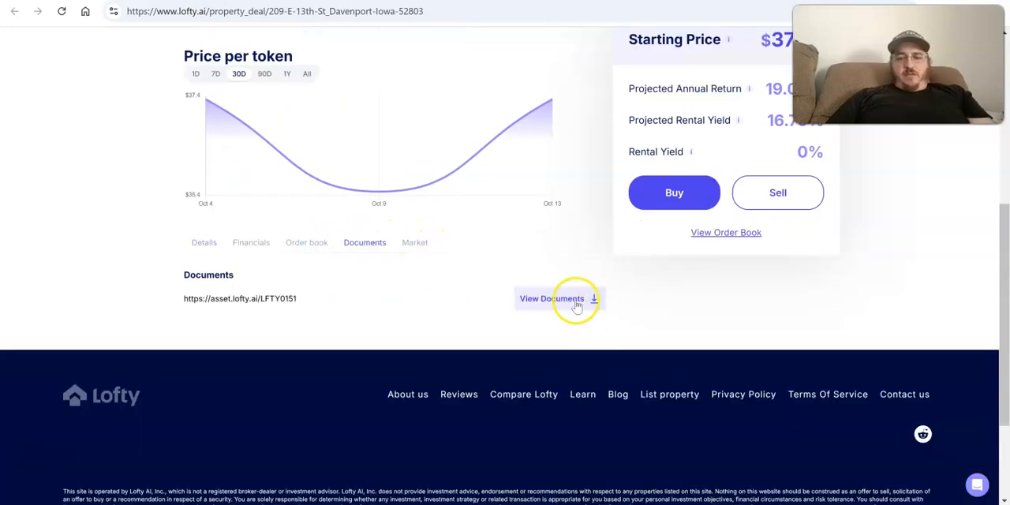
{"action": "left_click", "coordinate": [552, 298]}
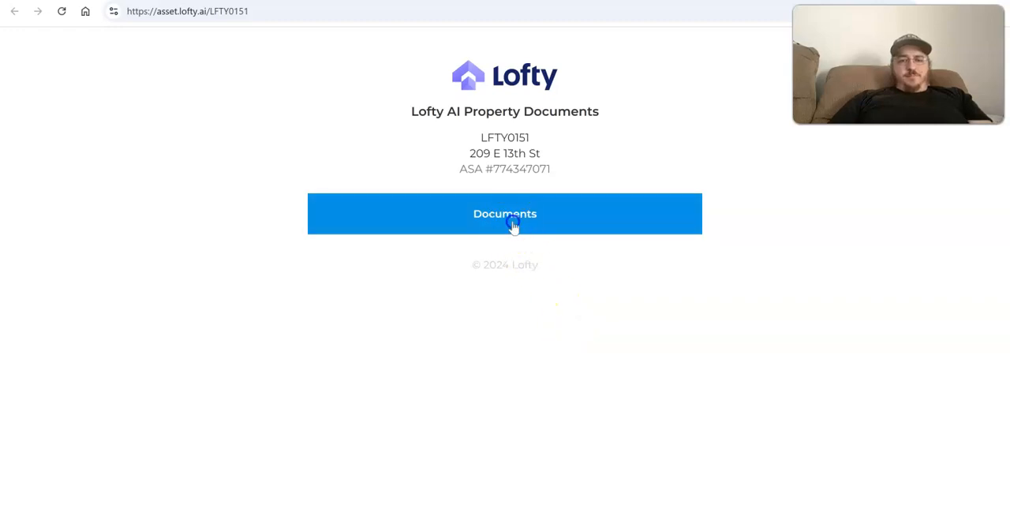
{"action": "left_click", "coordinate": [505, 213]}
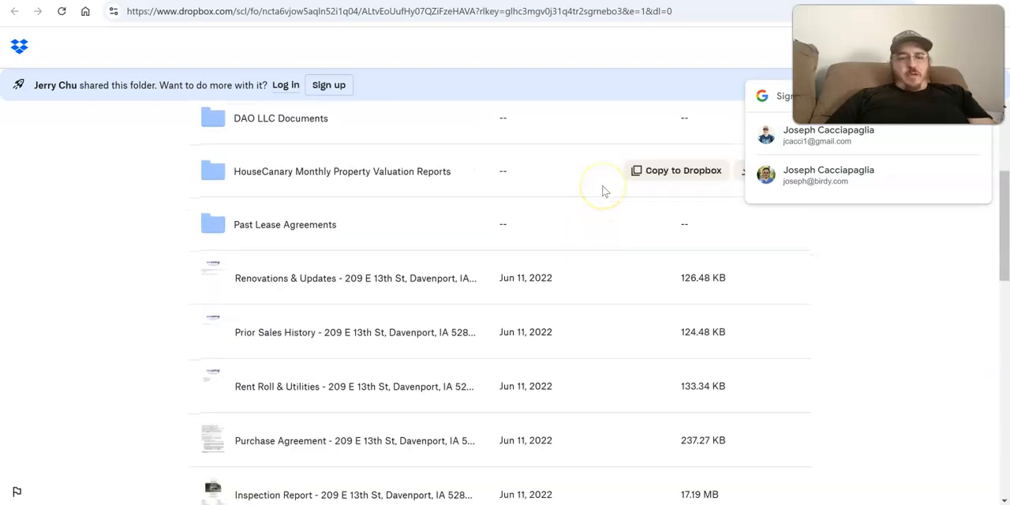
Preview the Operating Reserve Chart (September, 2024) and scroll to its -$635.31 dip
{"action": "scroll", "scroll_direction": "up", "scroll_amount": 3}
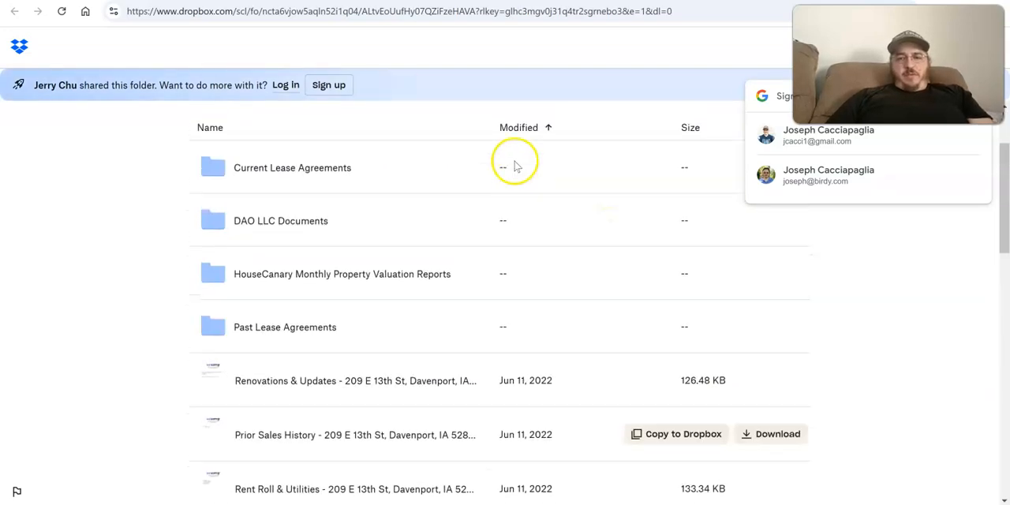
{"action": "scroll", "scroll_direction": "down", "scroll_amount": 3}
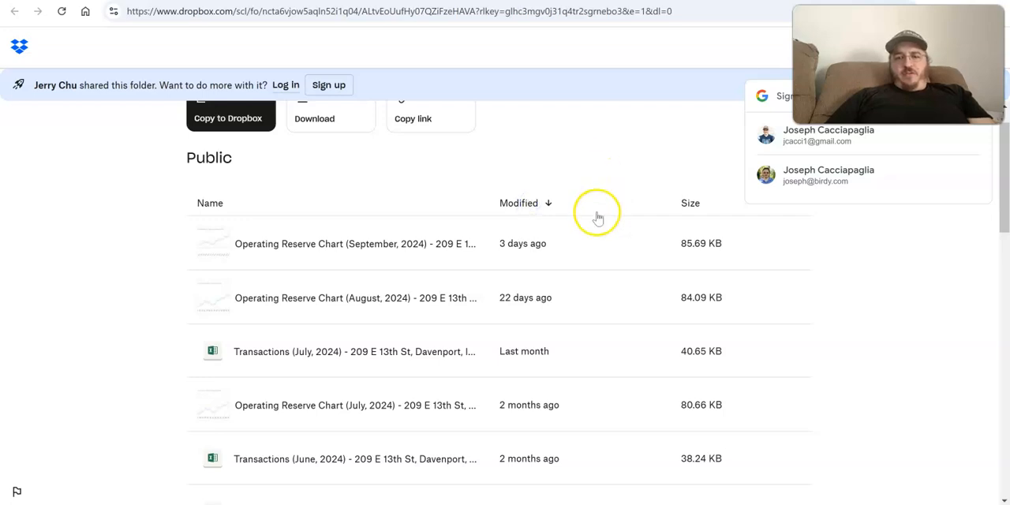
{"action": "left_click", "coordinate": [328, 243]}
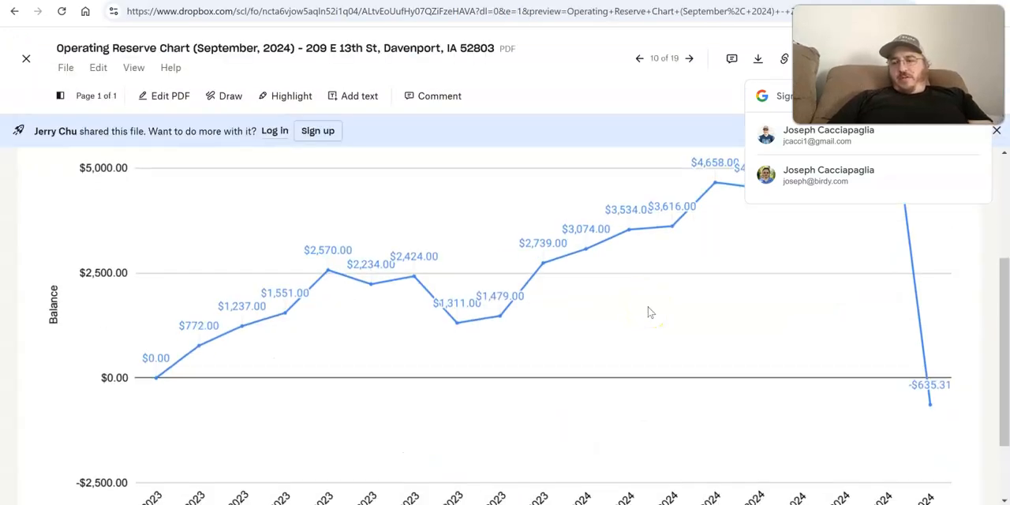
{"action": "scroll", "scroll_direction": "down", "scroll_amount": 3}
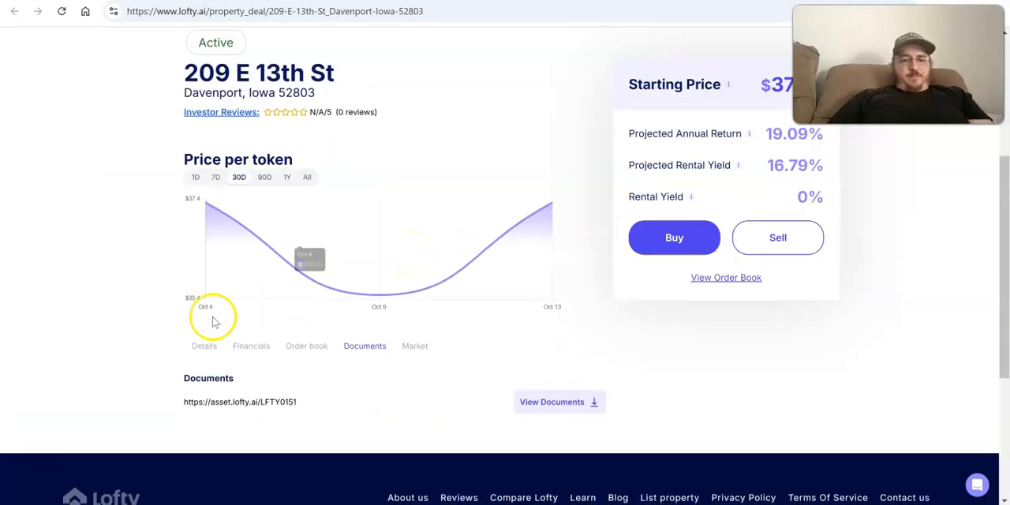
{"action": "scroll", "scroll_direction": "down", "scroll_amount": 3}
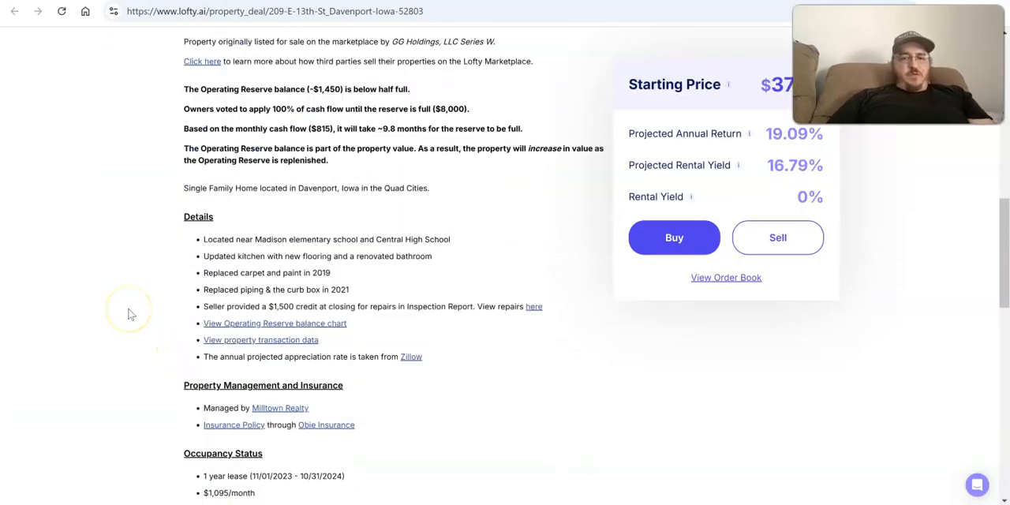
{"action": "scroll", "scroll_direction": "down", "scroll_amount": 3}
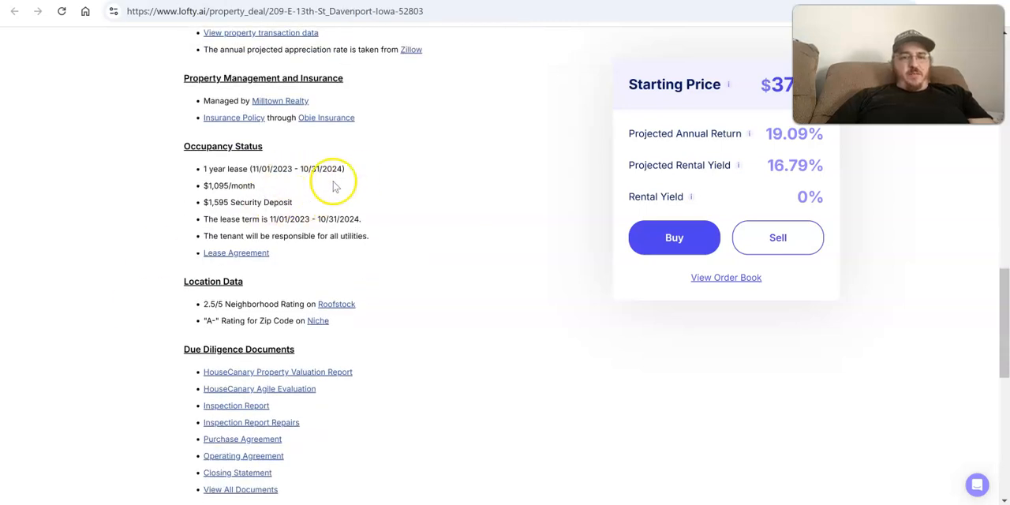
{"action": "scroll", "scroll_direction": "down", "scroll_amount": 3}
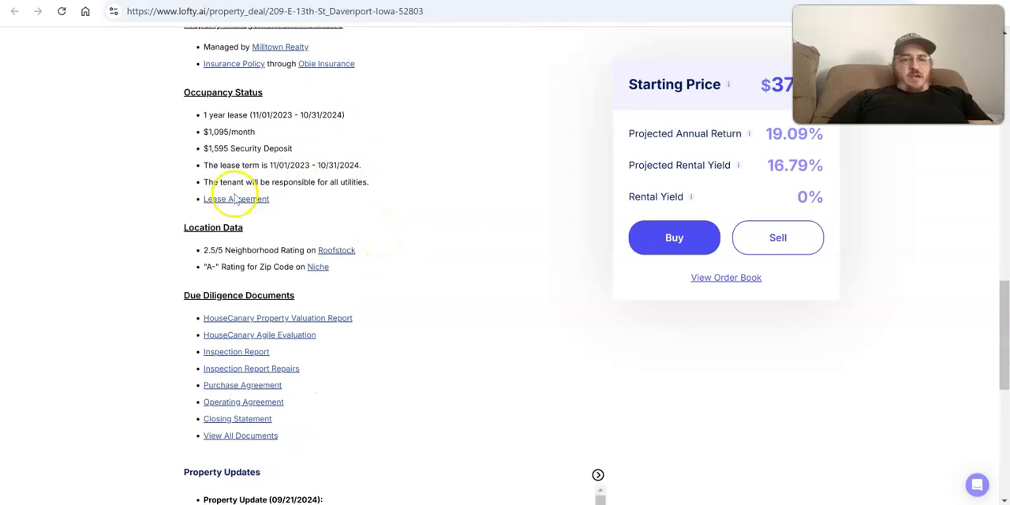
{"action": "scroll", "scroll_direction": "down", "scroll_amount": 3}
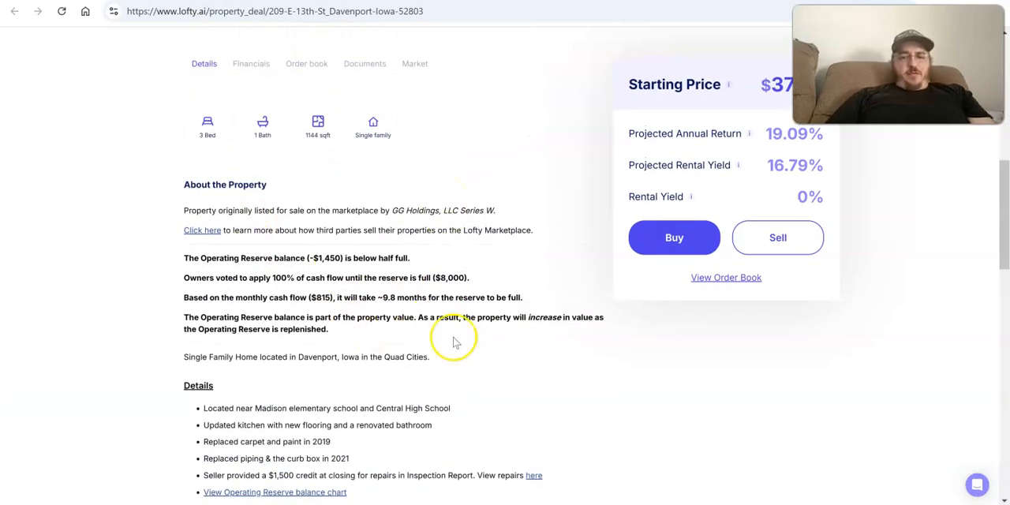
{"action": "scroll", "scroll_direction": "down", "scroll_amount": 3}
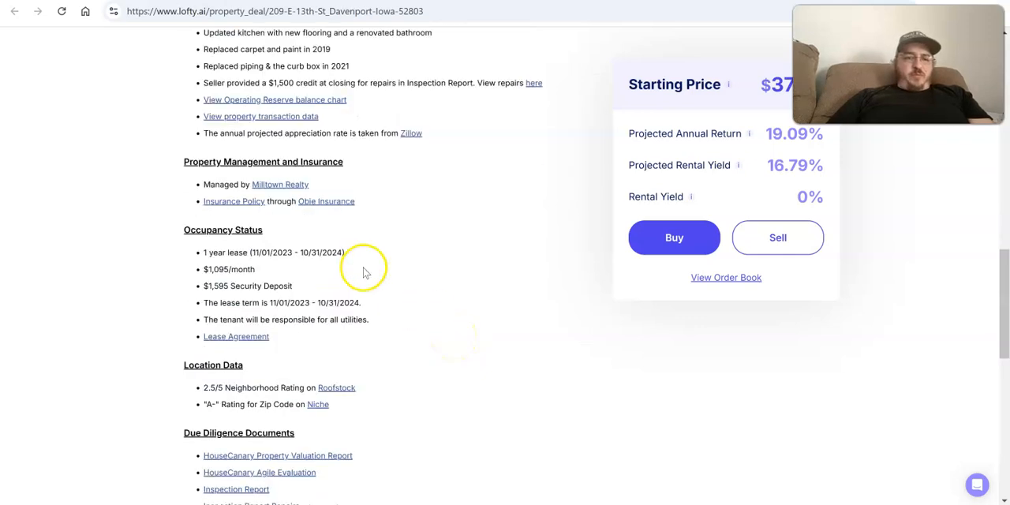
{"action": "scroll", "scroll_direction": "down", "scroll_amount": 3}
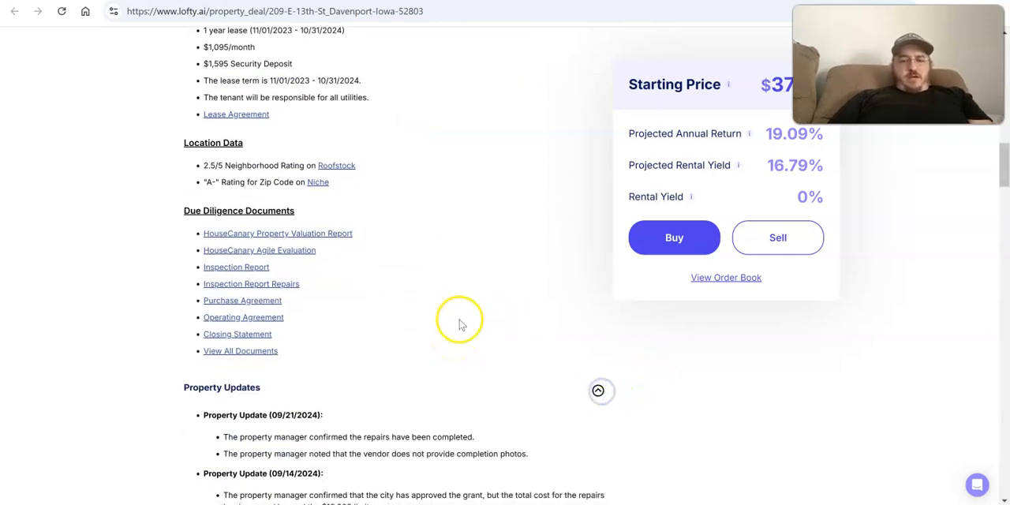
{"action": "scroll", "scroll_direction": "down", "scroll_amount": 3}
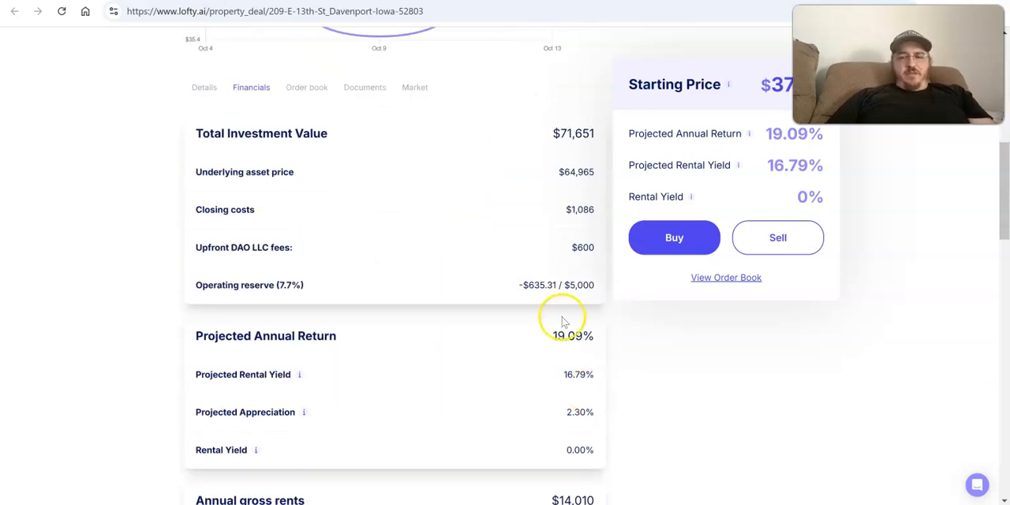
{"action": "scroll", "scroll_direction": "down", "scroll_amount": 3}
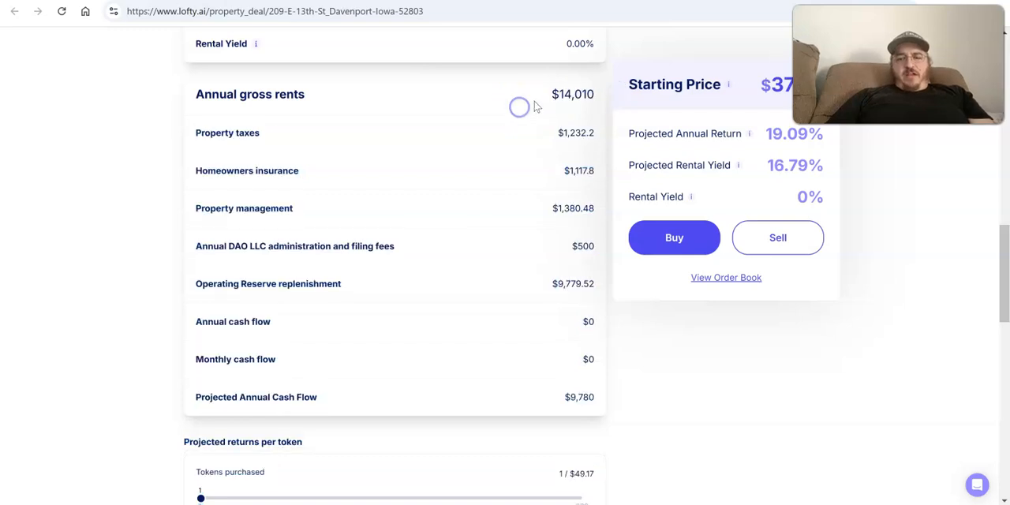
{"action": "mouse_move", "coordinate": [549, 119]}
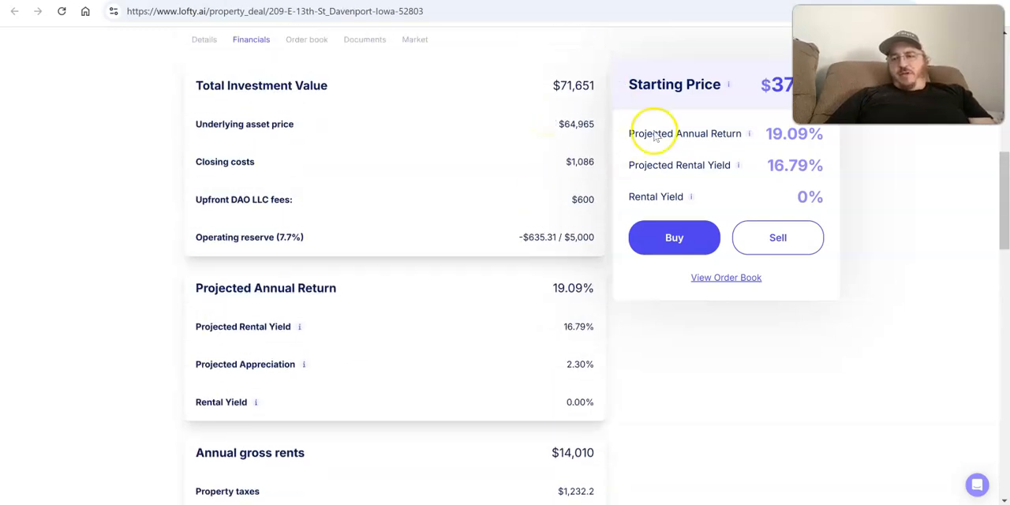
{"action": "scroll", "scroll_direction": "down", "scroll_amount": 3}
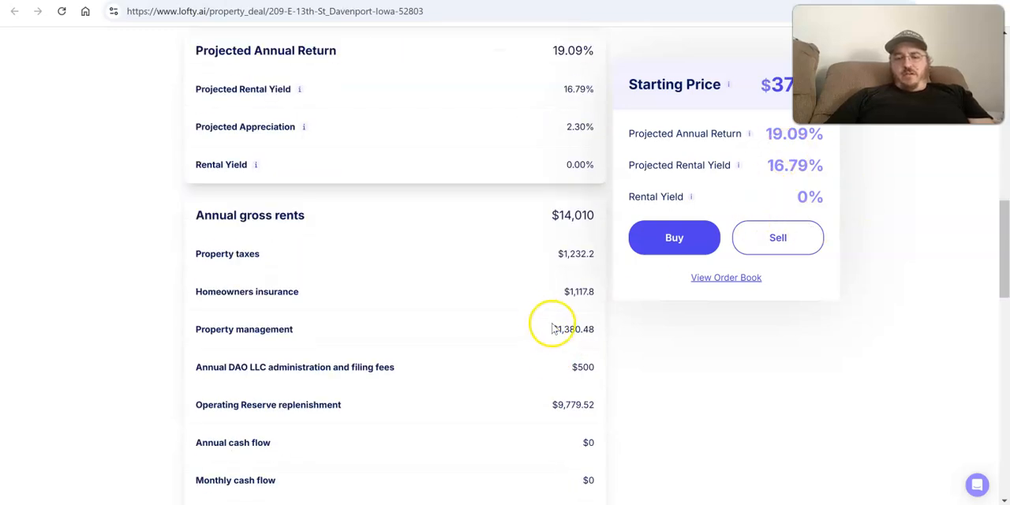
{"action": "mouse_move", "coordinate": [743, 488]}
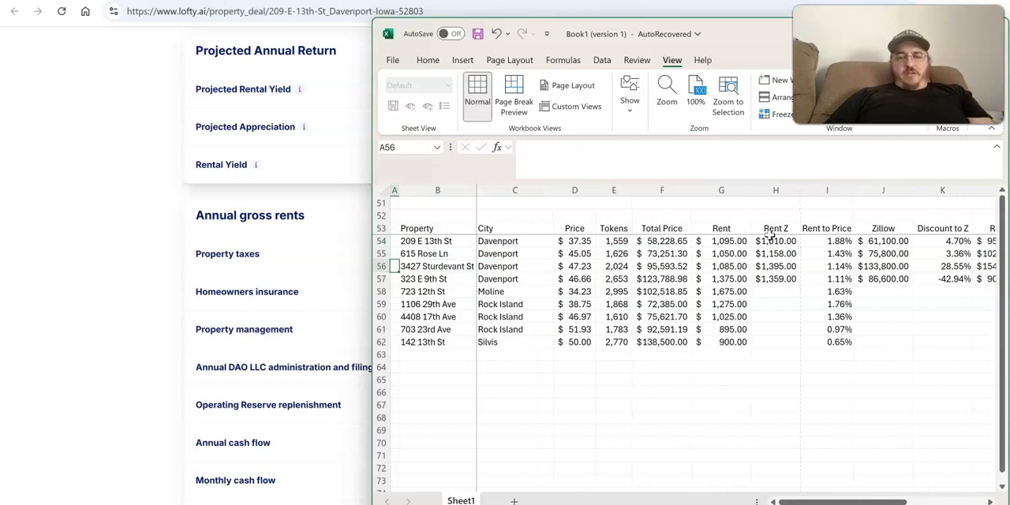
Inspect row 56's Zillow estimate, both discount formulas, home range and rent, then return to the Lofty marketplace
{"action": "left_click", "coordinate": [515, 265]}
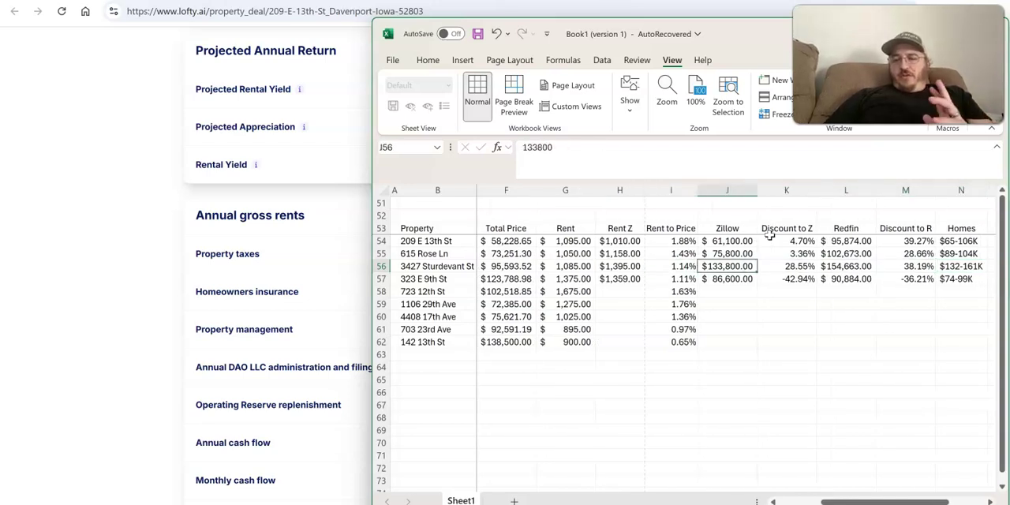
{"action": "left_click", "coordinate": [786, 265]}
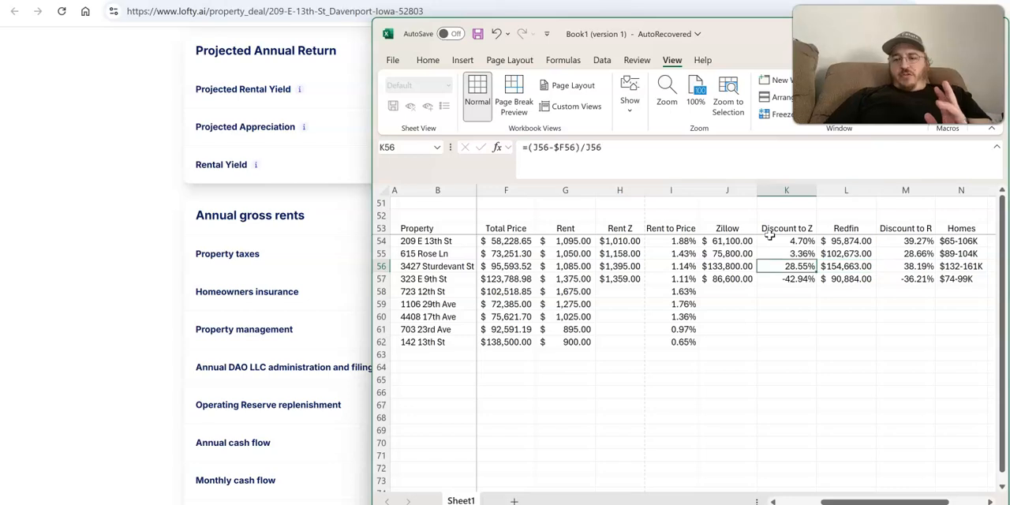
{"action": "left_click", "coordinate": [905, 265]}
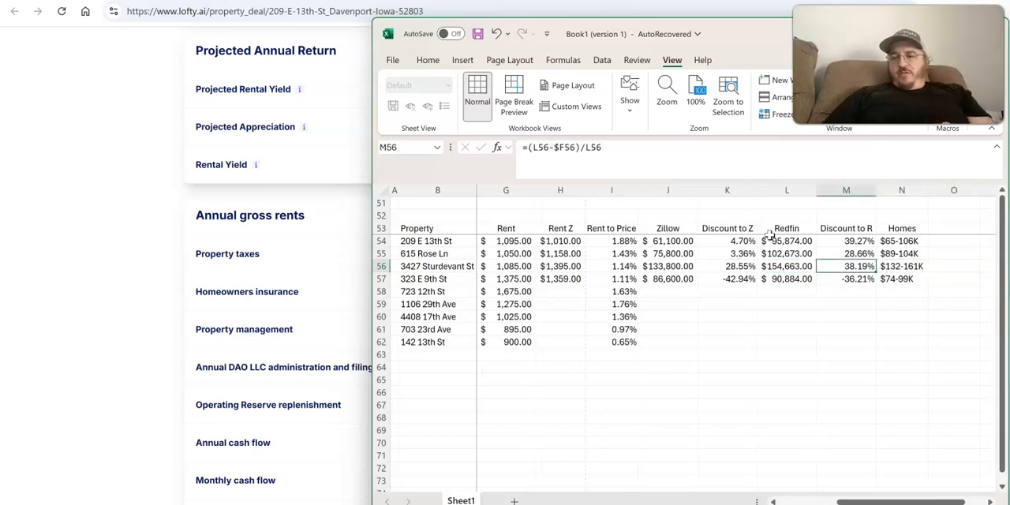
{"action": "left_click", "coordinate": [900, 265]}
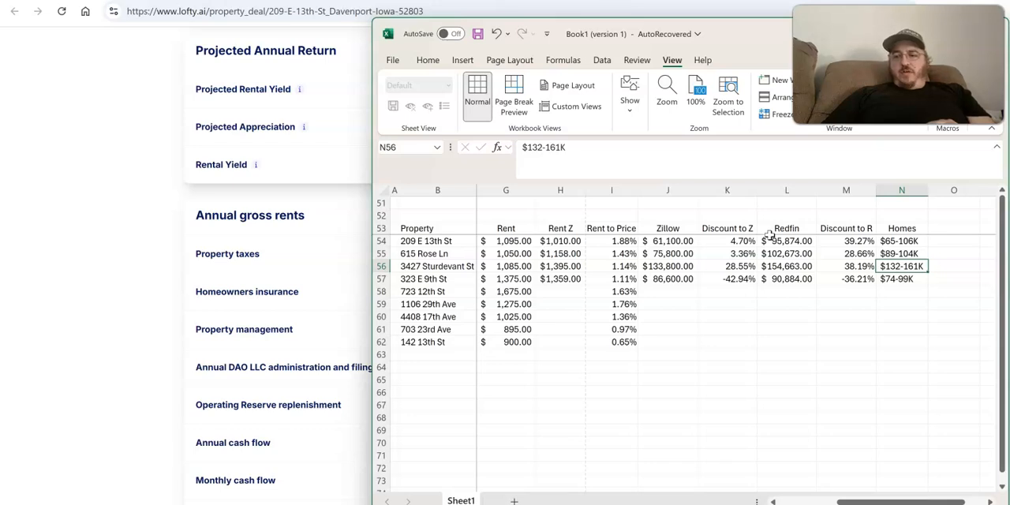
{"action": "left_click", "coordinate": [786, 265]}
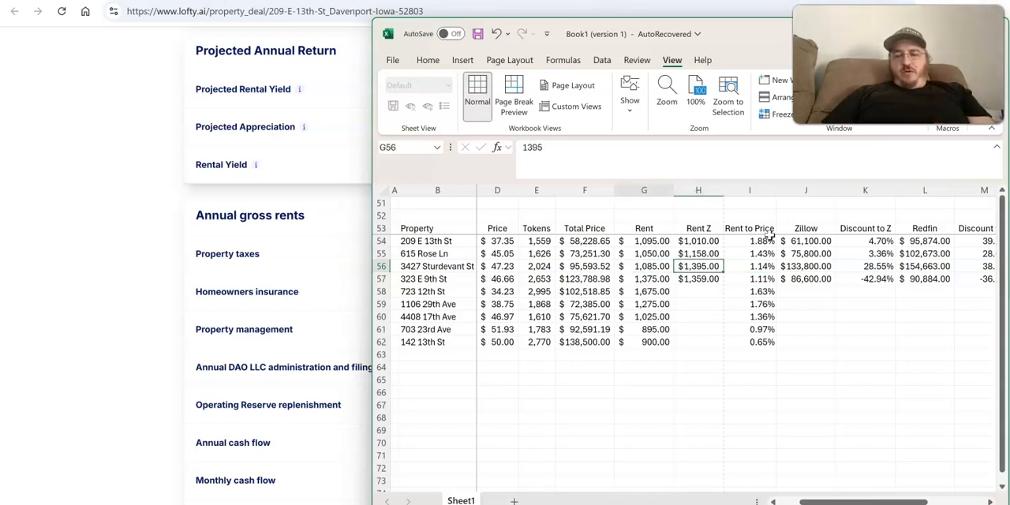
{"action": "left_click", "coordinate": [644, 265]}
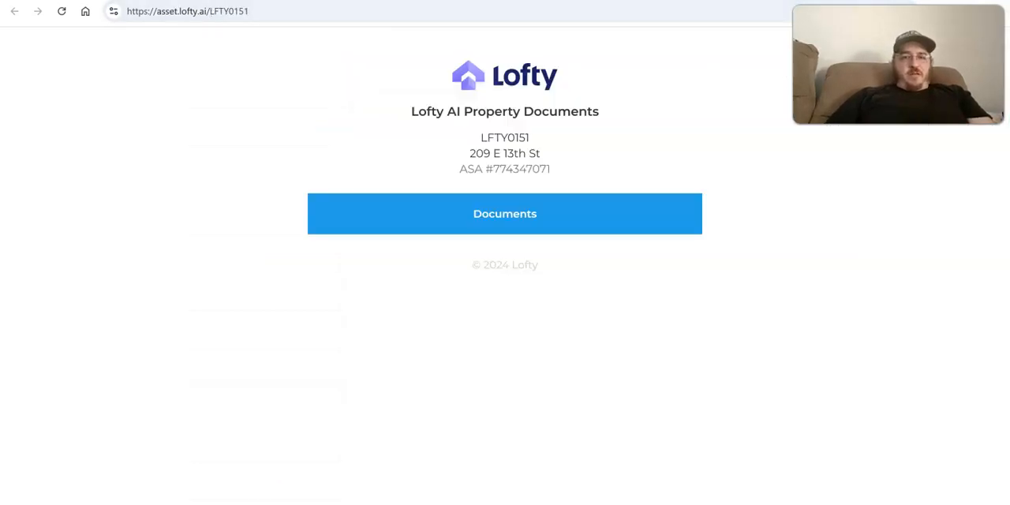
{"action": "left_click", "coordinate": [505, 213]}
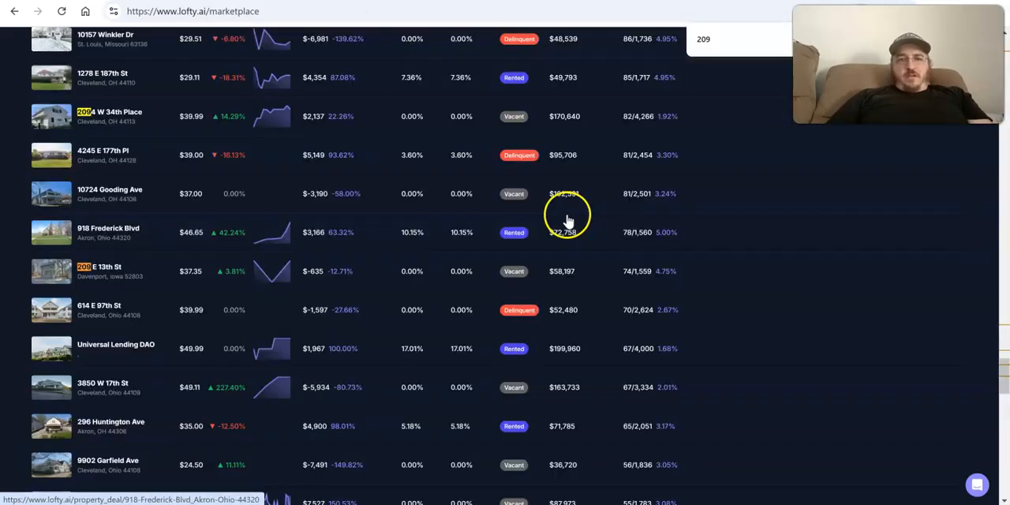
{"action": "mouse_move", "coordinate": [645, 221]}
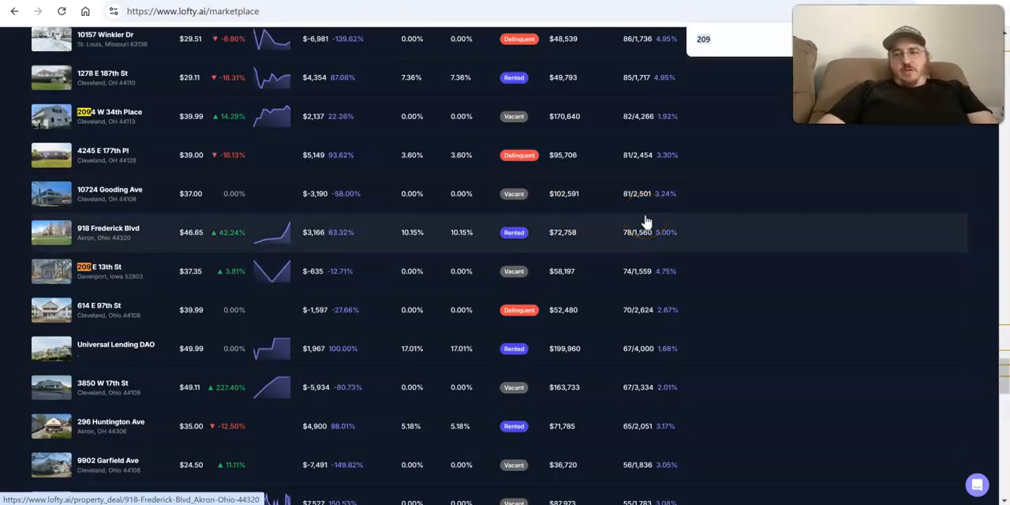
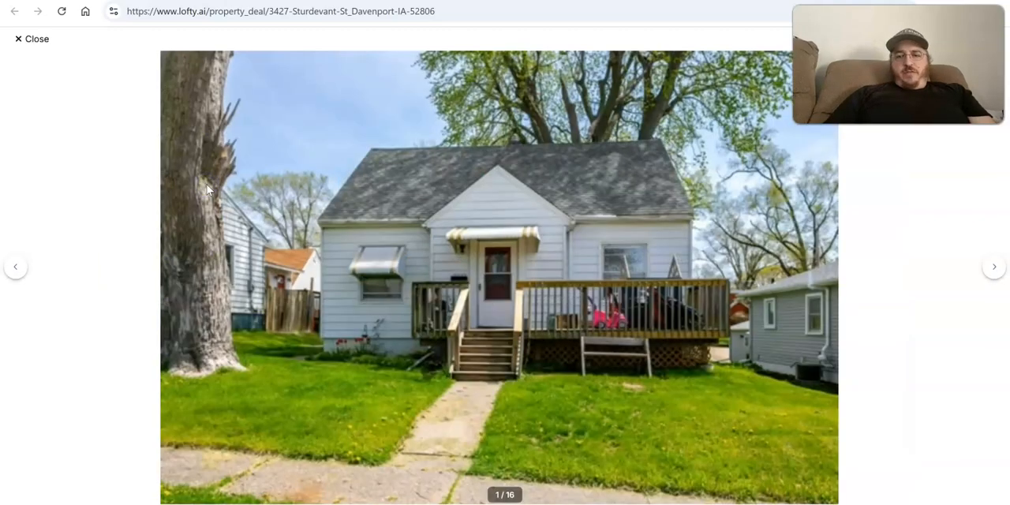
{"action": "left_click", "coordinate": [994, 265]}
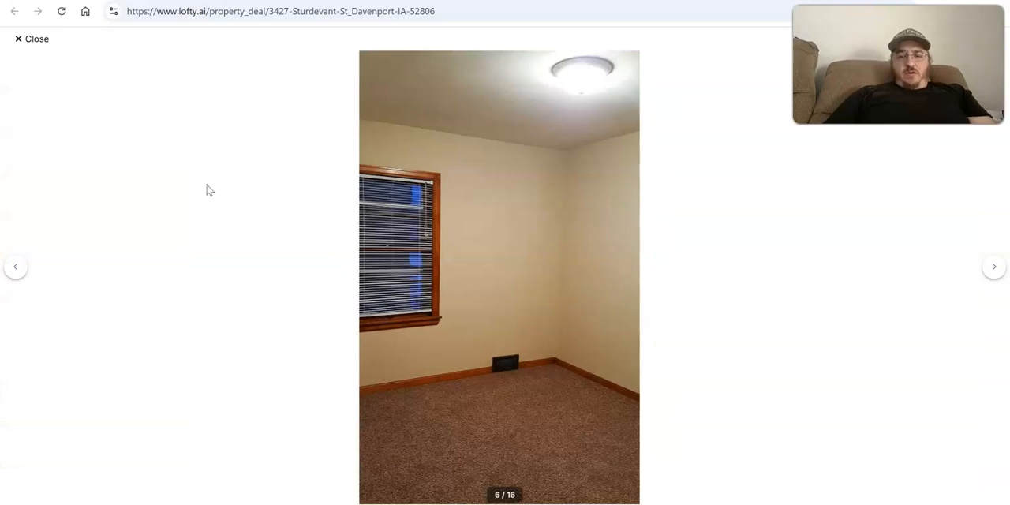
{"action": "left_click", "coordinate": [994, 265]}
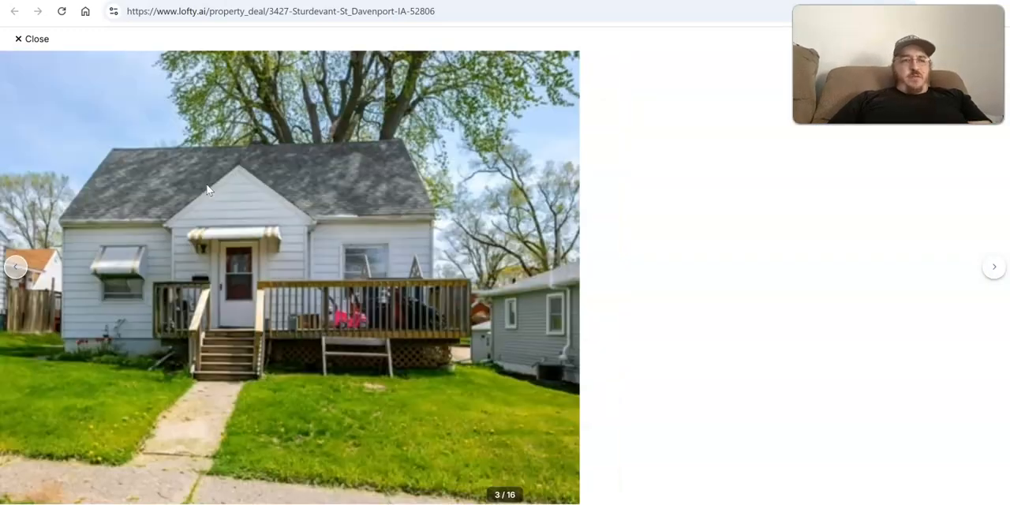
{"action": "left_click", "coordinate": [30, 38]}
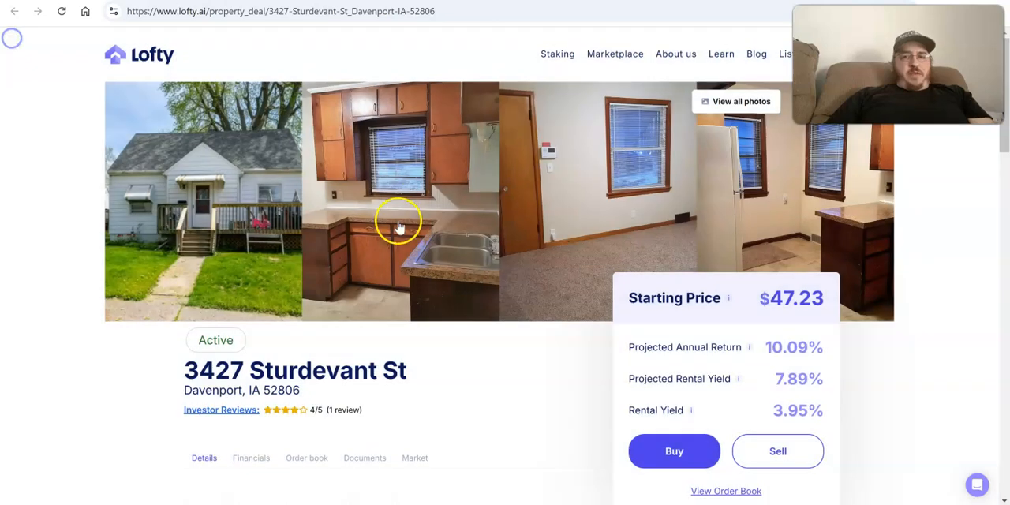
{"action": "scroll", "scroll_direction": "down", "scroll_amount": 3}
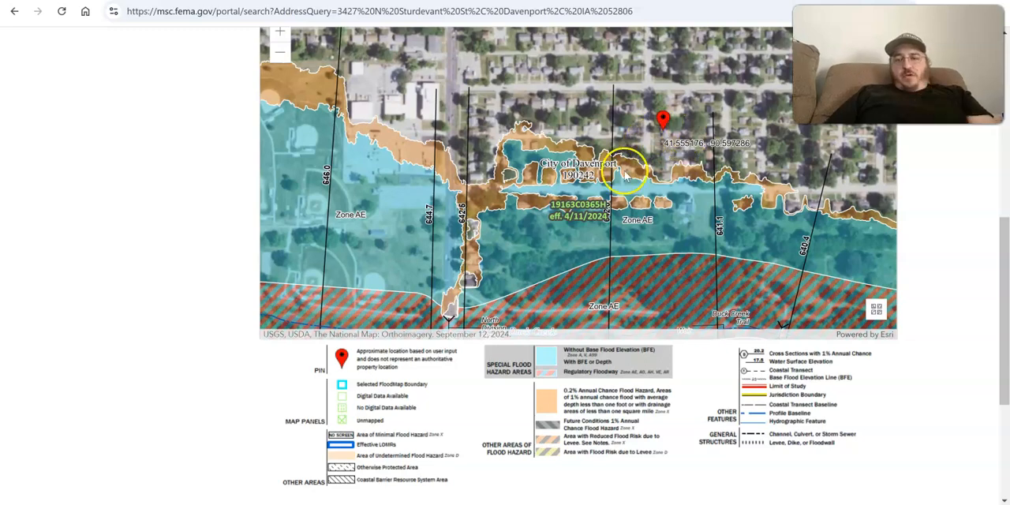
{"action": "scroll", "scroll_direction": "down", "scroll_amount": 3}
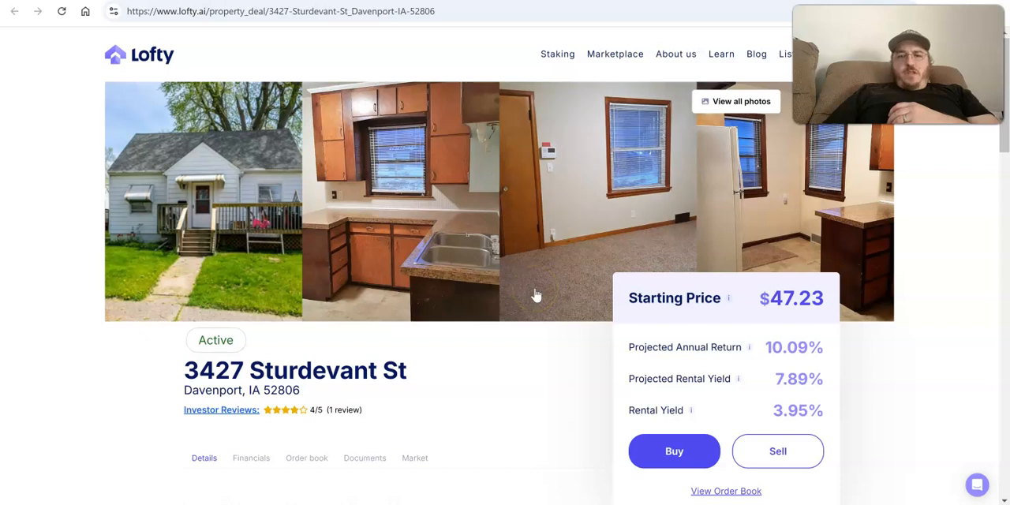
Read the listing's Operating Reserve notes, then go to the property's shared documents page
{"action": "scroll", "scroll_direction": "down", "scroll_amount": 3}
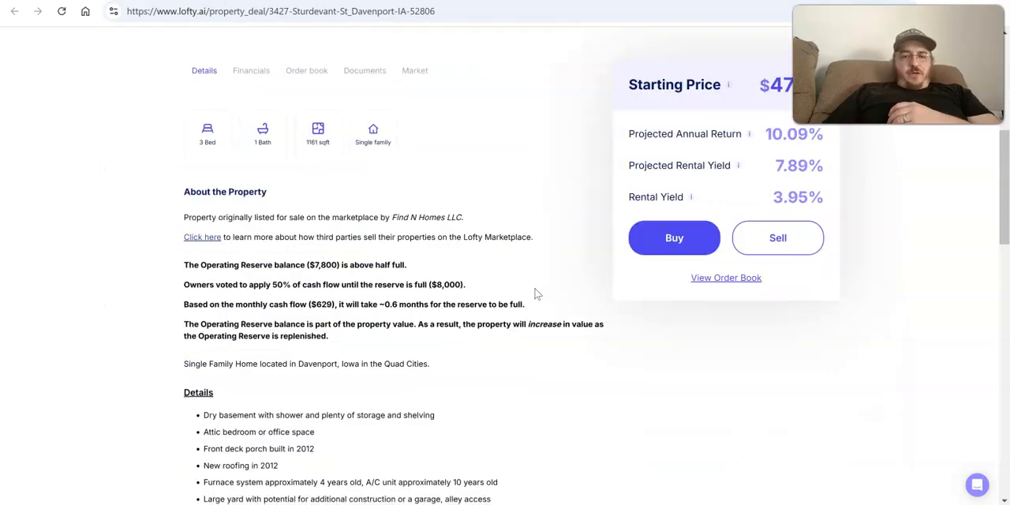
{"action": "scroll", "scroll_direction": "down", "scroll_amount": 3}
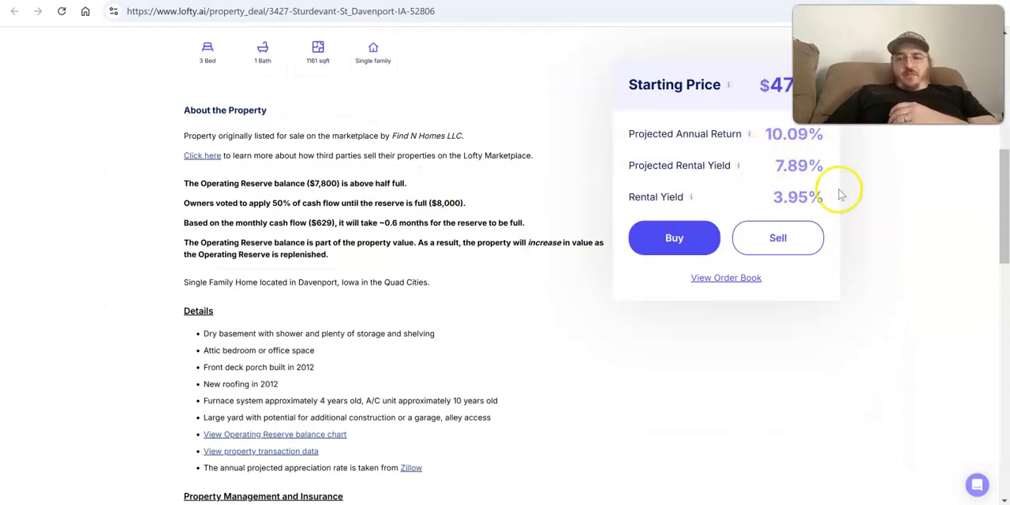
{"action": "mouse_move", "coordinate": [842, 214]}
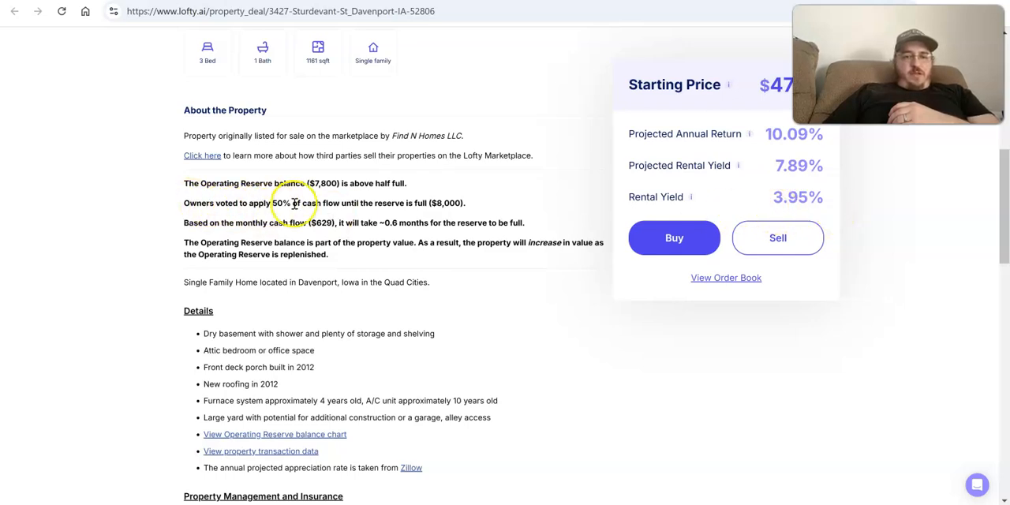
{"action": "mouse_move", "coordinate": [417, 222]}
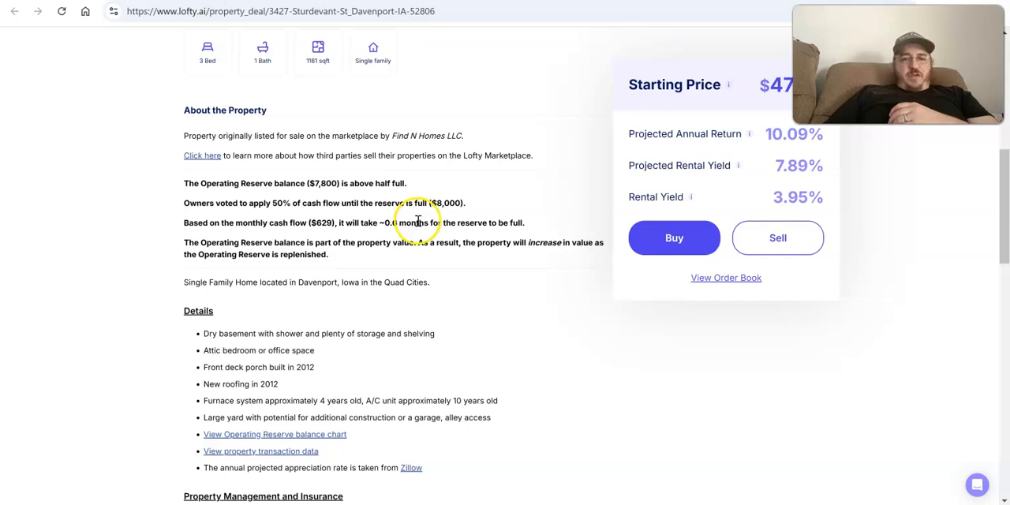
{"action": "mouse_move", "coordinate": [467, 205]}
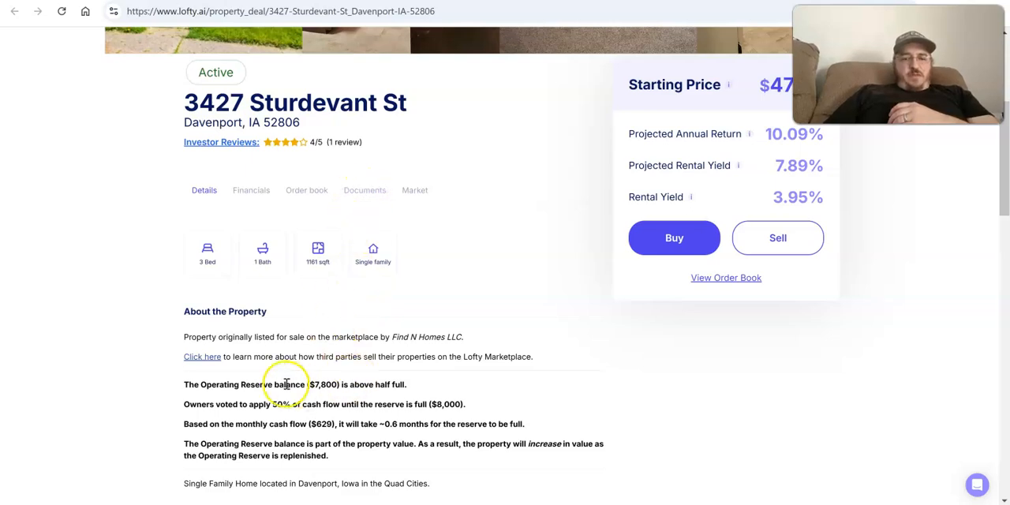
{"action": "left_click", "coordinate": [365, 189]}
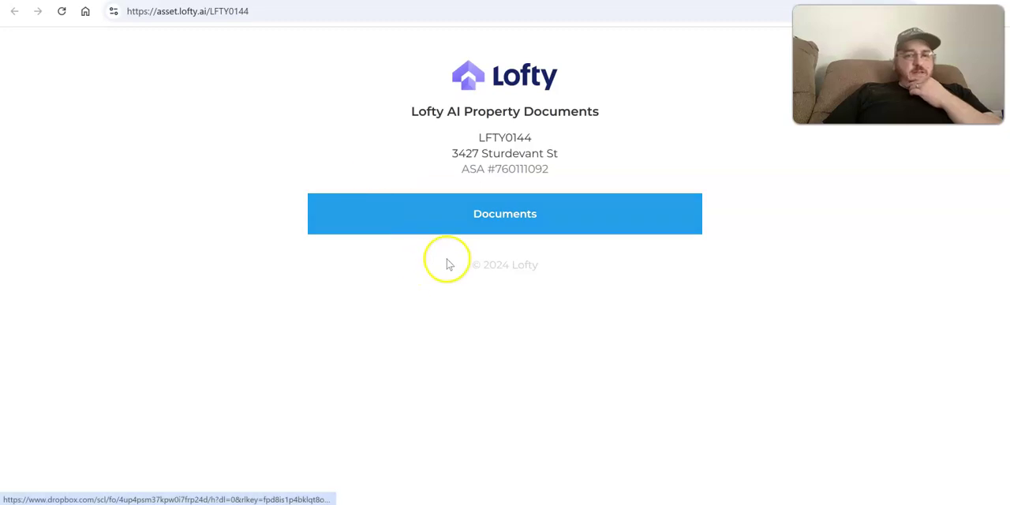
Open the property's Dropbox documents folder sorted by Modified, newest first
{"action": "left_click", "coordinate": [505, 213]}
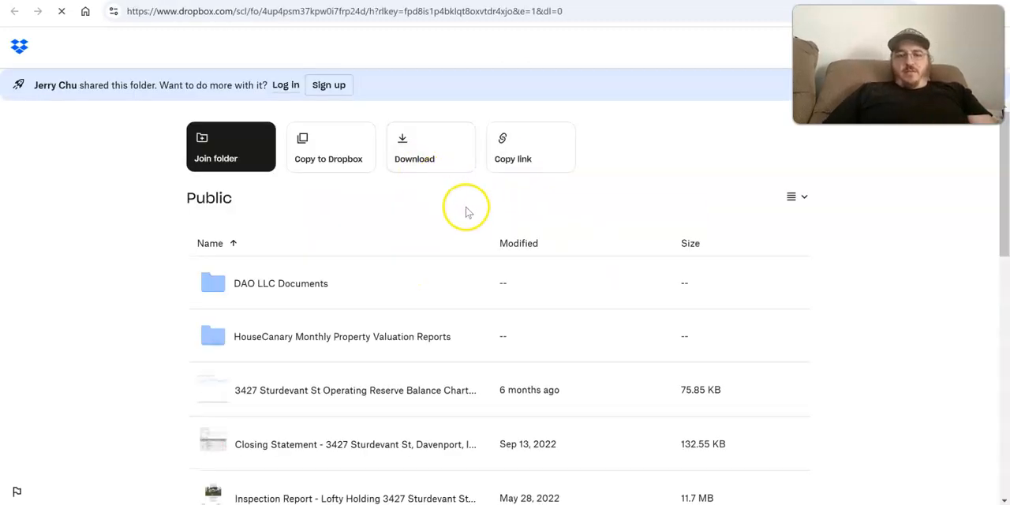
{"action": "left_click", "coordinate": [518, 243]}
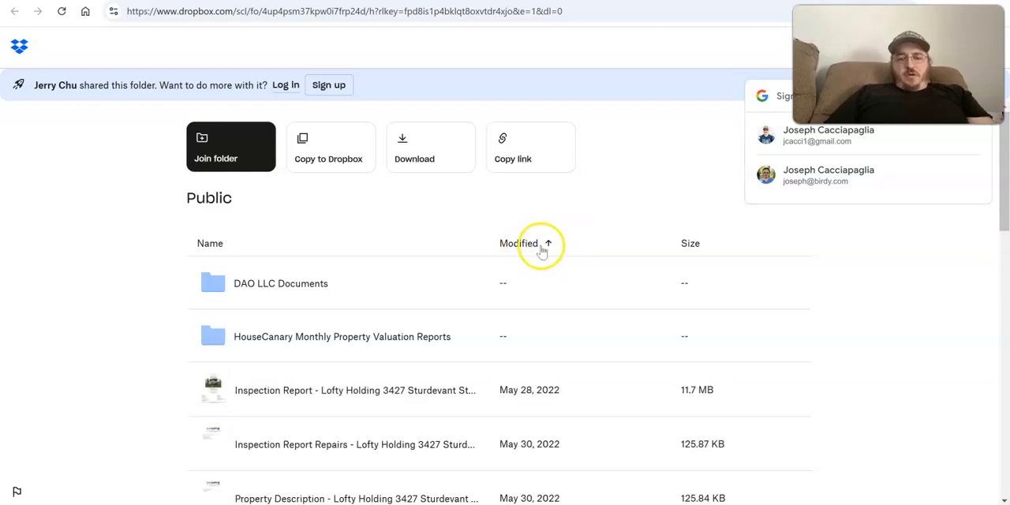
{"action": "mouse_move", "coordinate": [526, 224]}
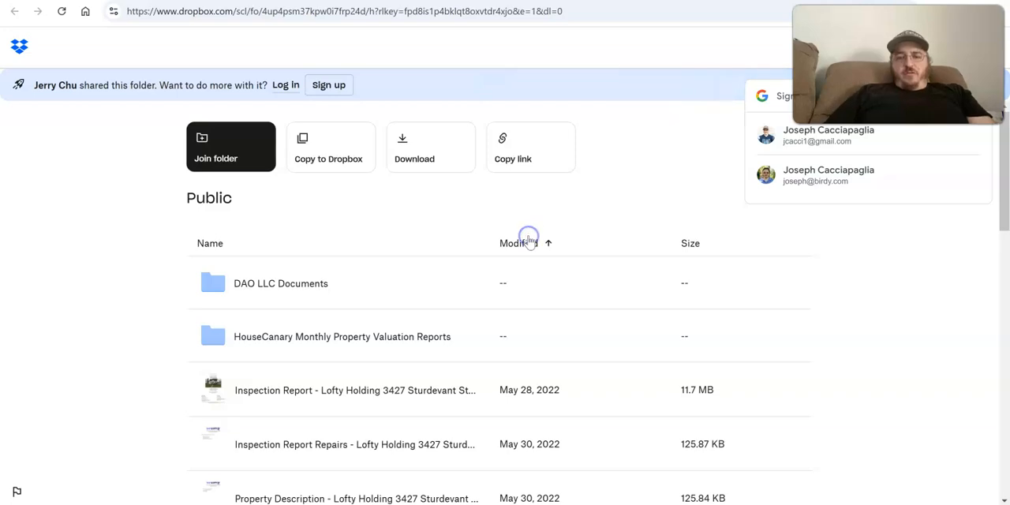
{"action": "left_click", "coordinate": [527, 243]}
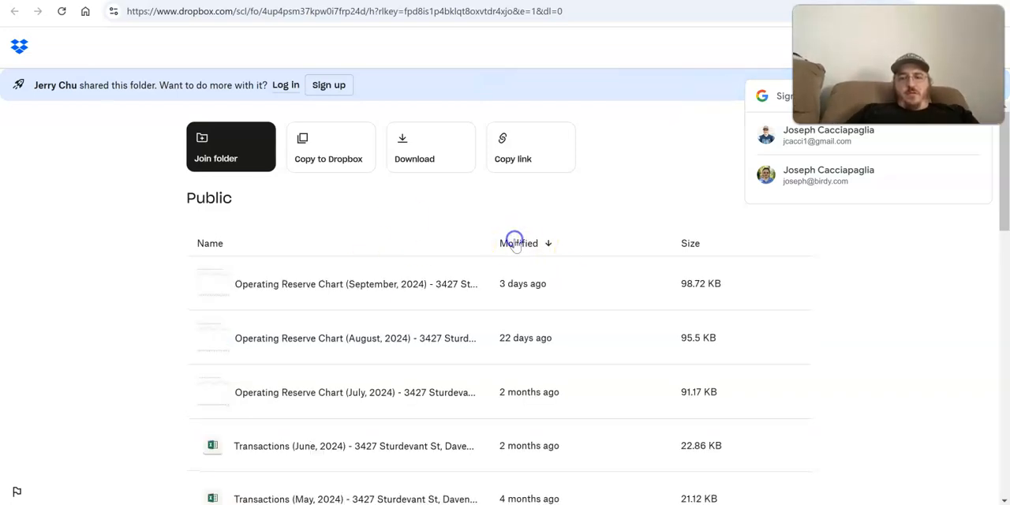
Preview the Operating Reserve Chart (September, 2024) and look through its balances
{"action": "left_click", "coordinate": [356, 283]}
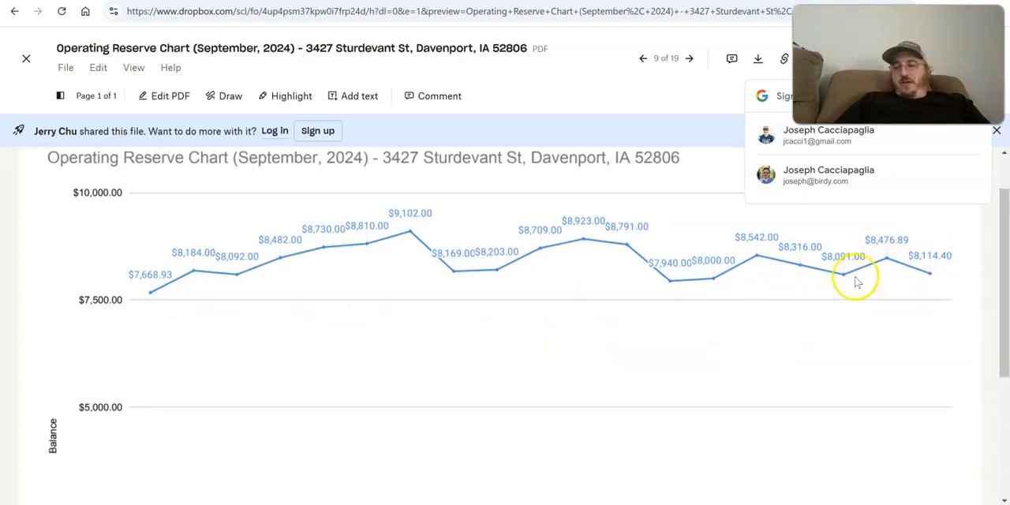
{"action": "mouse_move", "coordinate": [883, 261]}
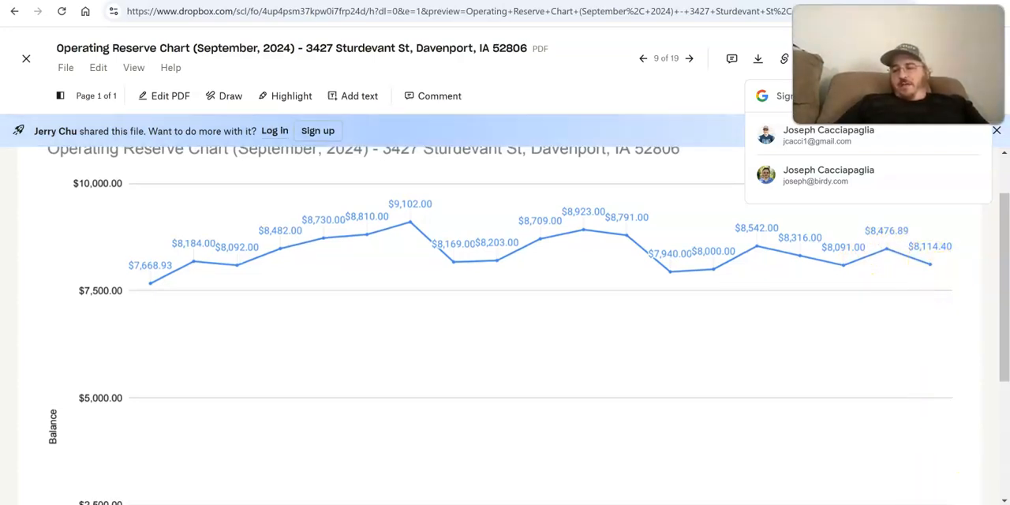
{"action": "scroll", "scroll_direction": "down", "scroll_amount": 3}
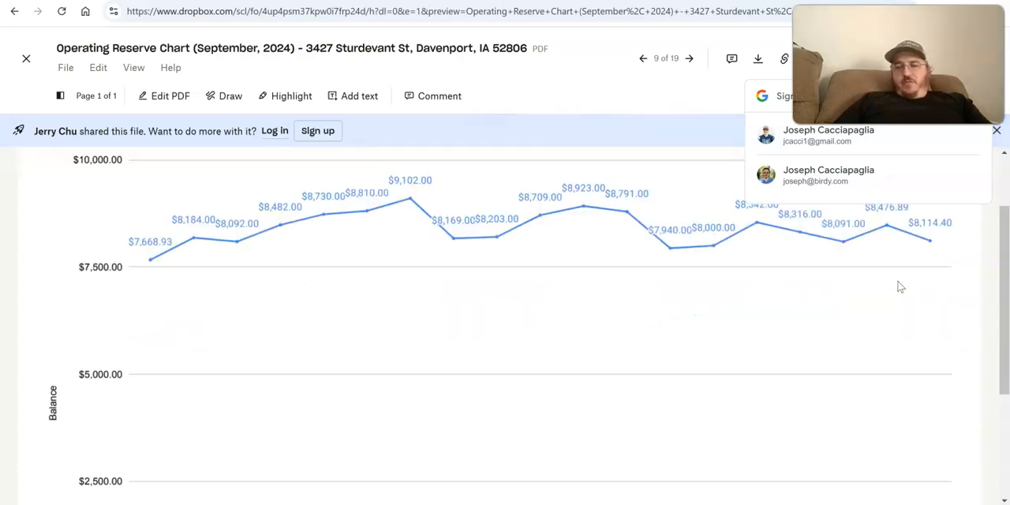
{"action": "scroll", "scroll_direction": "down", "scroll_amount": 3}
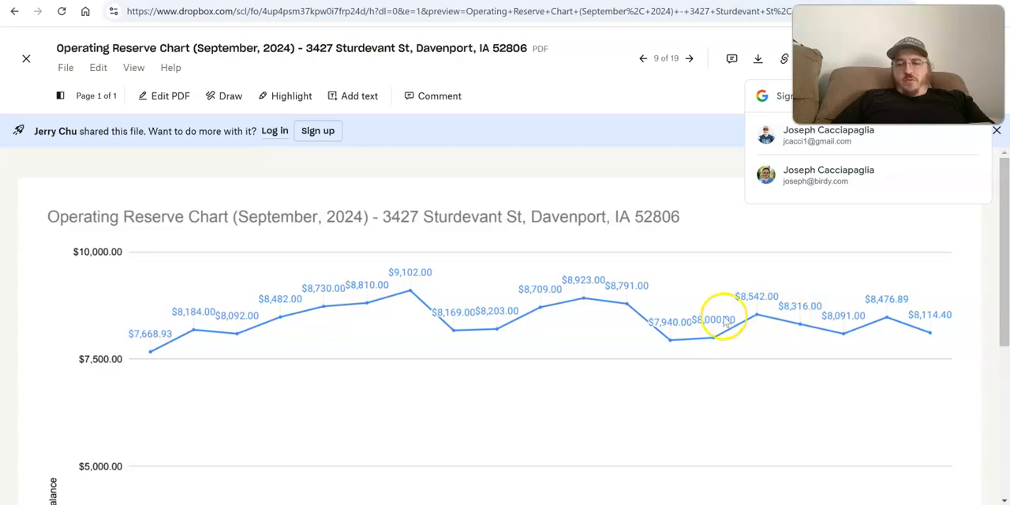
{"action": "mouse_move", "coordinate": [489, 337]}
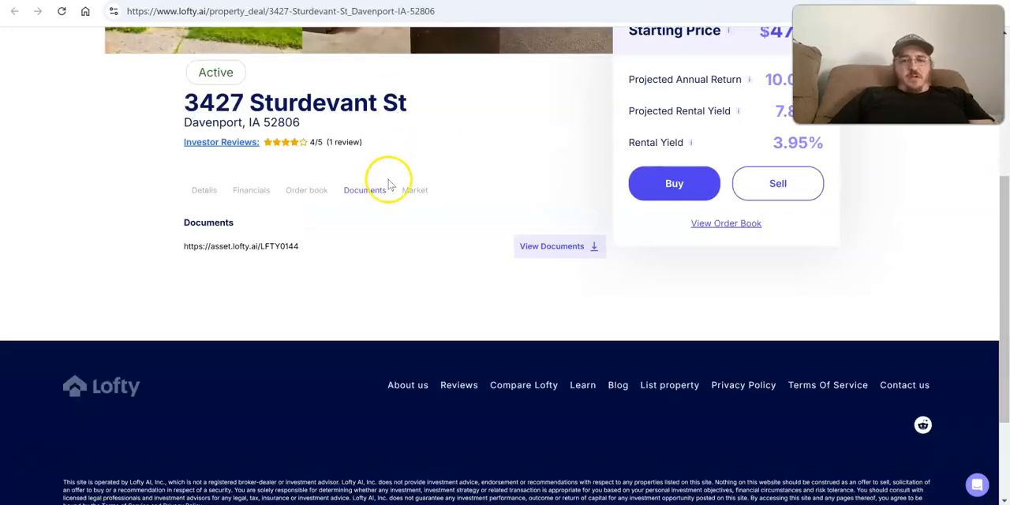
Show the Financials breakdown and scroll to the annual gross rents and expenses
{"action": "left_click", "coordinate": [251, 189]}
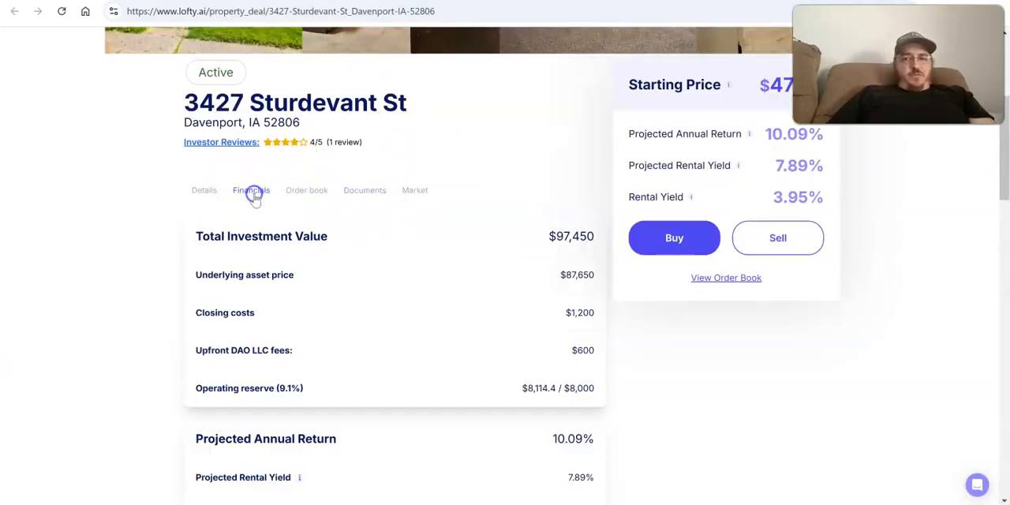
{"action": "scroll", "scroll_direction": "down", "scroll_amount": 3}
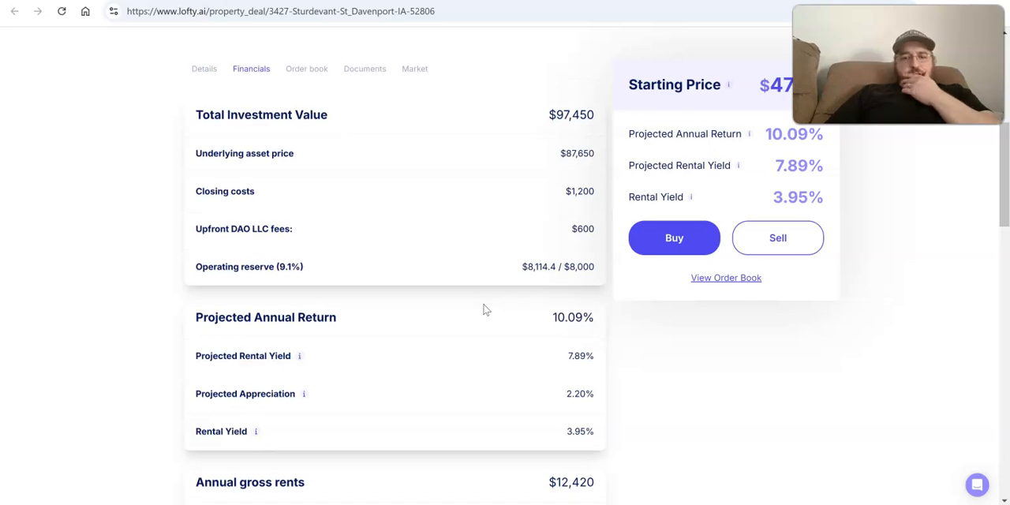
{"action": "scroll", "scroll_direction": "down", "scroll_amount": 3}
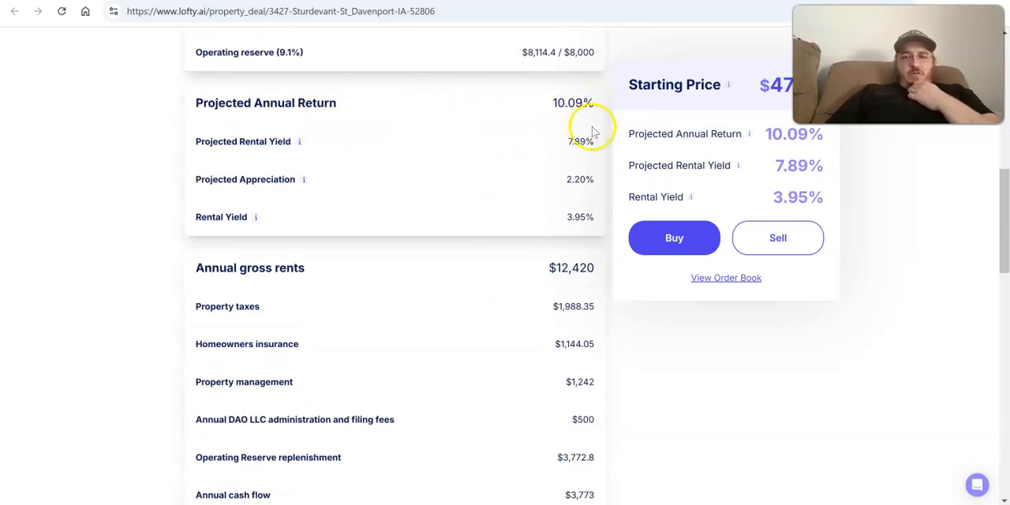
{"action": "scroll", "scroll_direction": "down", "scroll_amount": 3}
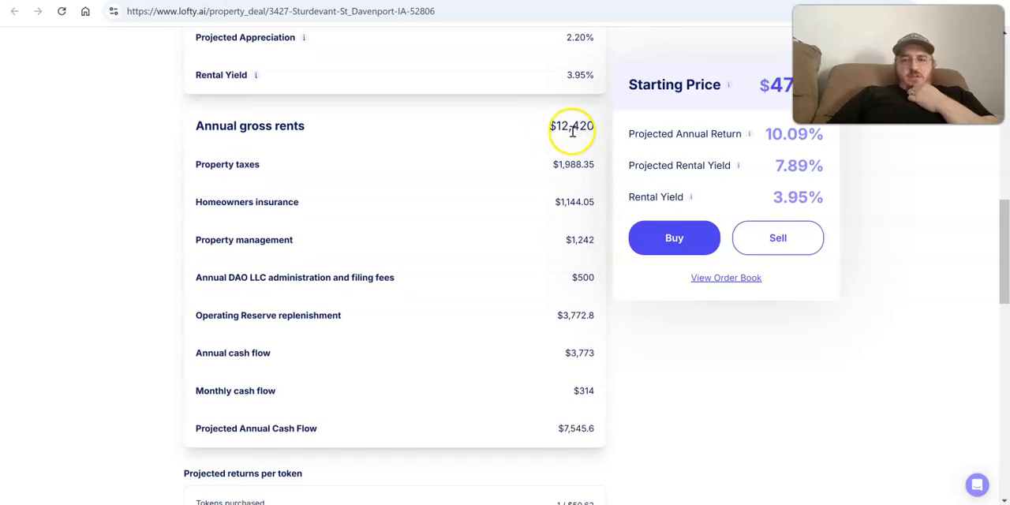
{"action": "mouse_move", "coordinate": [603, 363]}
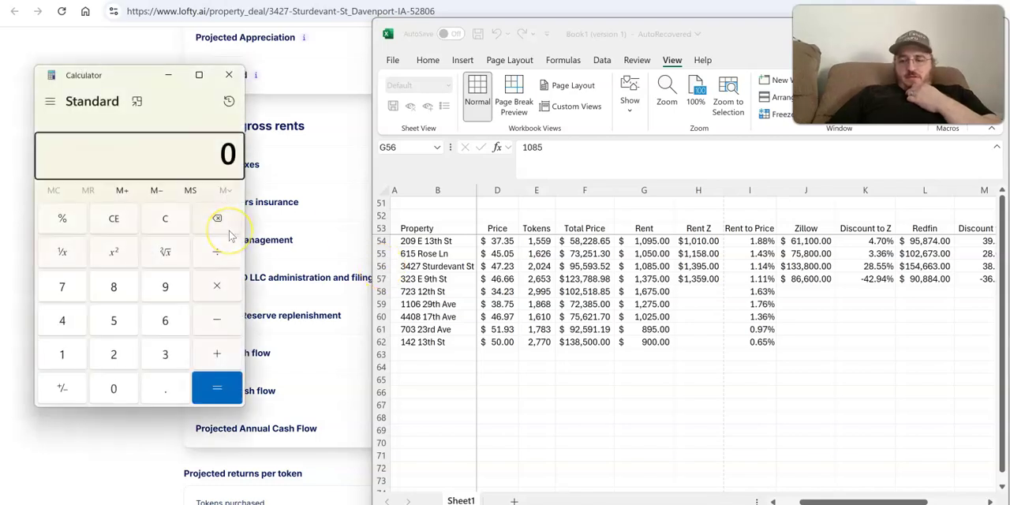
Multiply the monthly rent by 12 in Calculator, then return to the listing's financial figures
{"action": "left_click", "coordinate": [113, 285]}
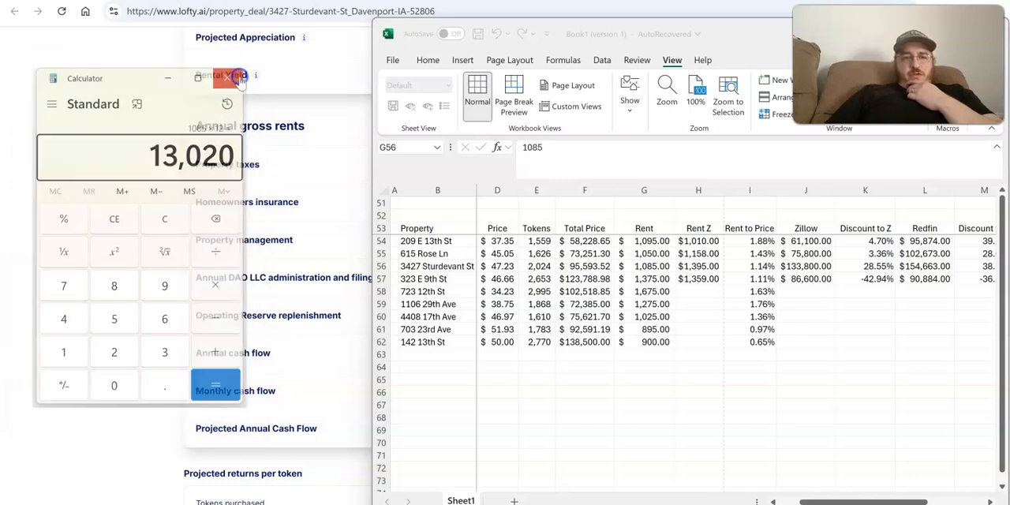
{"action": "left_click", "coordinate": [234, 75]}
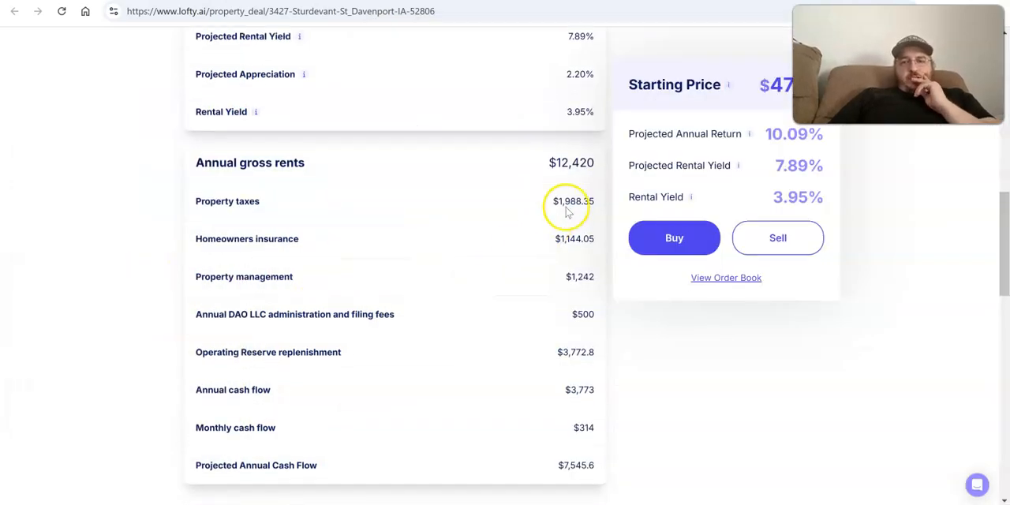
{"action": "mouse_move", "coordinate": [576, 186]}
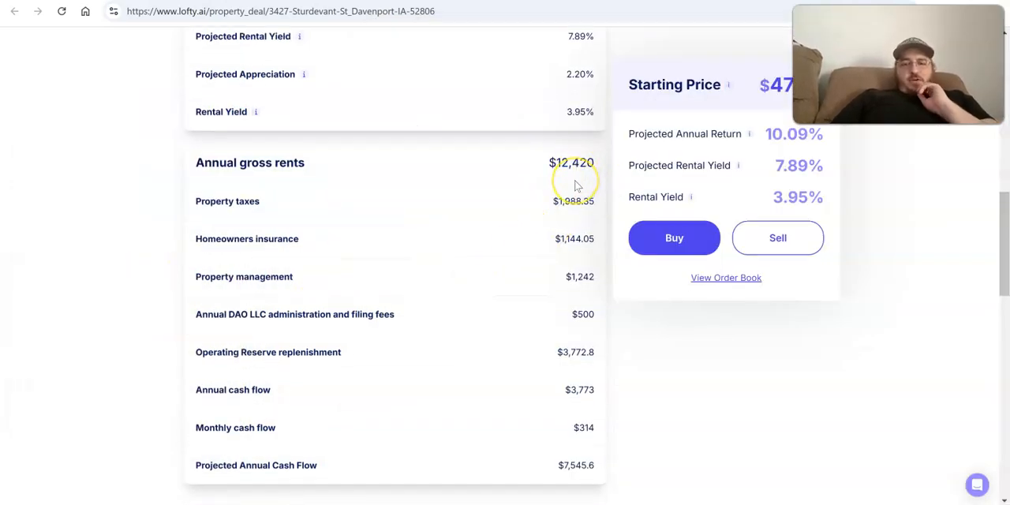
{"action": "scroll", "scroll_direction": "down", "scroll_amount": 3}
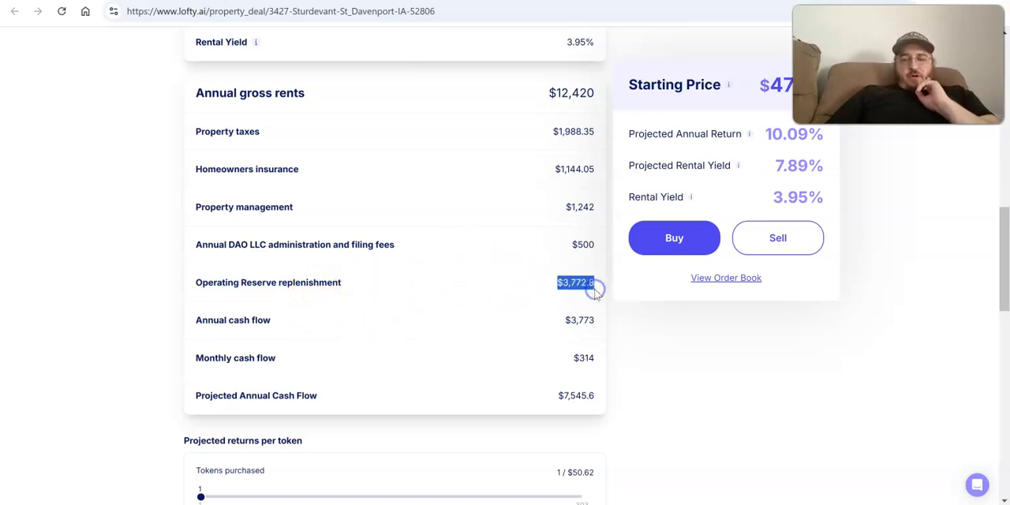
{"action": "mouse_move", "coordinate": [765, 233]}
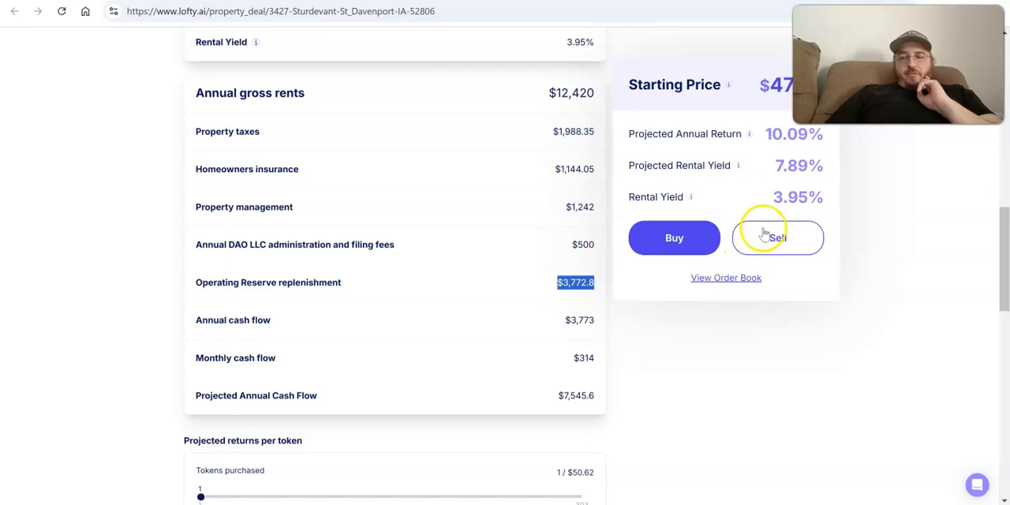
{"action": "scroll", "scroll_direction": "down", "scroll_amount": 3}
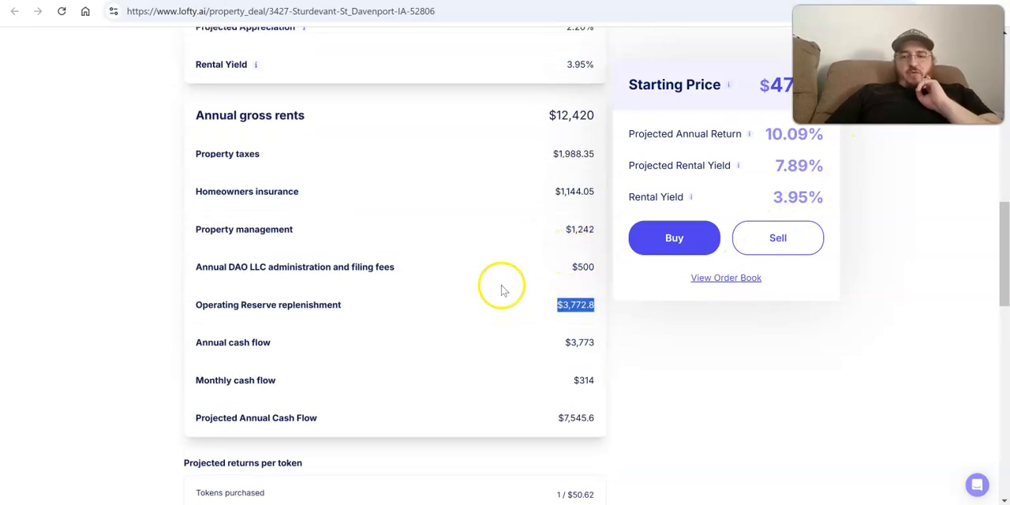
{"action": "scroll", "scroll_direction": "up", "scroll_amount": 3}
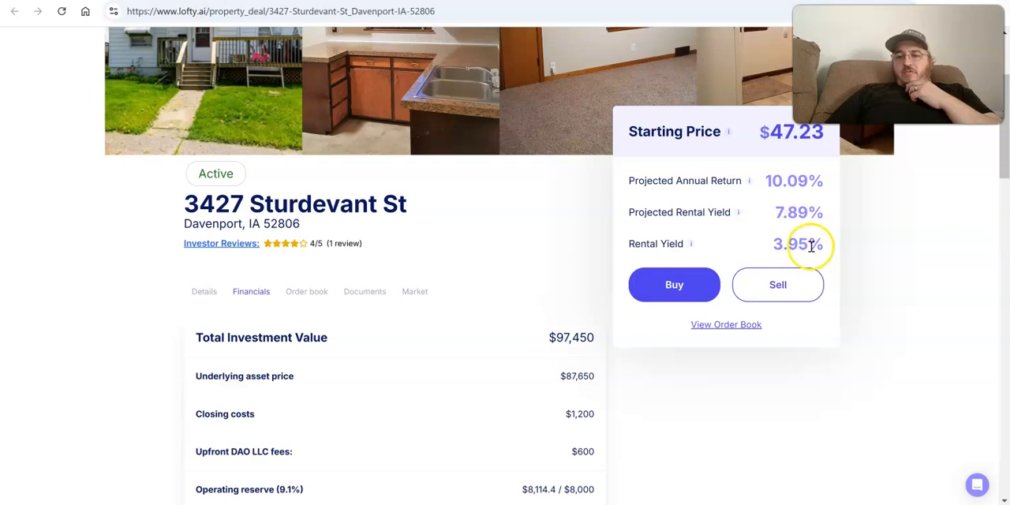
{"action": "mouse_move", "coordinate": [199, 310]}
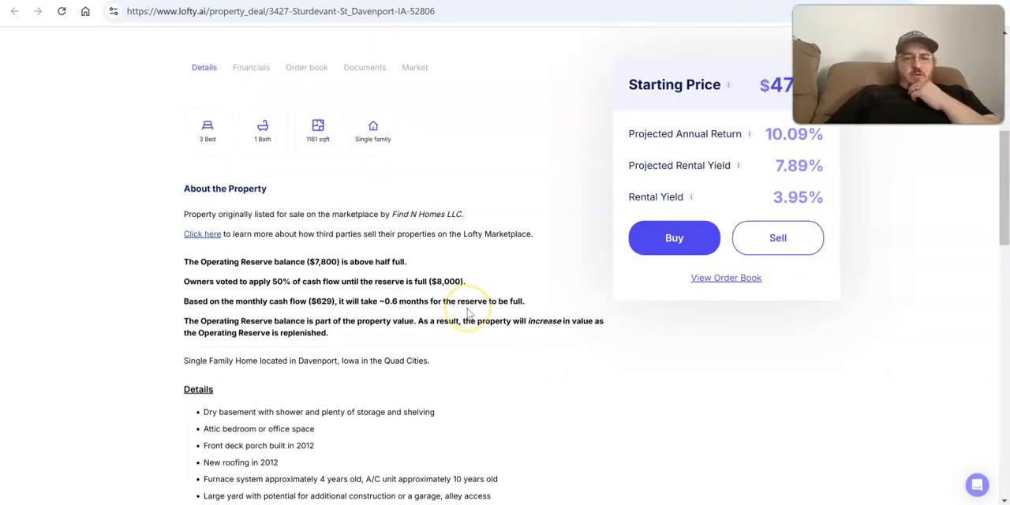
{"action": "scroll", "scroll_direction": "down", "scroll_amount": 3}
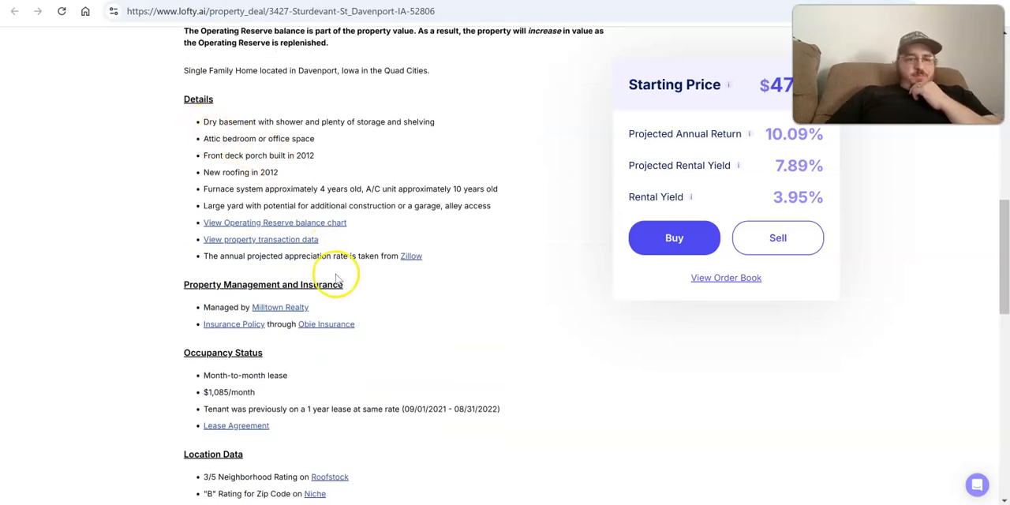
{"action": "scroll", "scroll_direction": "down", "scroll_amount": 3}
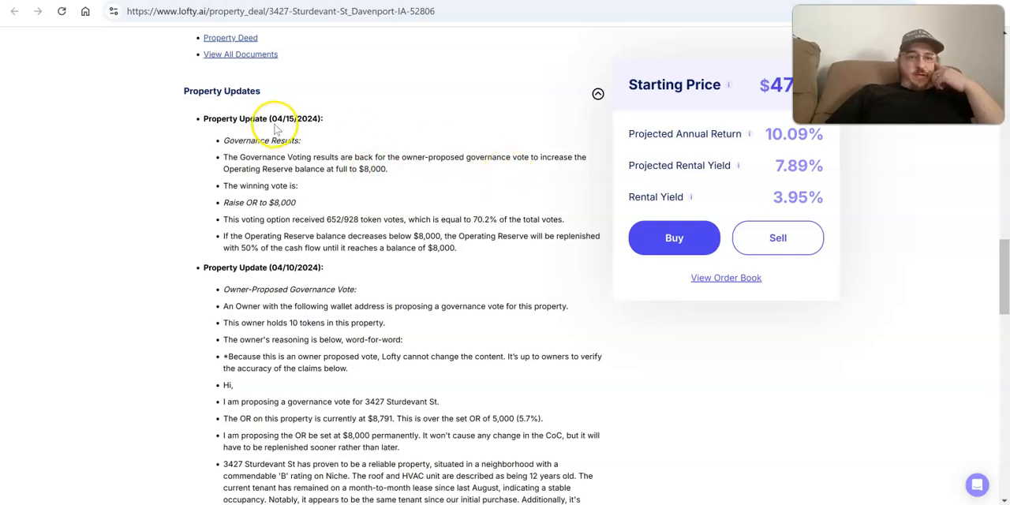
{"action": "mouse_move", "coordinate": [314, 130]}
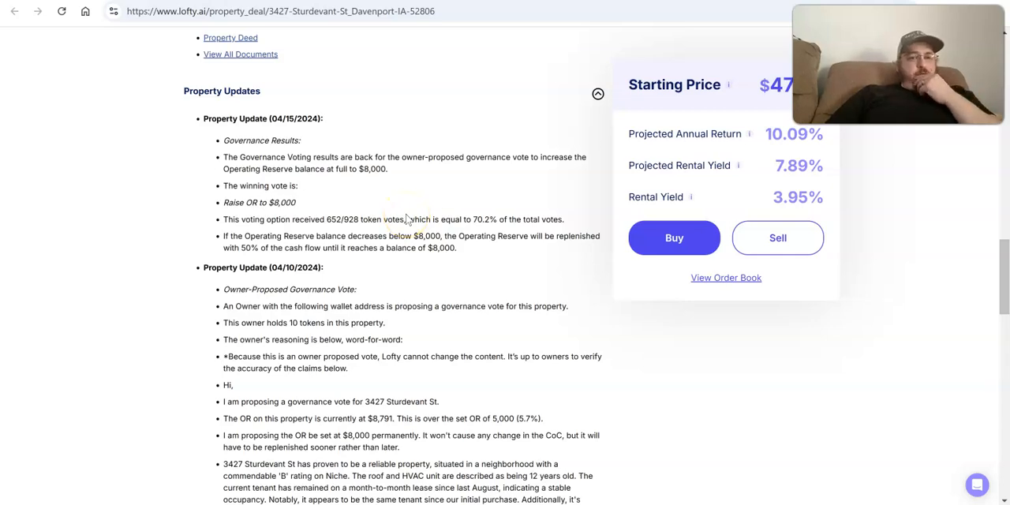
{"action": "scroll", "scroll_direction": "down", "scroll_amount": 3}
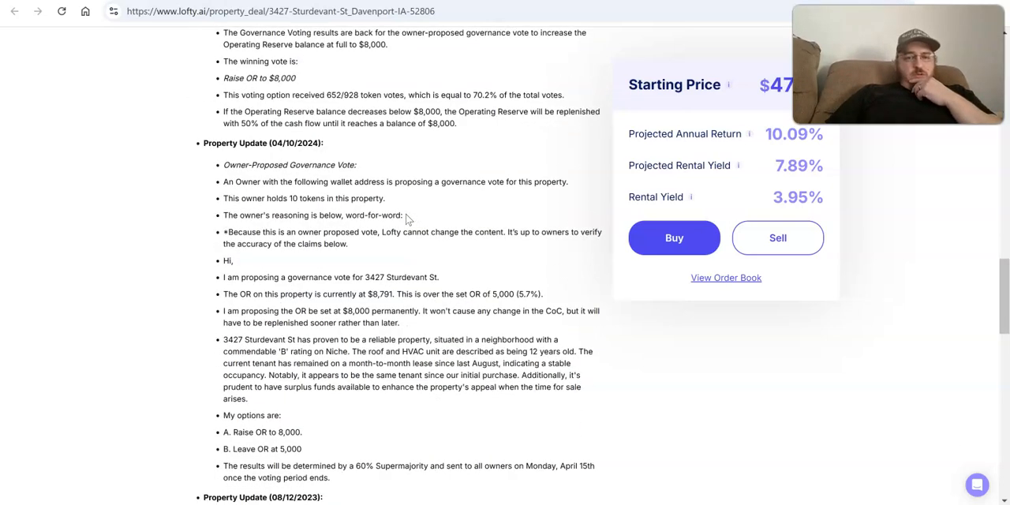
{"action": "scroll", "scroll_direction": "up", "scroll_amount": 3}
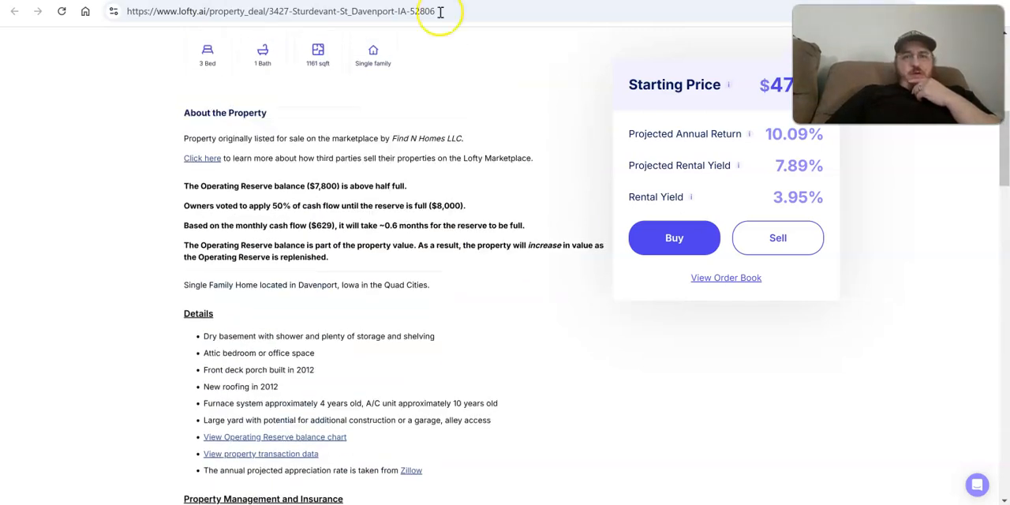
Inspect the Operating Reserve balance chart PDF, close it, and open Transactions (June, 2024)
{"action": "left_click", "coordinate": [271, 437]}
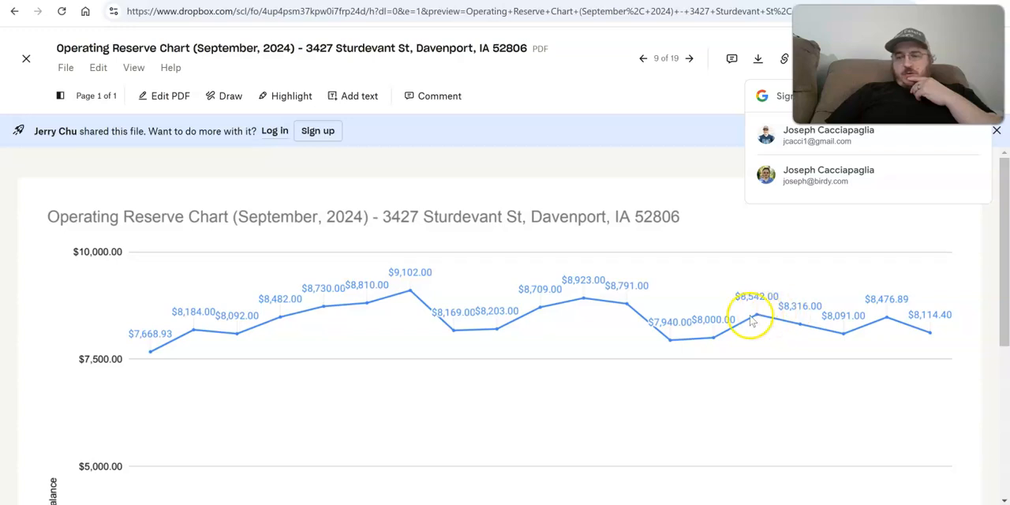
{"action": "scroll", "scroll_direction": "down", "scroll_amount": 3}
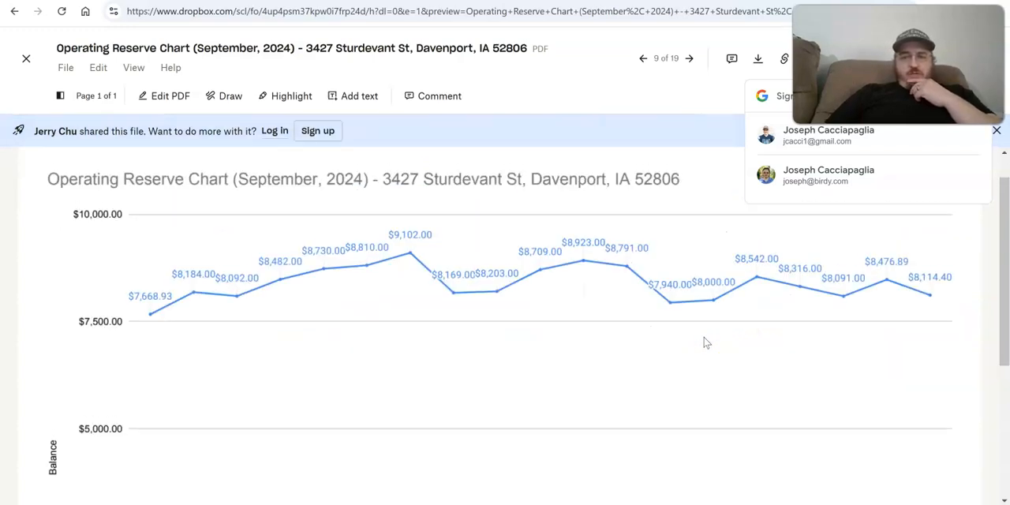
{"action": "mouse_move", "coordinate": [549, 256]}
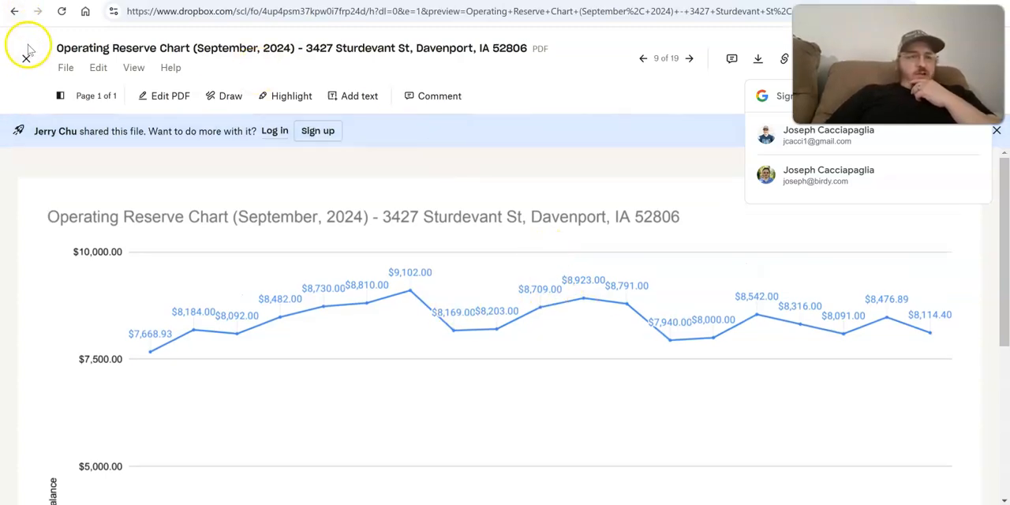
{"action": "left_click", "coordinate": [28, 52]}
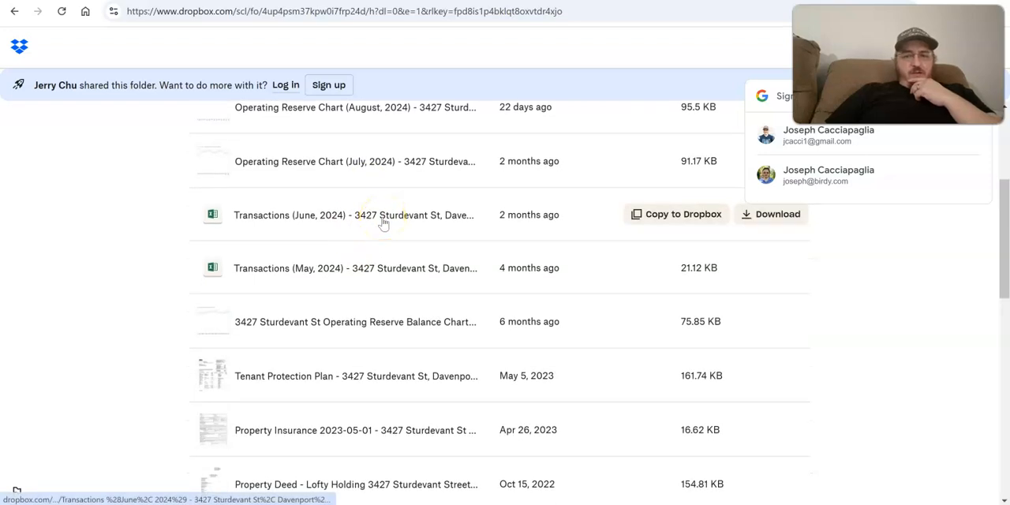
{"action": "left_click", "coordinate": [338, 214]}
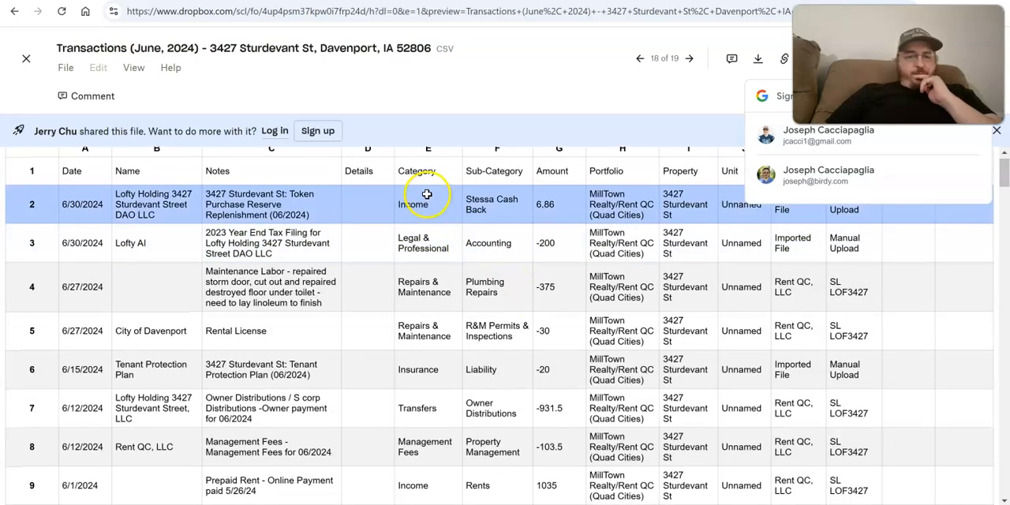
{"action": "left_click", "coordinate": [423, 292]}
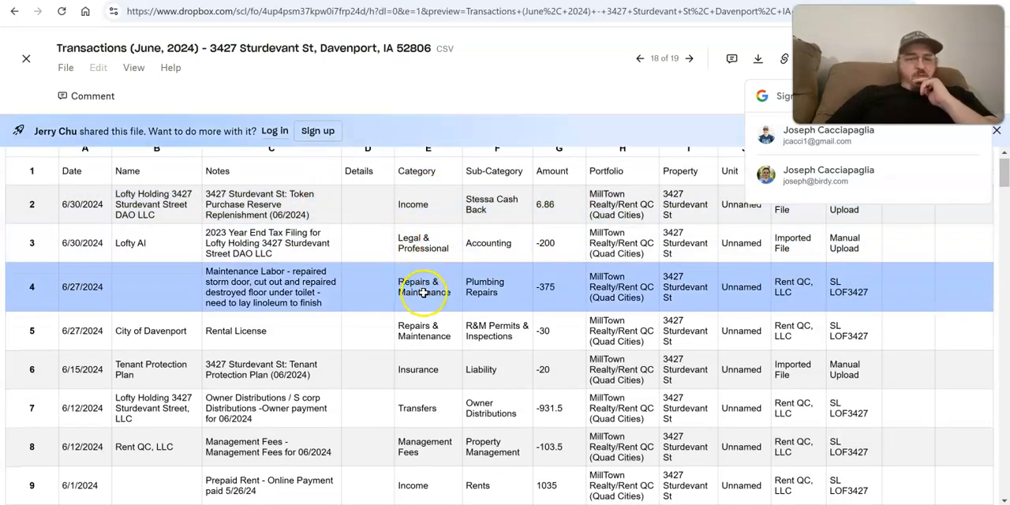
{"action": "scroll", "scroll_direction": "down", "scroll_amount": 3}
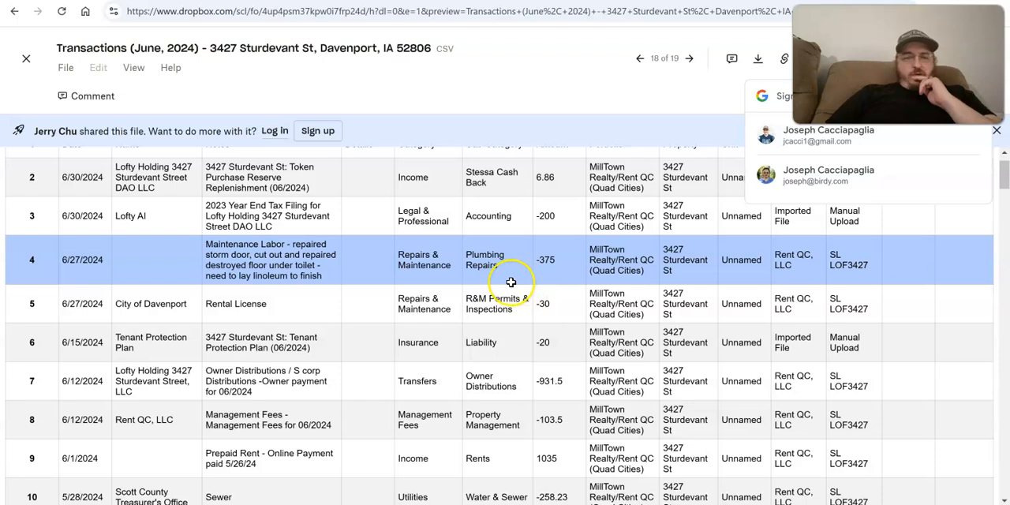
{"action": "scroll", "scroll_direction": "down", "scroll_amount": 3}
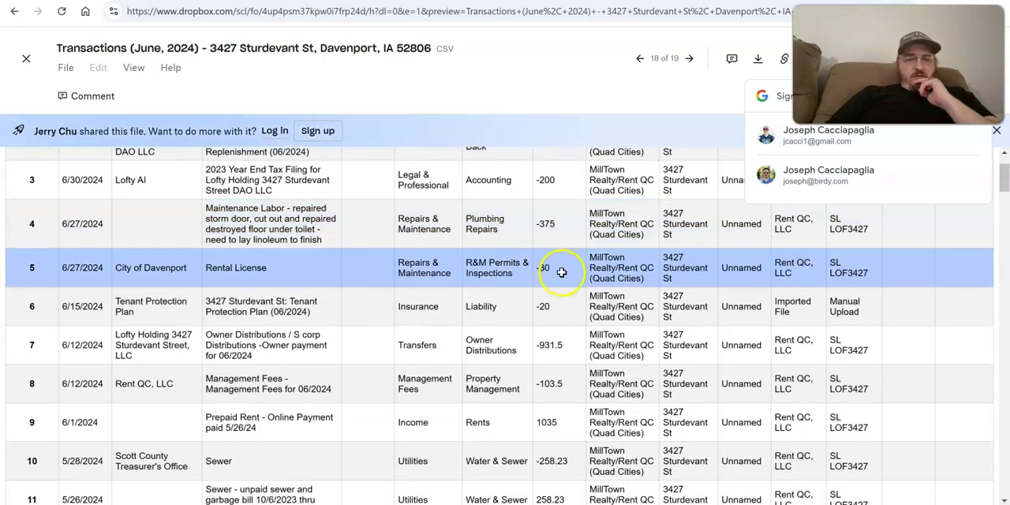
{"action": "scroll", "scroll_direction": "down", "scroll_amount": 3}
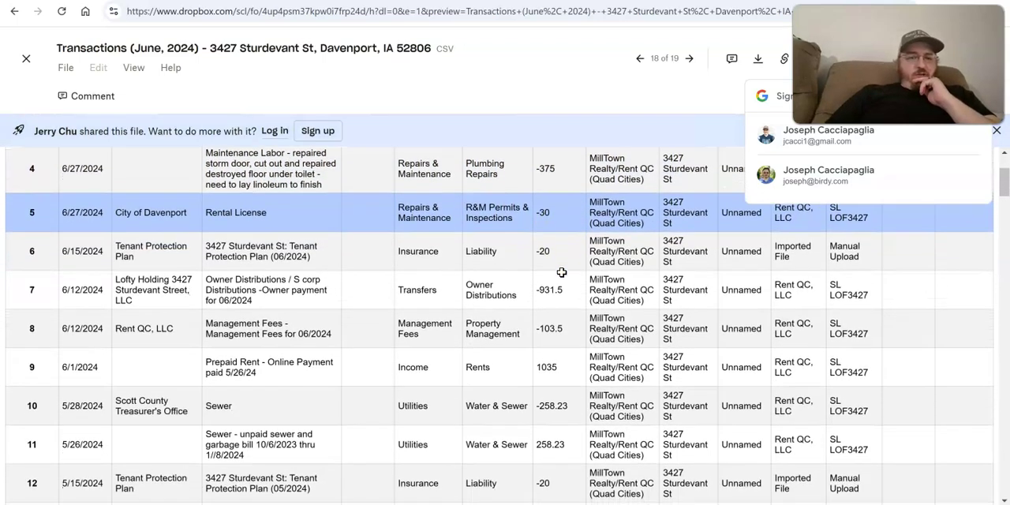
{"action": "scroll", "scroll_direction": "down", "scroll_amount": 3}
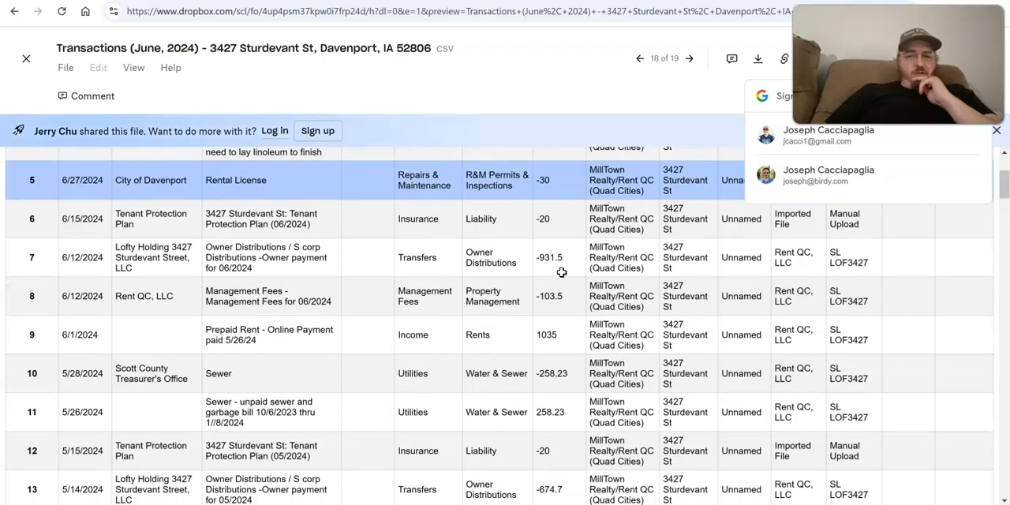
{"action": "scroll", "scroll_direction": "down", "scroll_amount": 3}
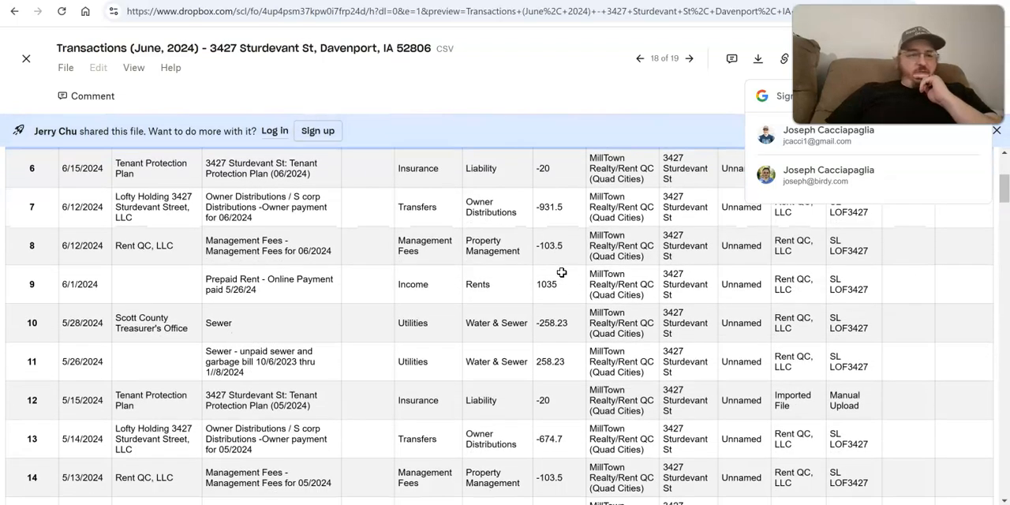
{"action": "scroll", "scroll_direction": "down", "scroll_amount": 3}
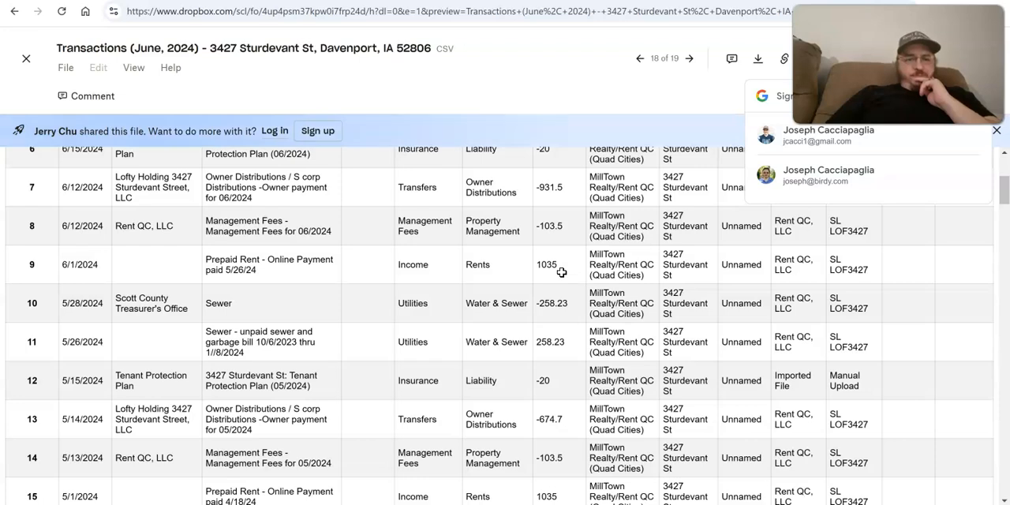
{"action": "scroll", "scroll_direction": "down", "scroll_amount": 3}
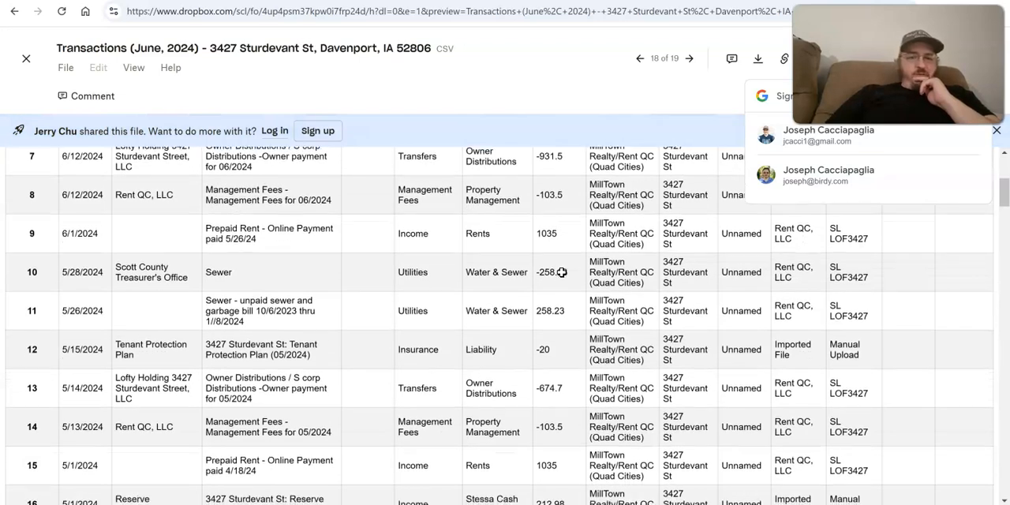
{"action": "scroll", "scroll_direction": "down", "scroll_amount": 3}
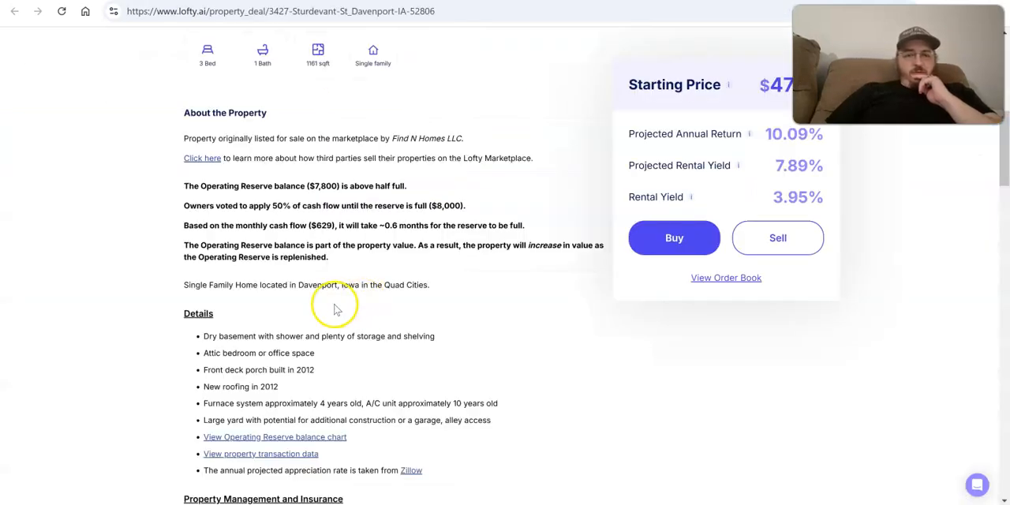
Scroll the listing's About the Property section before returning to the Dropbox folder
{"action": "scroll", "scroll_direction": "down", "scroll_amount": 3}
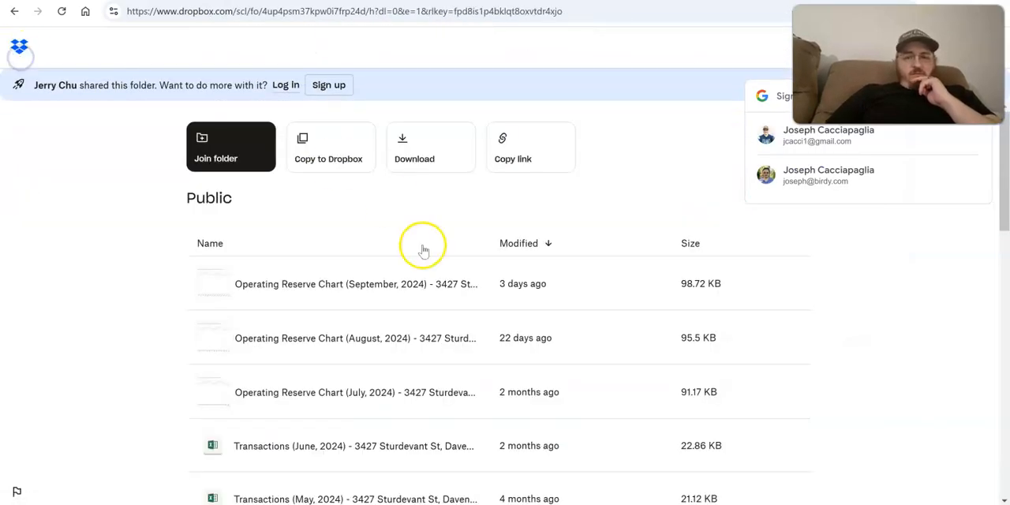
Open Lease Agreement Redacted and read through the PDF showing $985 monthly rent
{"action": "scroll", "scroll_direction": "down", "scroll_amount": 3}
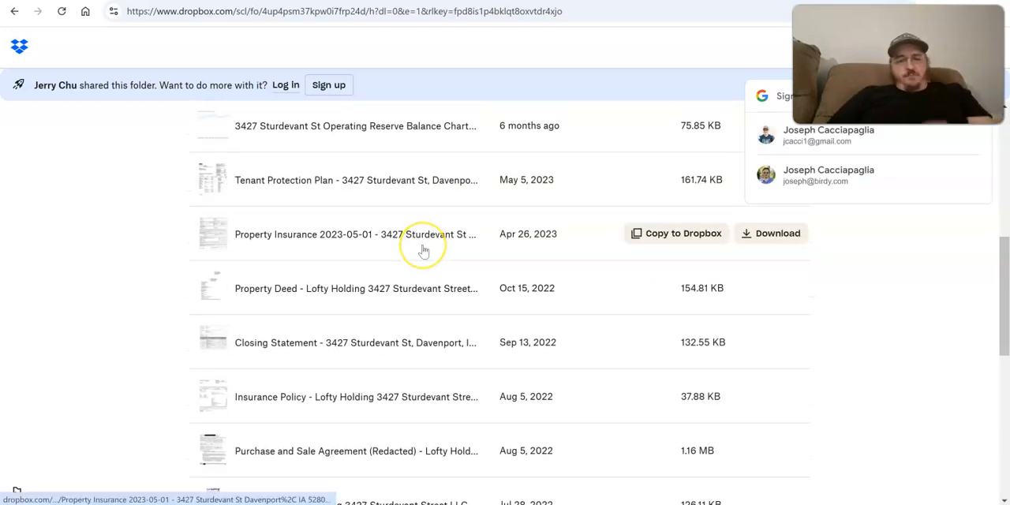
{"action": "scroll", "scroll_direction": "down", "scroll_amount": 3}
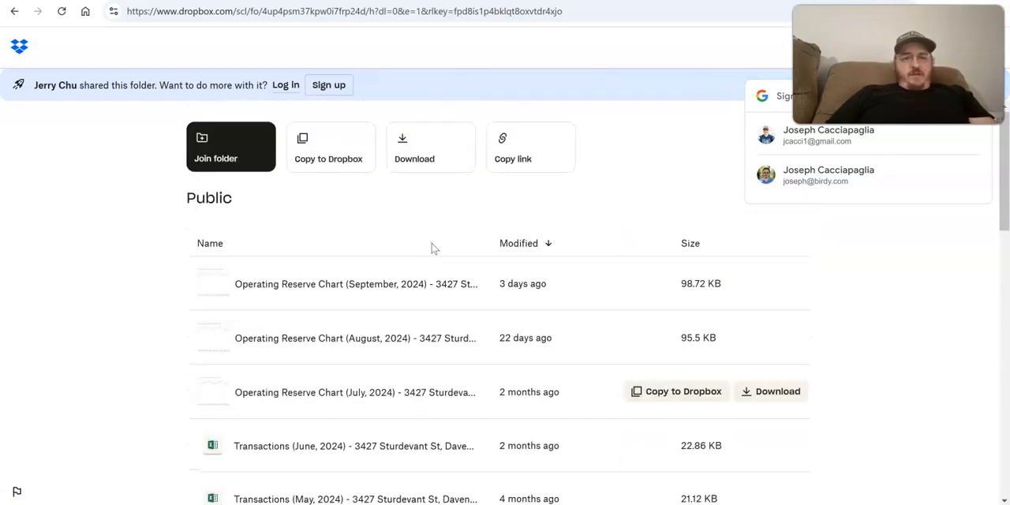
{"action": "scroll", "scroll_direction": "down", "scroll_amount": 3}
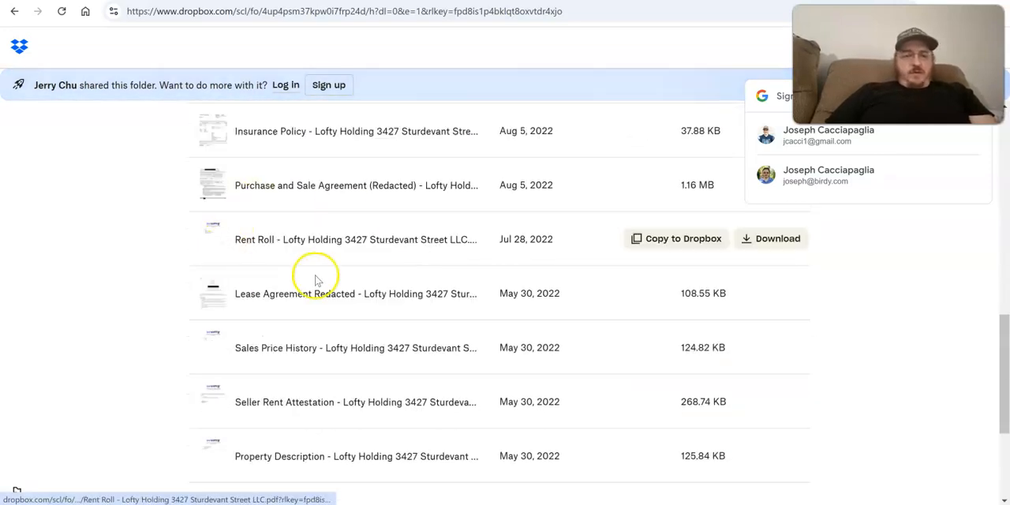
{"action": "left_click", "coordinate": [356, 293]}
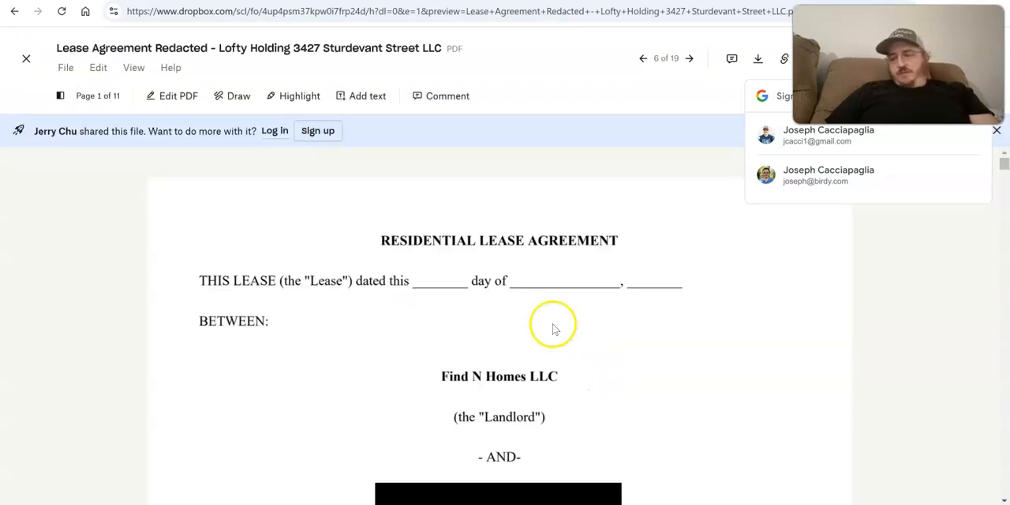
{"action": "scroll", "scroll_direction": "down", "scroll_amount": 3}
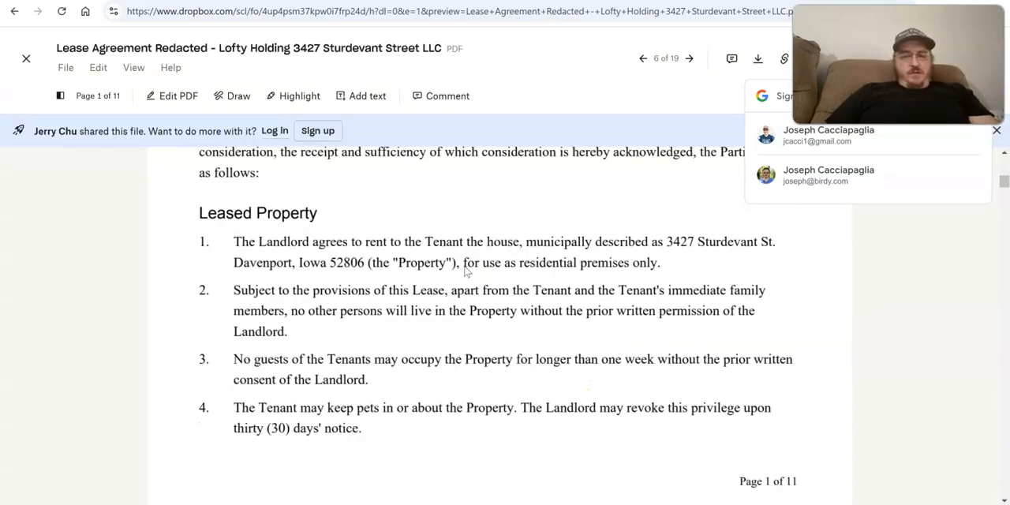
{"action": "scroll", "scroll_direction": "down", "scroll_amount": 3}
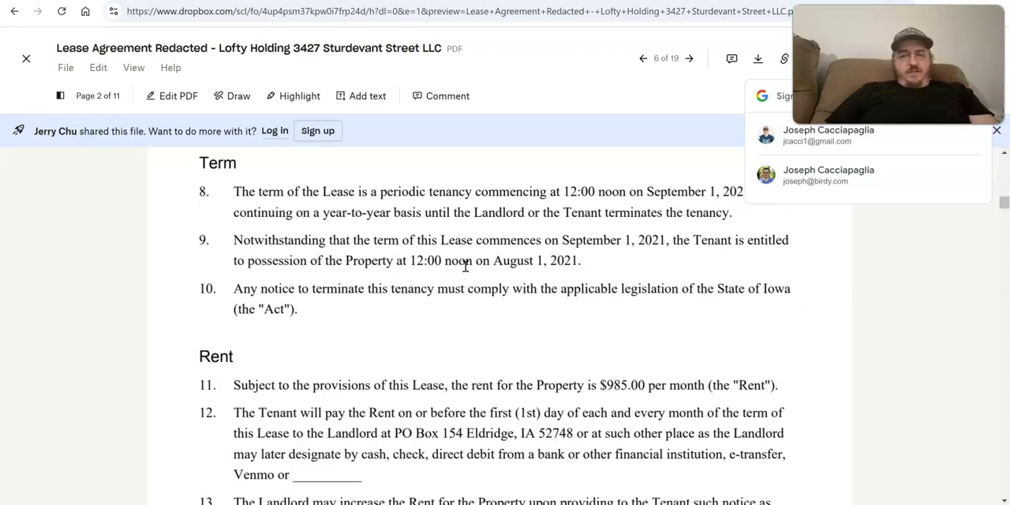
{"action": "scroll", "scroll_direction": "down", "scroll_amount": 3}
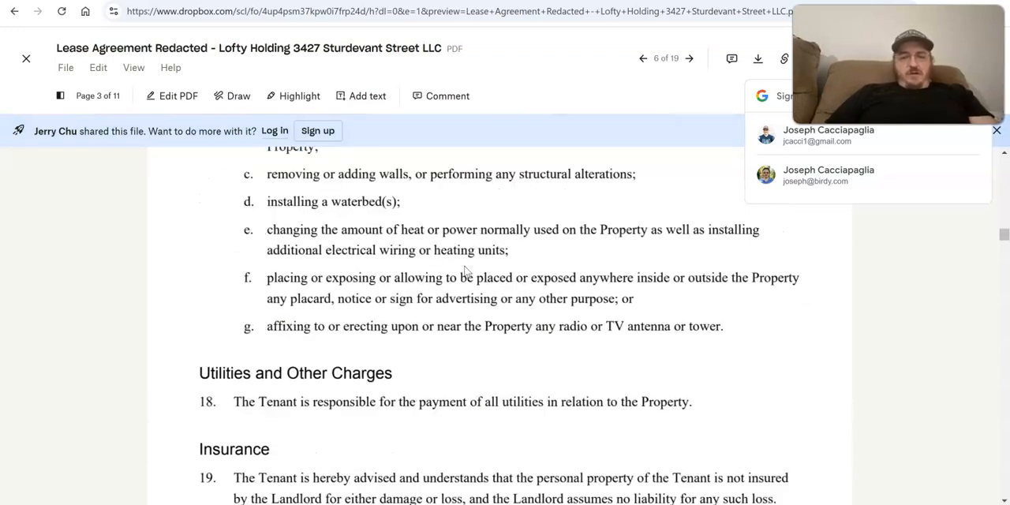
{"action": "scroll", "scroll_direction": "down", "scroll_amount": 3}
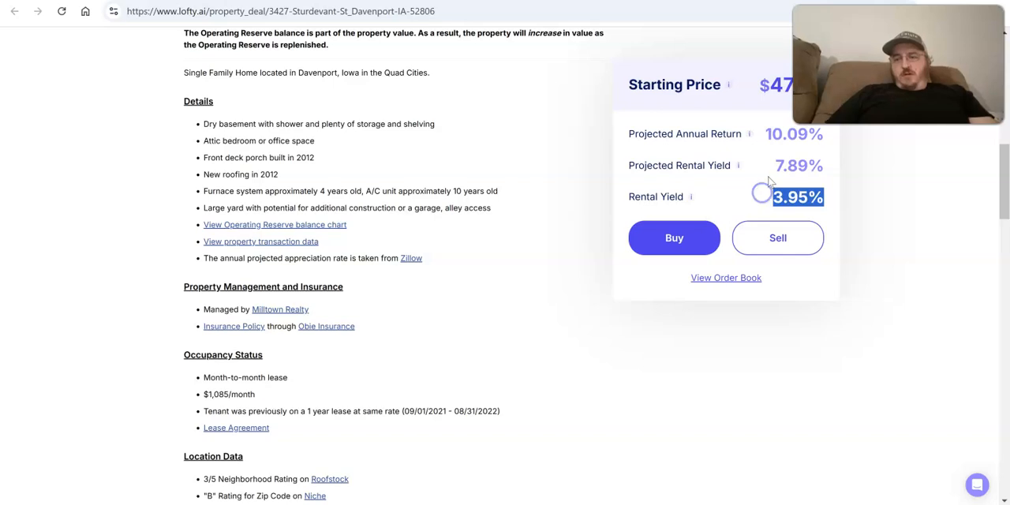
Check the listing's 3.95% rental yield, then go back to the shared documents folder
{"action": "double_click", "coordinate": [798, 196]}
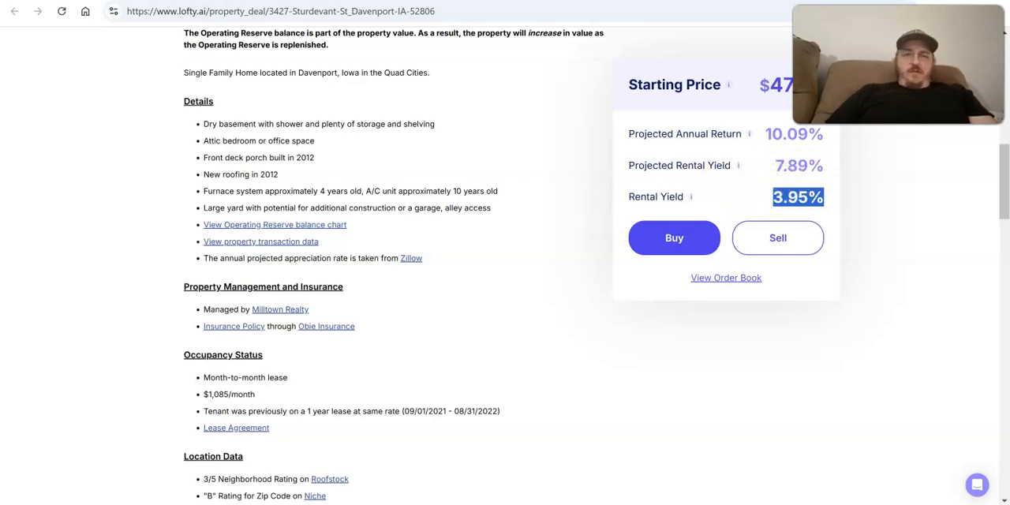
{"action": "left_click", "coordinate": [274, 224]}
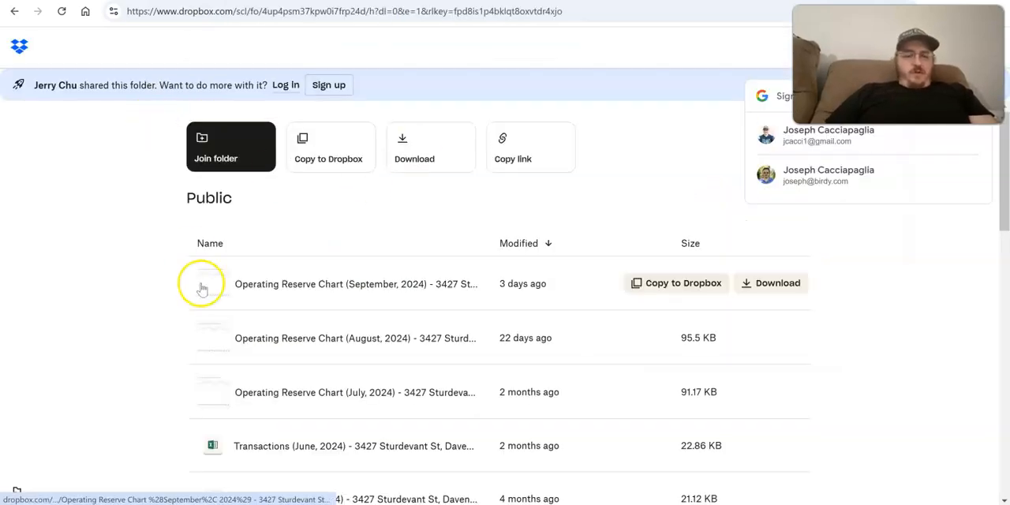
{"action": "scroll", "scroll_direction": "down", "scroll_amount": 3}
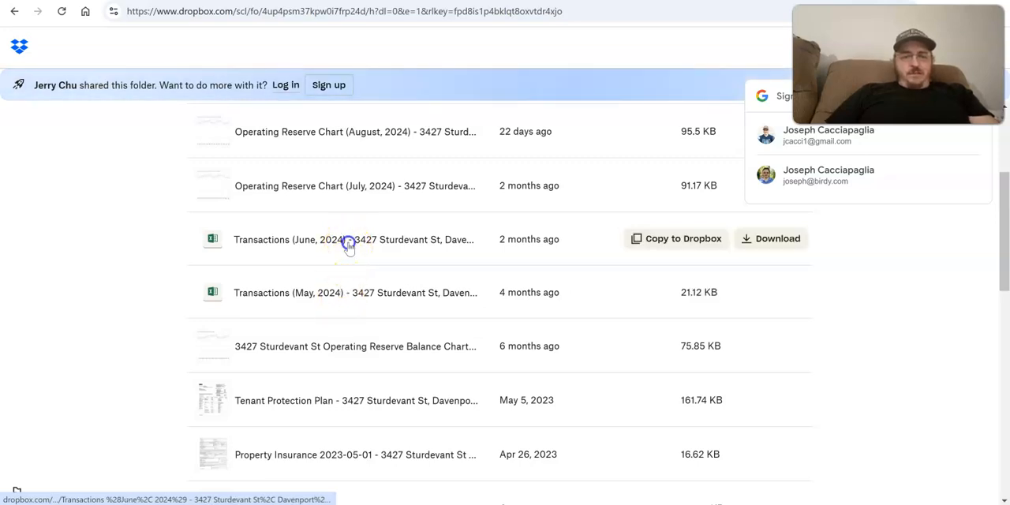
Reopen the June 2024 transactions CSV and scroll through its $1,035 monthly rent entries
{"action": "left_click", "coordinate": [349, 240]}
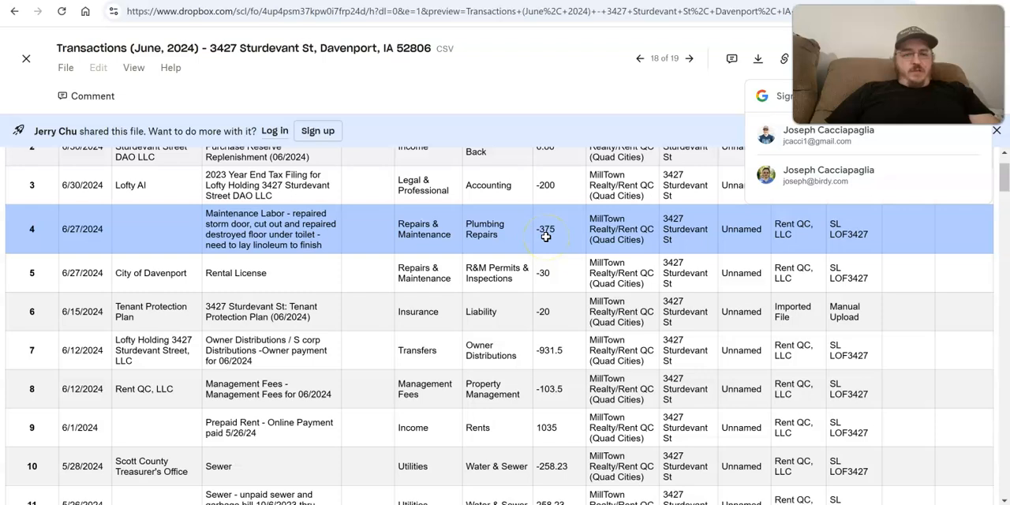
{"action": "mouse_move", "coordinate": [601, 253]}
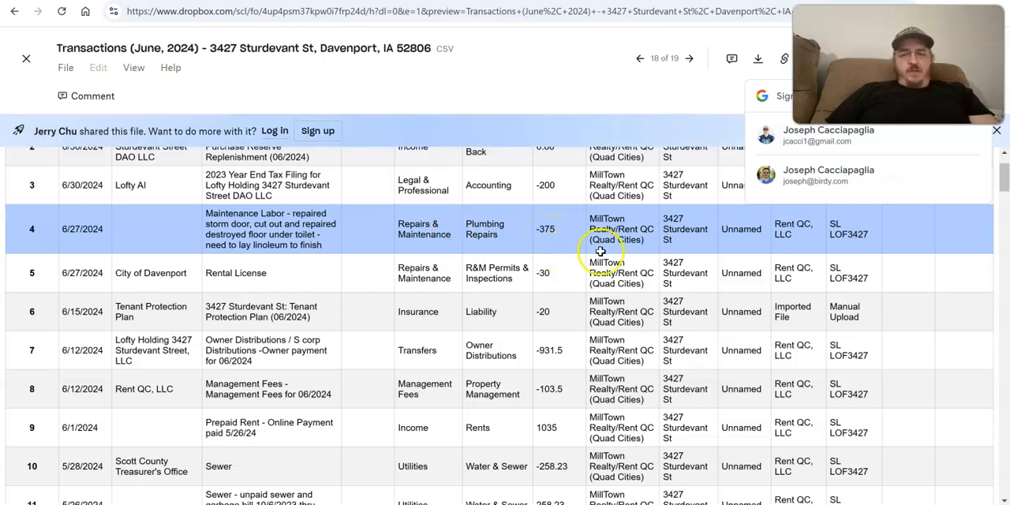
{"action": "scroll", "scroll_direction": "down", "scroll_amount": 3}
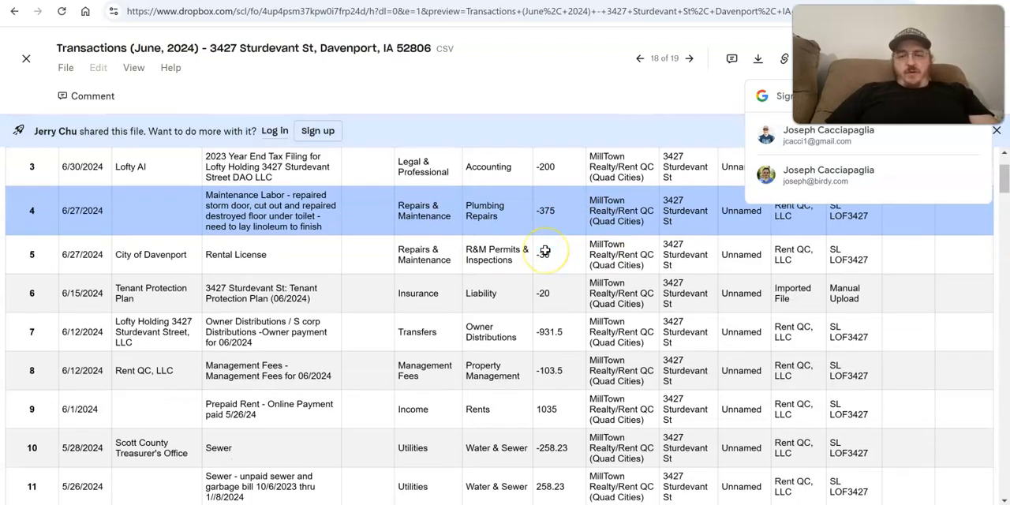
{"action": "scroll", "scroll_direction": "down", "scroll_amount": 3}
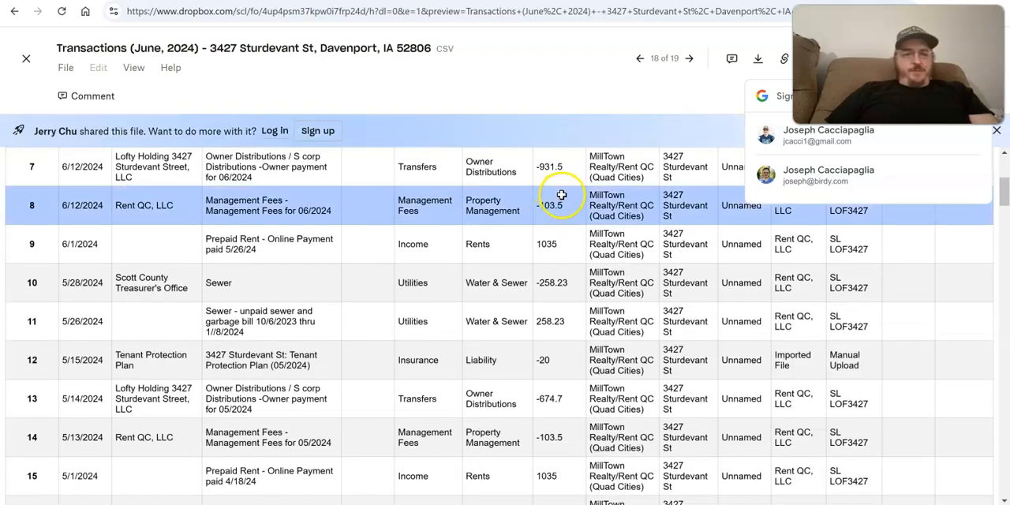
{"action": "scroll", "scroll_direction": "down", "scroll_amount": 3}
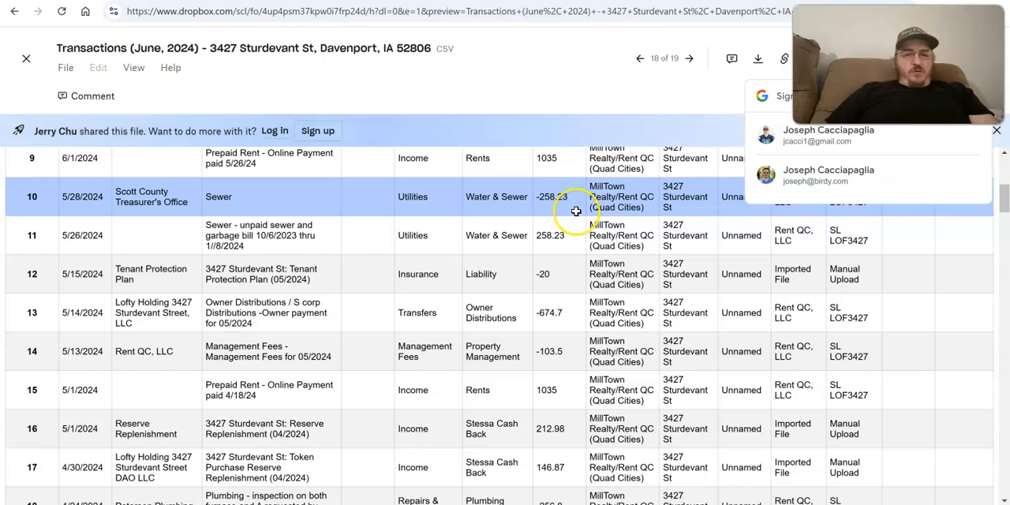
{"action": "scroll", "scroll_direction": "down", "scroll_amount": 3}
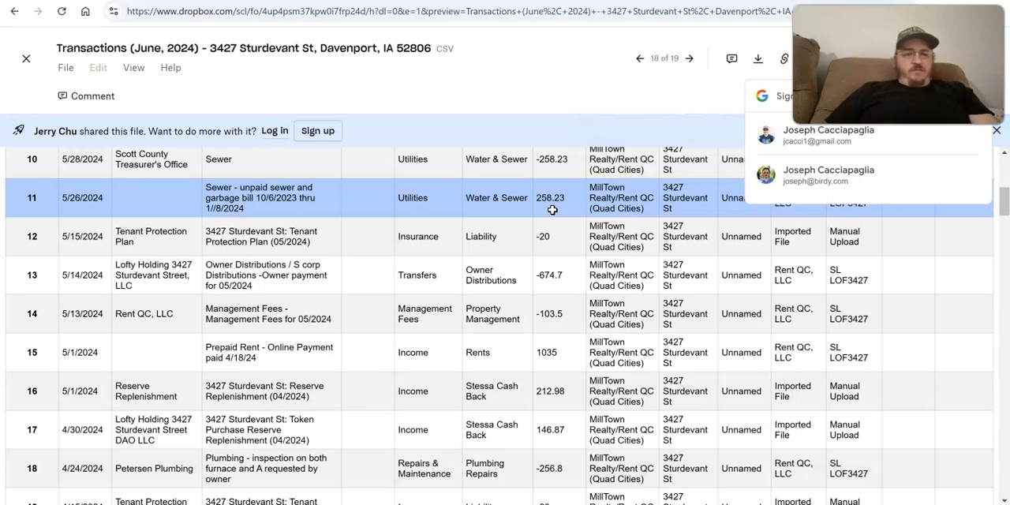
{"action": "left_click", "coordinate": [553, 204]}
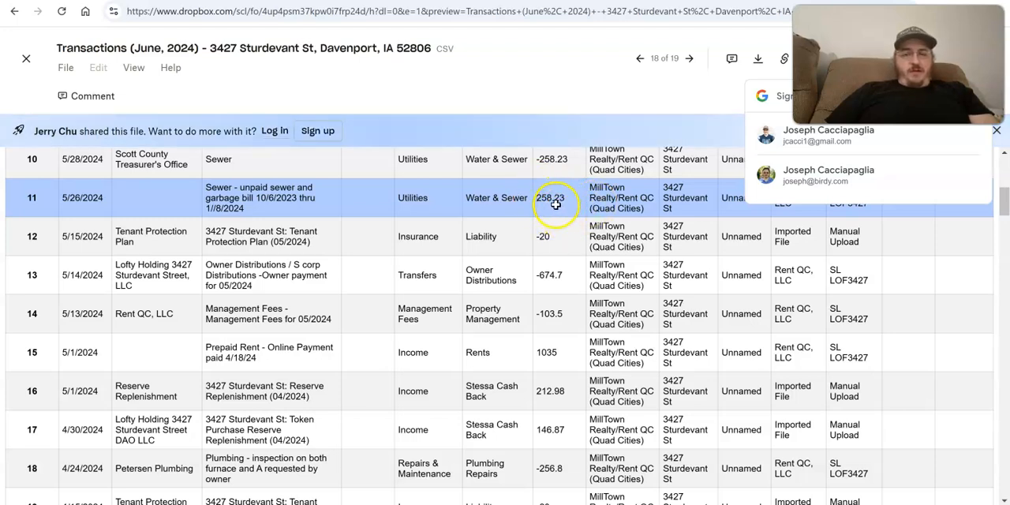
{"action": "scroll", "scroll_direction": "down", "scroll_amount": 3}
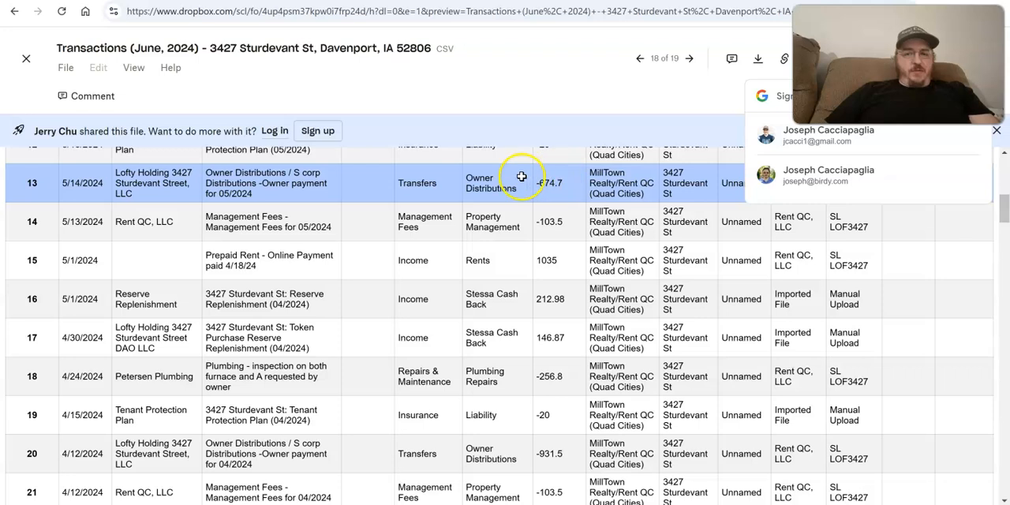
{"action": "scroll", "scroll_direction": "down", "scroll_amount": 3}
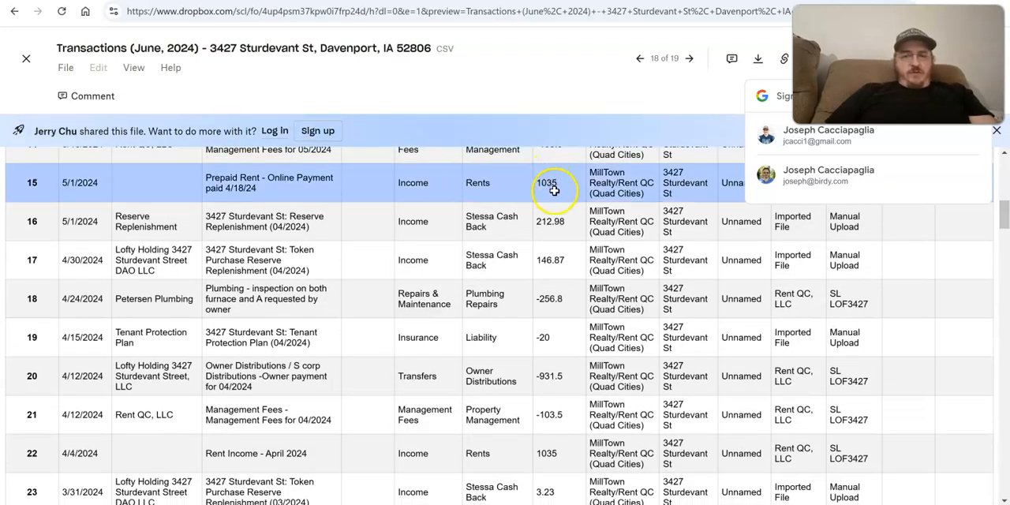
{"action": "scroll", "scroll_direction": "down", "scroll_amount": 3}
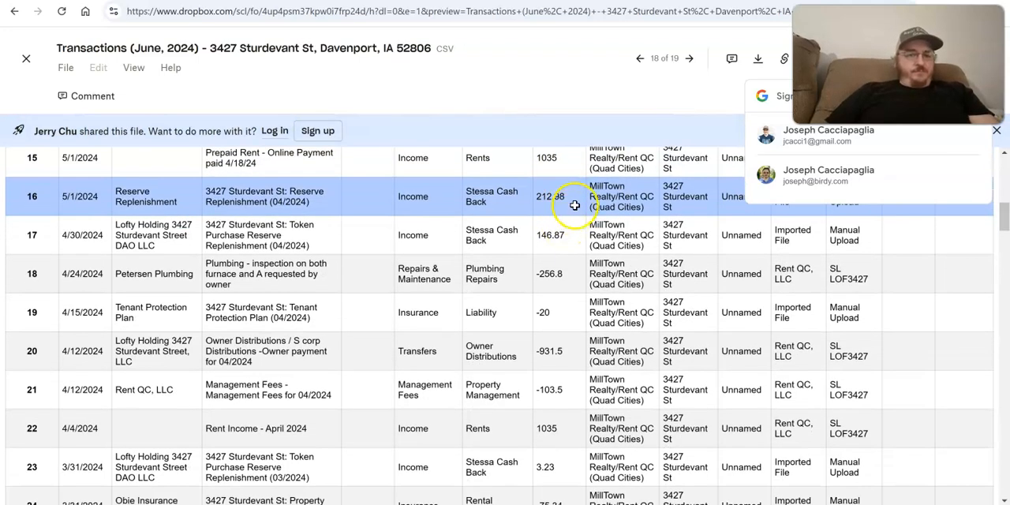
{"action": "scroll", "scroll_direction": "down", "scroll_amount": 3}
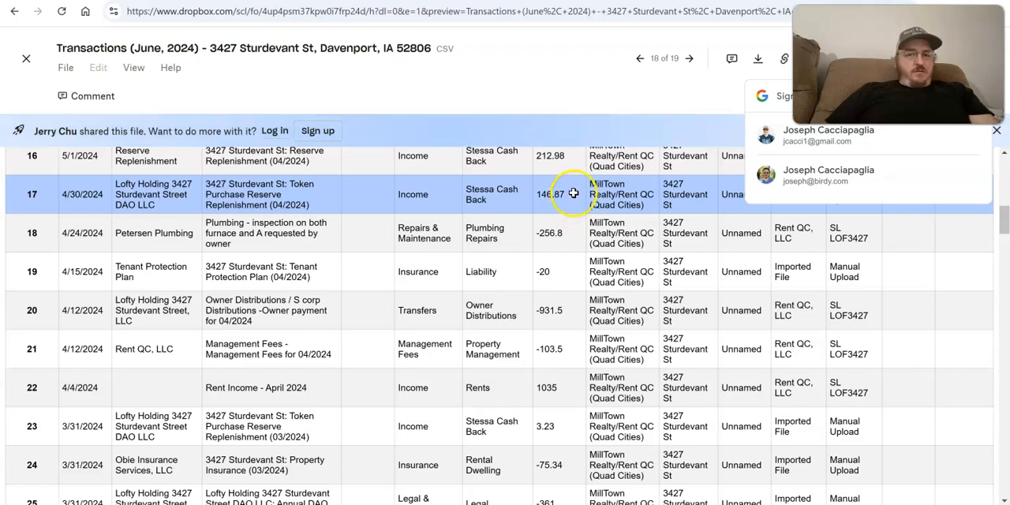
{"action": "mouse_move", "coordinate": [538, 199]}
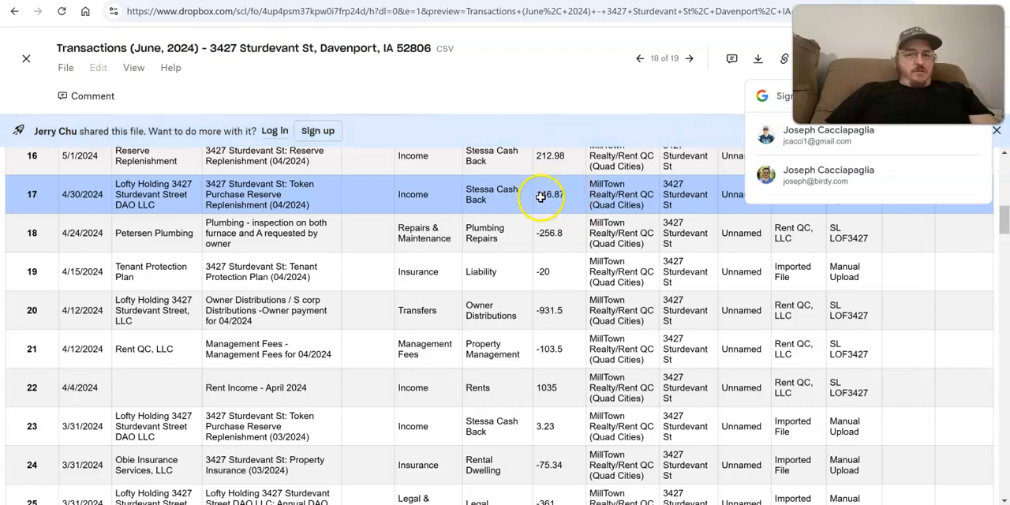
{"action": "mouse_move", "coordinate": [560, 195]}
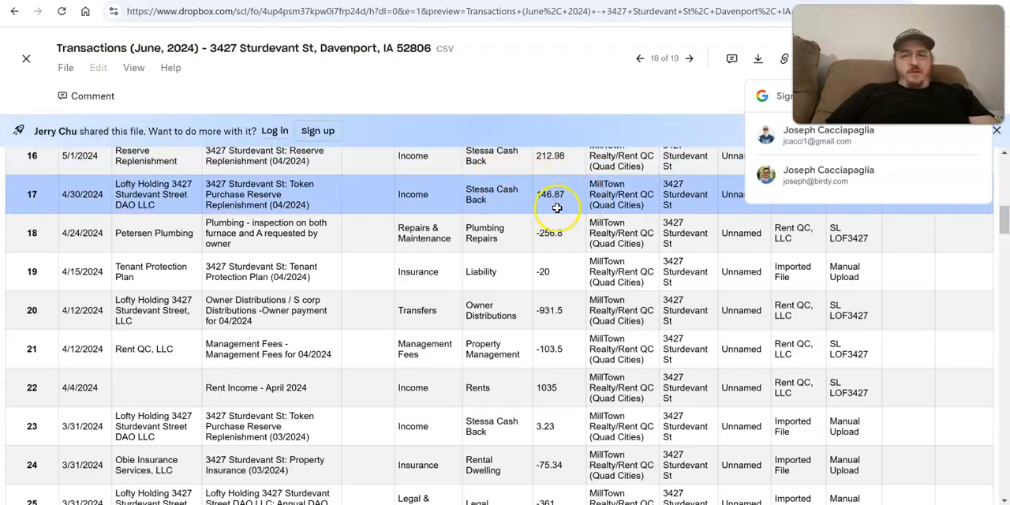
Continue scrolling the transactions back to late 2023, ending on the Lofty property documents page
{"action": "scroll", "scroll_direction": "down", "scroll_amount": 3}
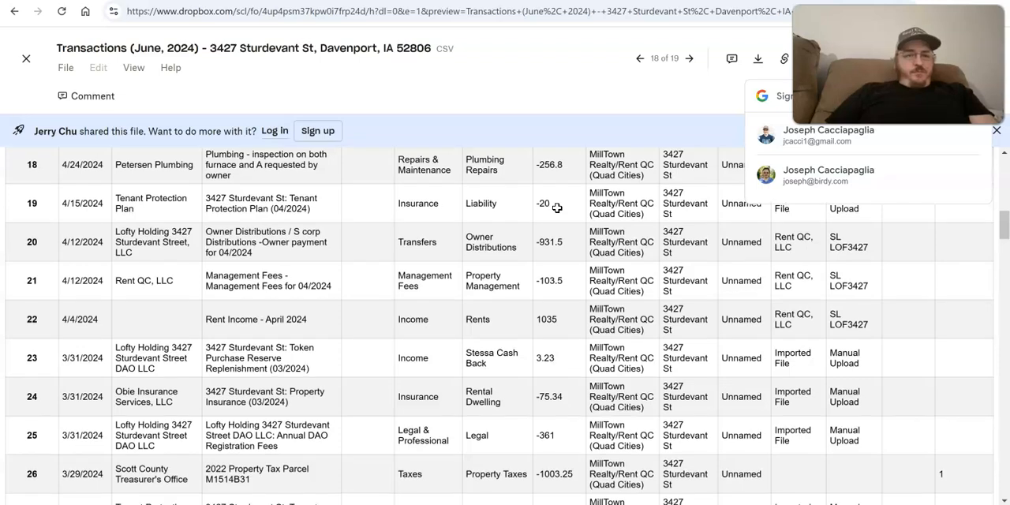
{"action": "left_click", "coordinate": [399, 208]}
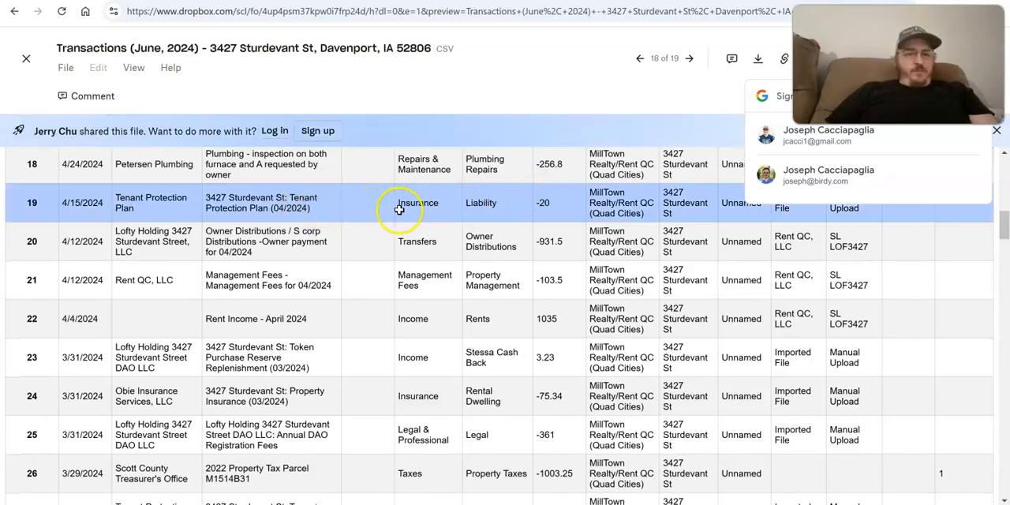
{"action": "scroll", "scroll_direction": "down", "scroll_amount": 3}
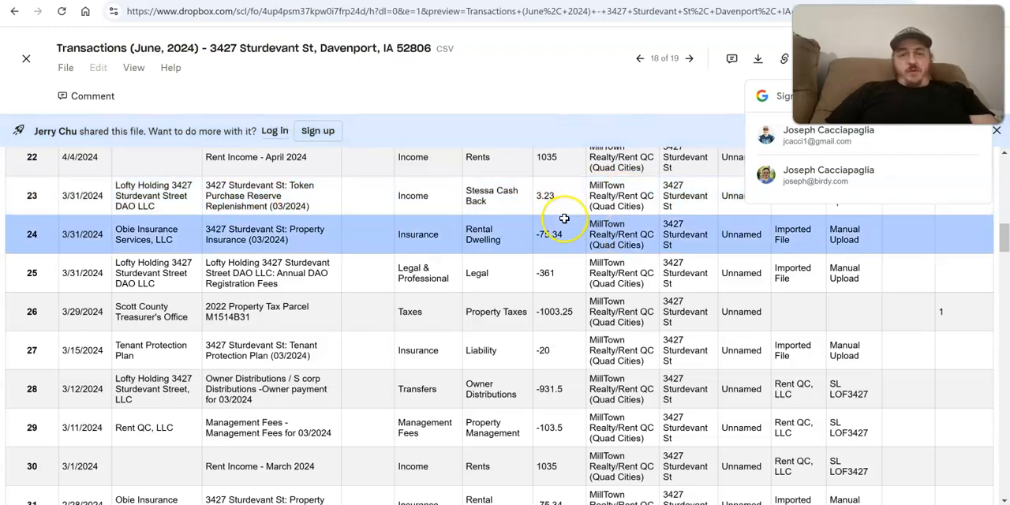
{"action": "scroll", "scroll_direction": "down", "scroll_amount": 3}
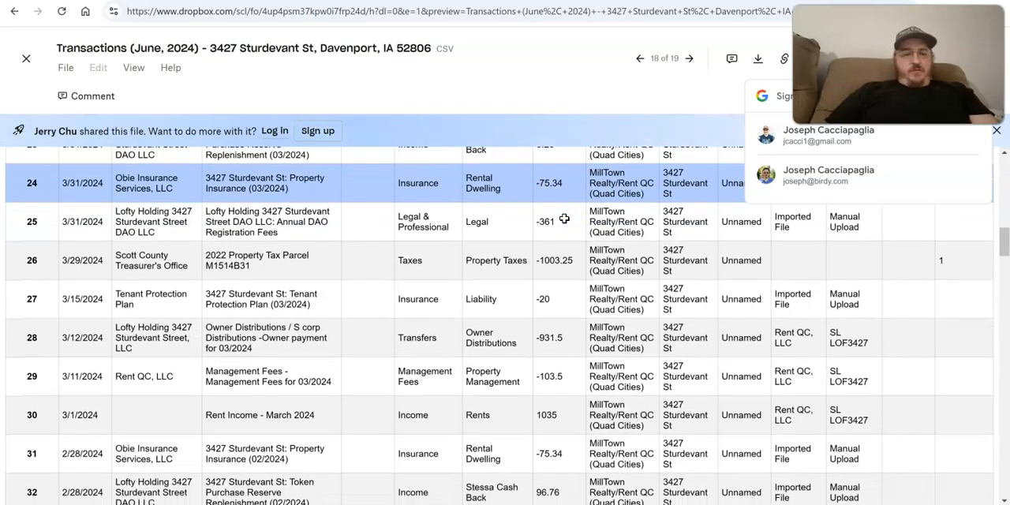
{"action": "scroll", "scroll_direction": "down", "scroll_amount": 3}
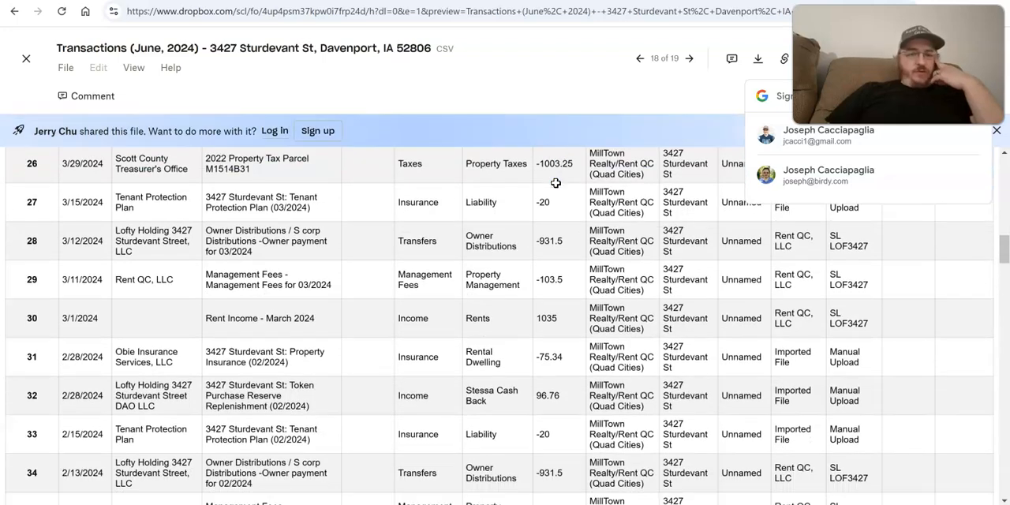
{"action": "scroll", "scroll_direction": "down", "scroll_amount": 3}
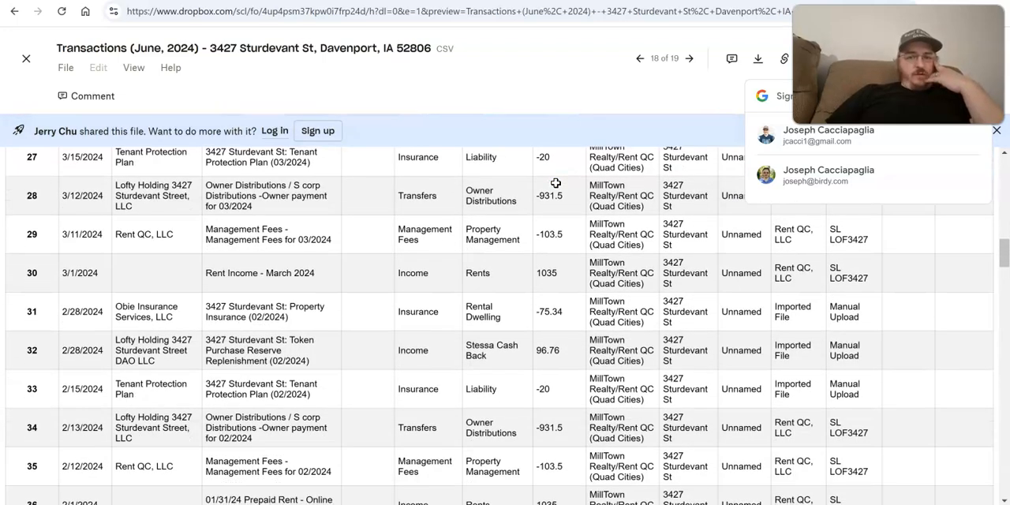
{"action": "scroll", "scroll_direction": "down", "scroll_amount": 3}
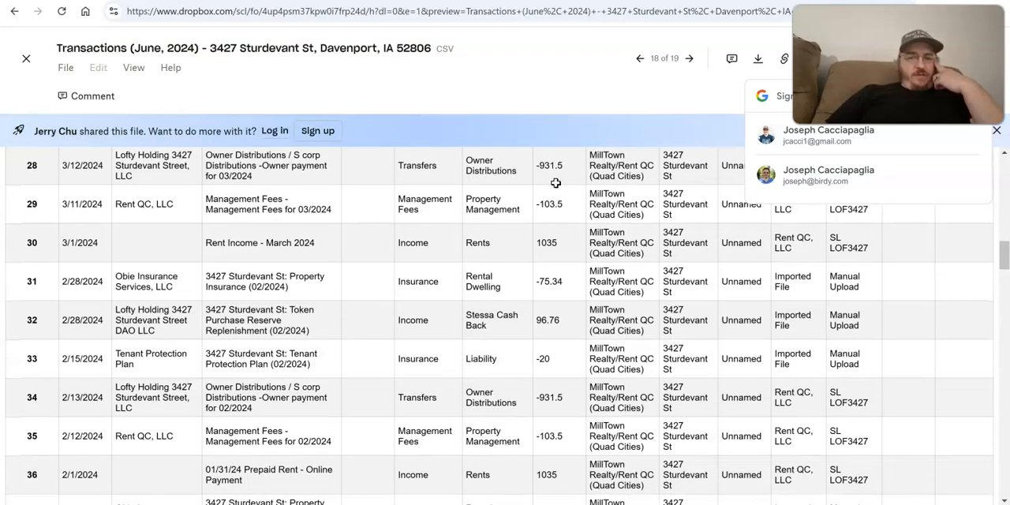
{"action": "scroll", "scroll_direction": "down", "scroll_amount": 3}
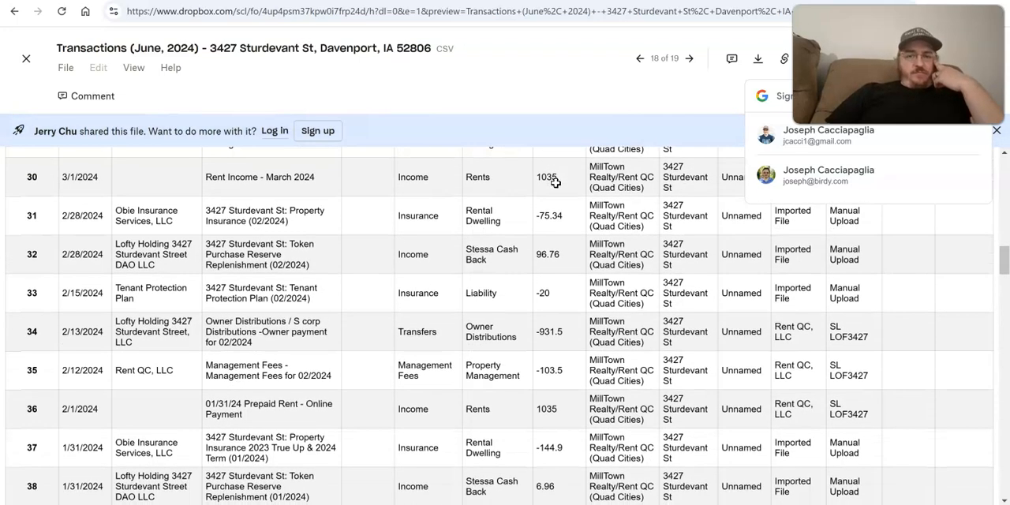
{"action": "scroll", "scroll_direction": "down", "scroll_amount": 3}
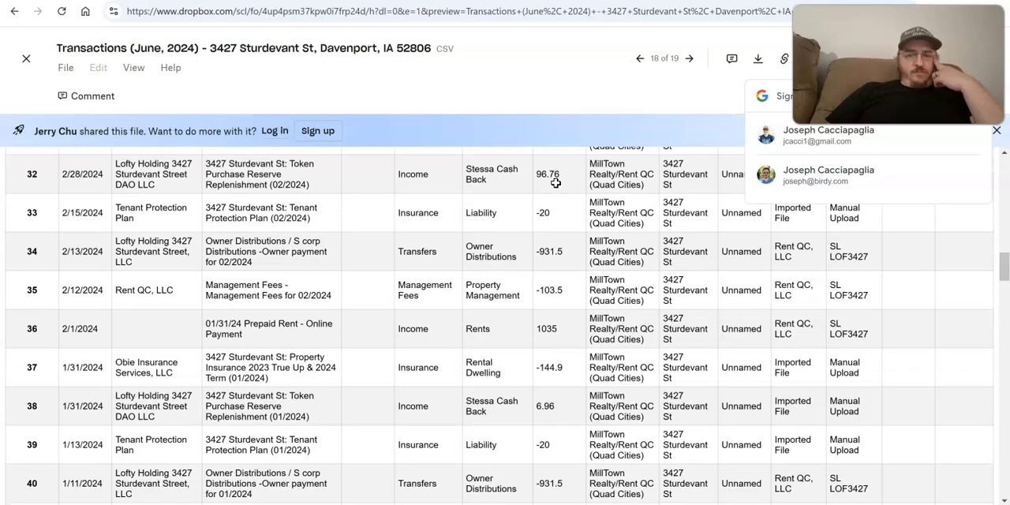
{"action": "scroll", "scroll_direction": "down", "scroll_amount": 3}
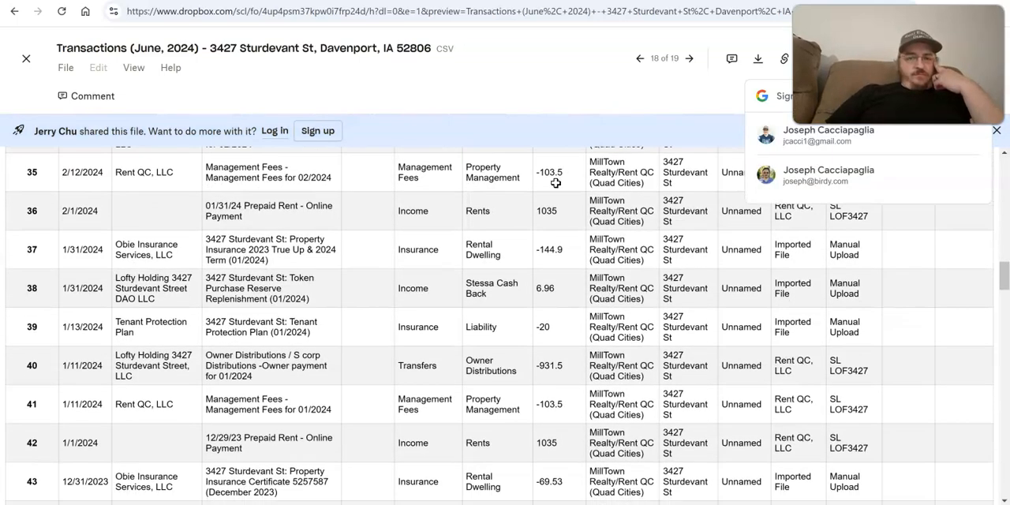
{"action": "scroll", "scroll_direction": "down", "scroll_amount": 3}
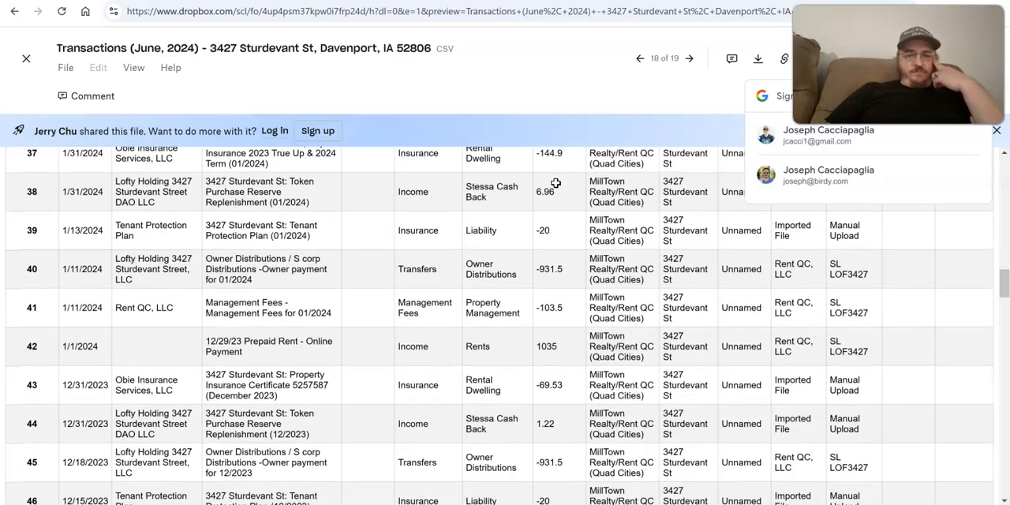
{"action": "scroll", "scroll_direction": "down", "scroll_amount": 3}
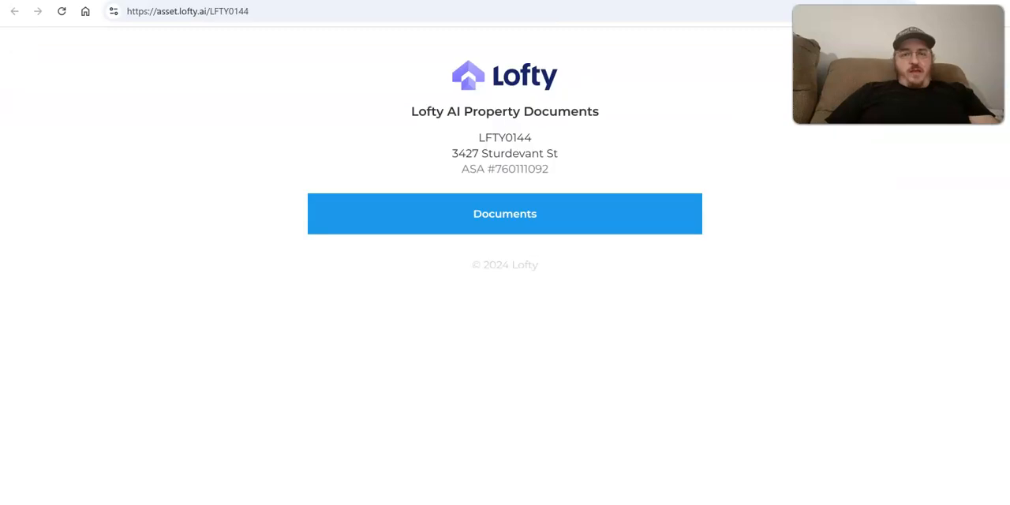
Follow 'View Operating Reserve balance chart', dismissing the Lofty help chat, and scroll the page
{"action": "left_click", "coordinate": [505, 213]}
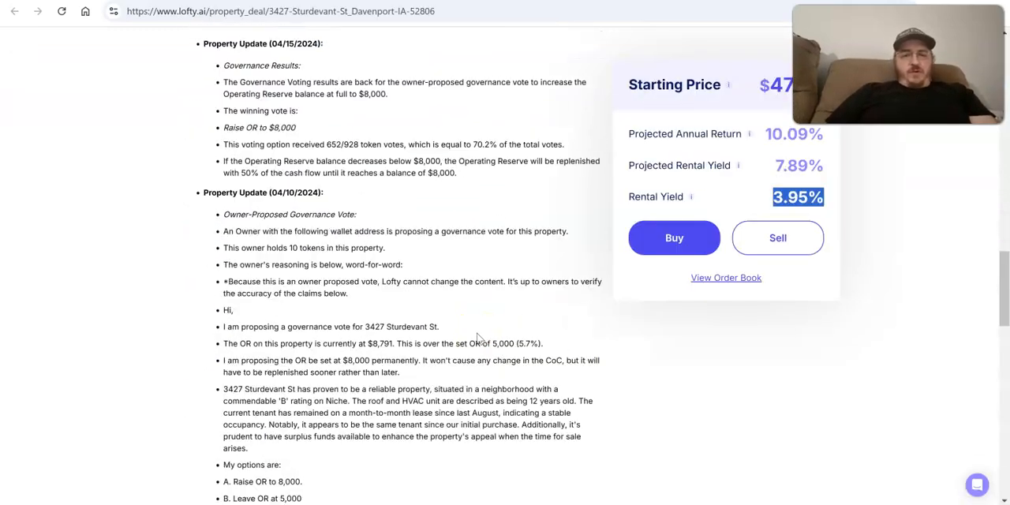
{"action": "scroll", "scroll_direction": "down", "scroll_amount": 3}
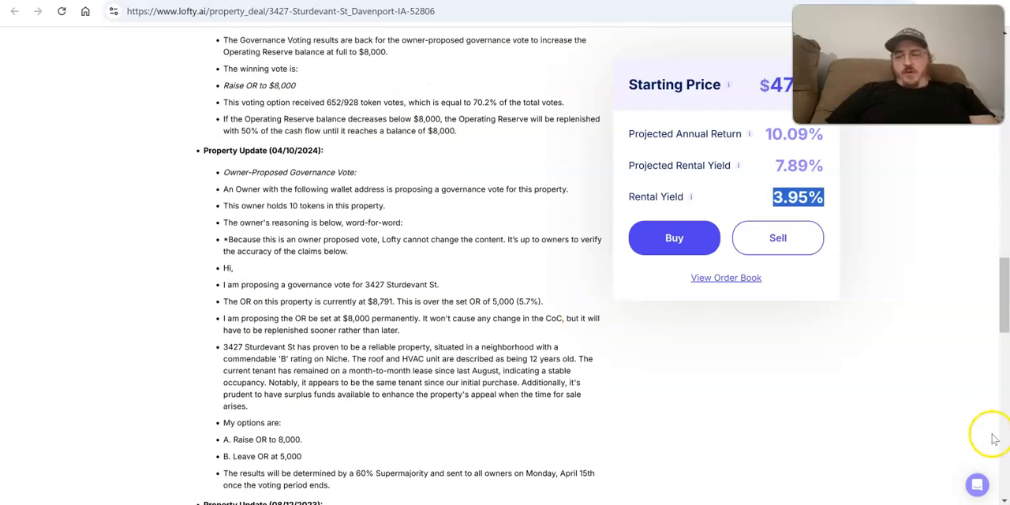
{"action": "left_click", "coordinate": [977, 484]}
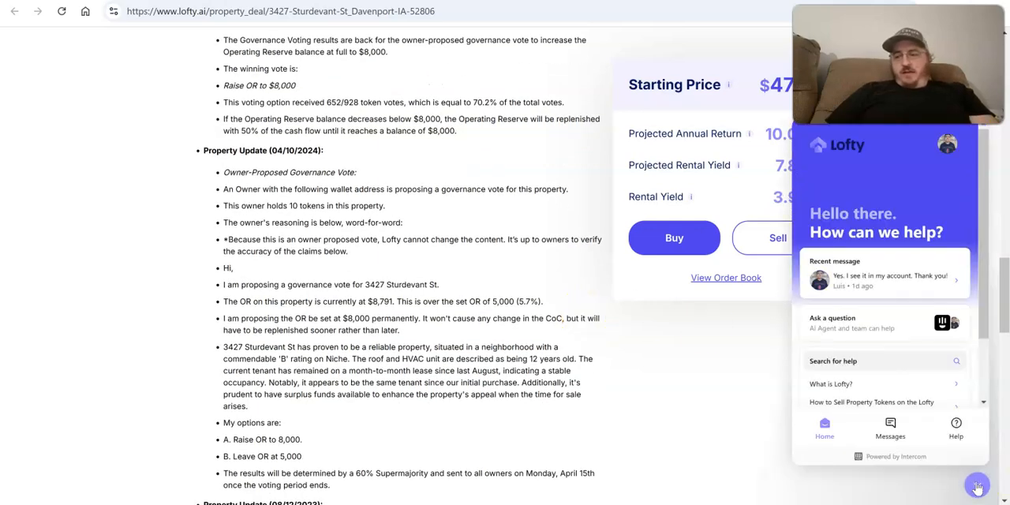
{"action": "left_click", "coordinate": [976, 497]}
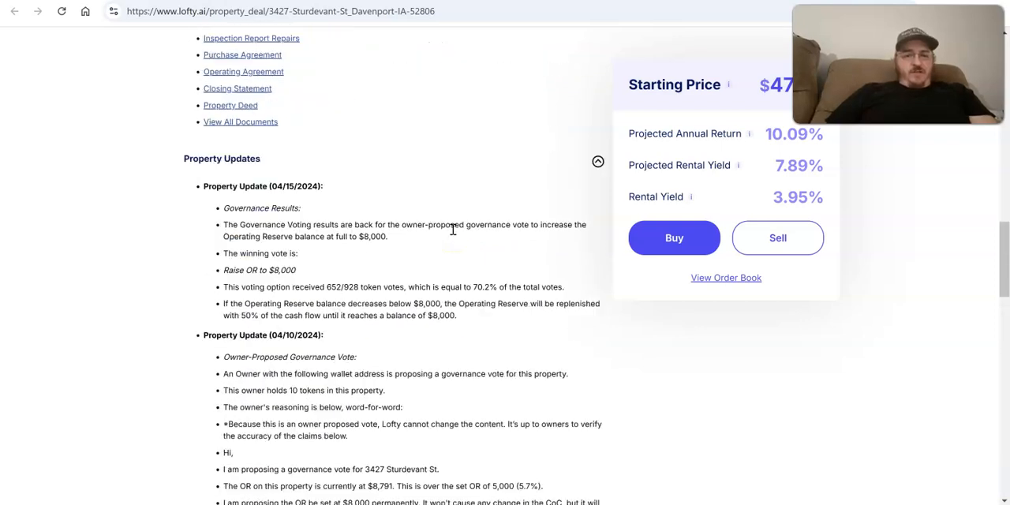
{"action": "scroll", "scroll_direction": "down", "scroll_amount": 3}
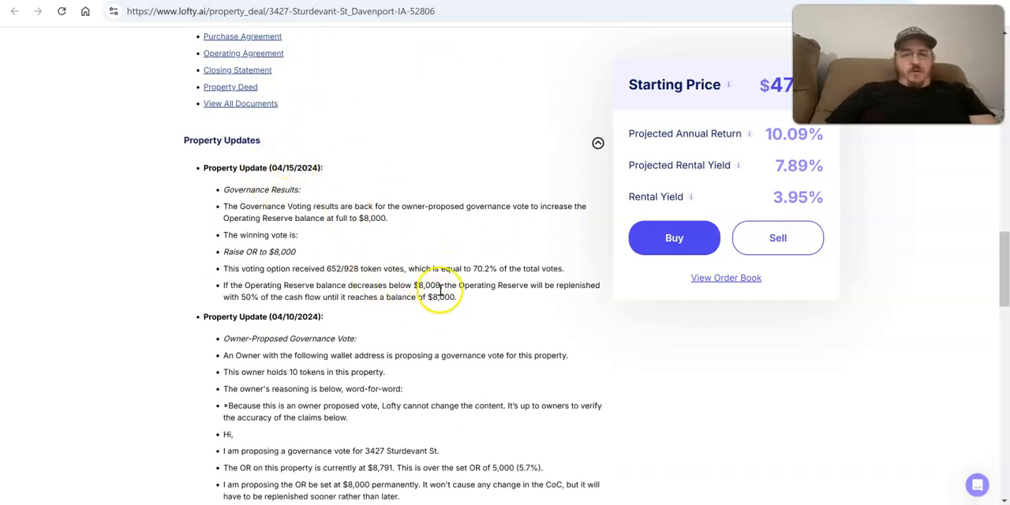
{"action": "scroll", "scroll_direction": "down", "scroll_amount": 3}
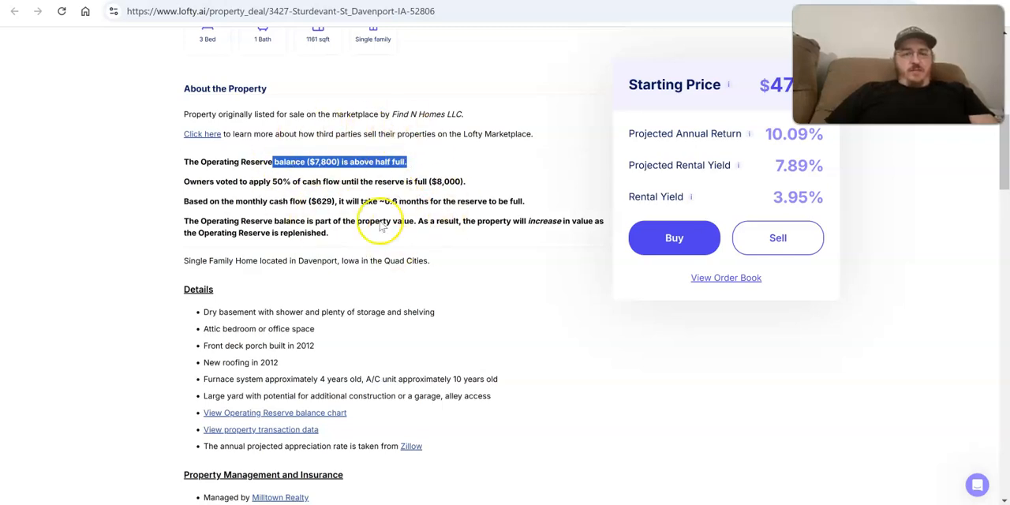
Scroll on, open the reserve chart folder and preview the September 2024 Operating Reserve Chart
{"action": "scroll", "scroll_direction": "down", "scroll_amount": 3}
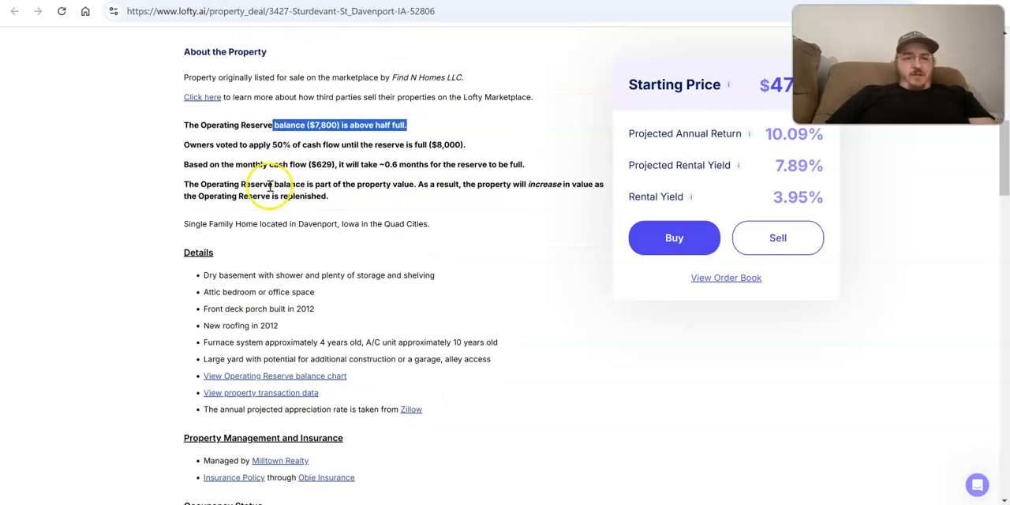
{"action": "mouse_move", "coordinate": [413, 167]}
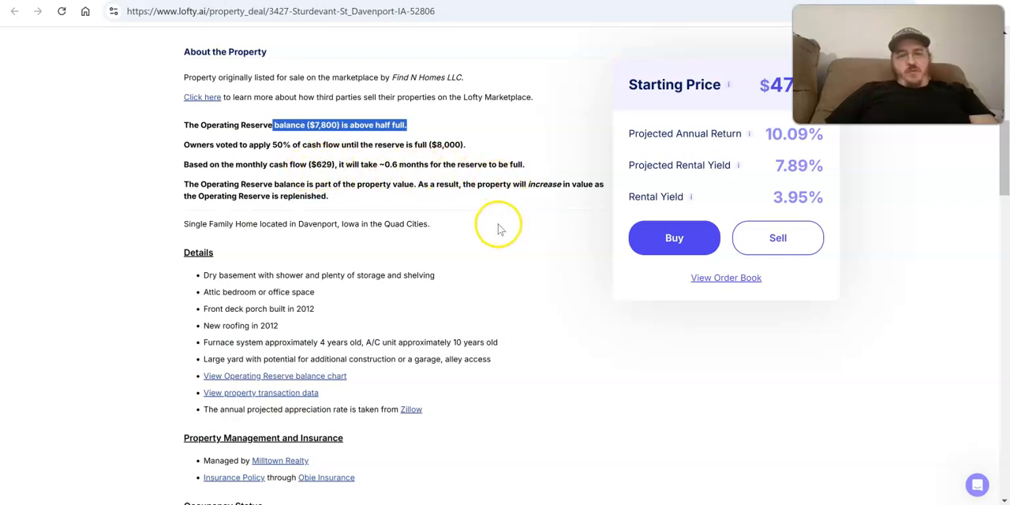
{"action": "scroll", "scroll_direction": "down", "scroll_amount": 3}
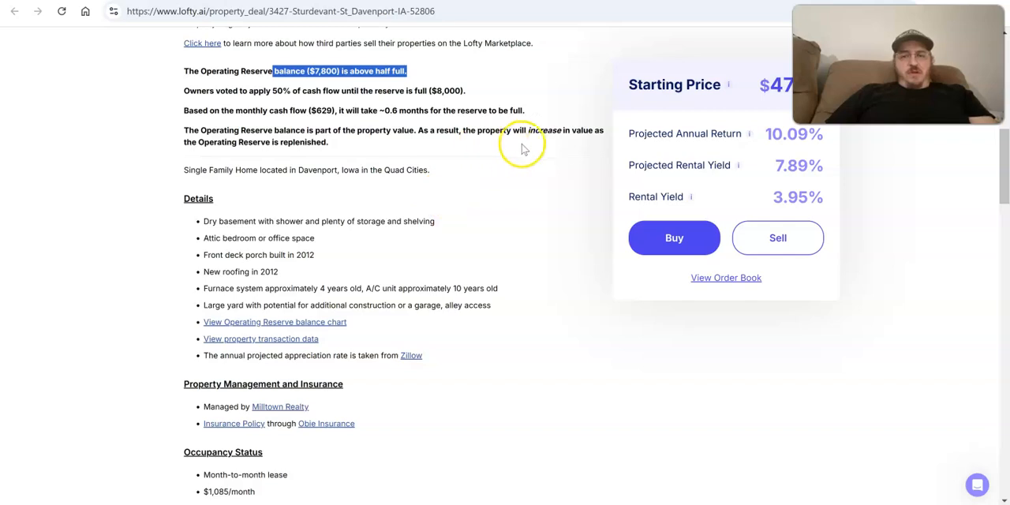
{"action": "mouse_move", "coordinate": [574, 186]}
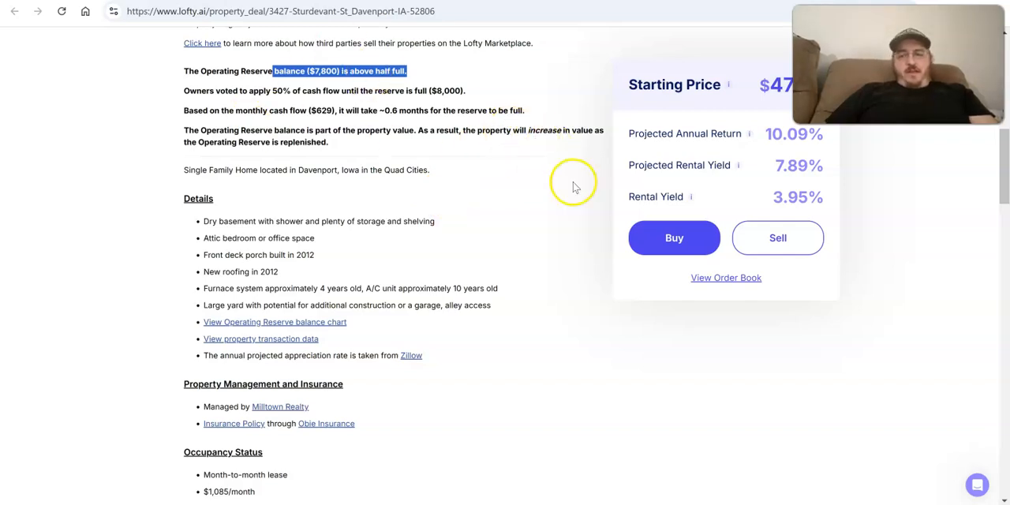
{"action": "scroll", "scroll_direction": "down", "scroll_amount": 3}
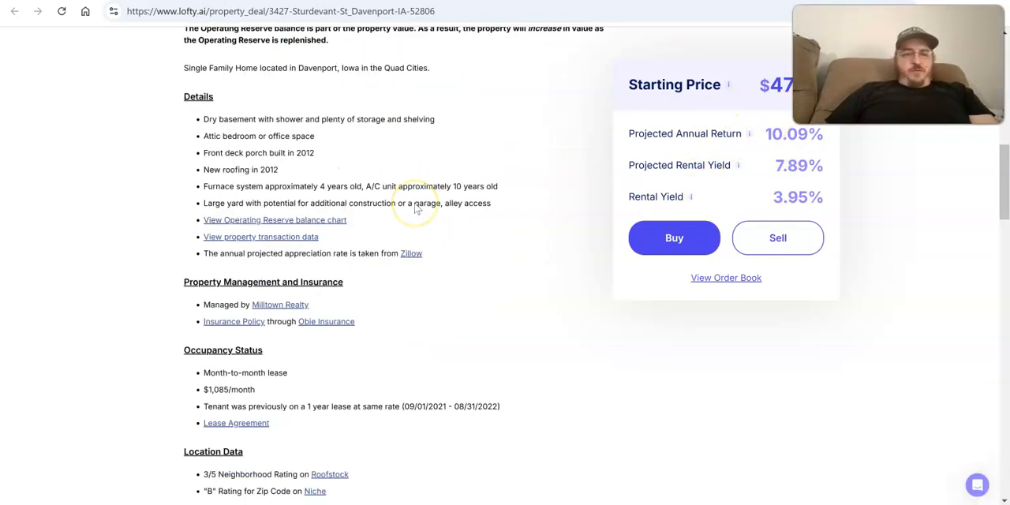
{"action": "scroll", "scroll_direction": "down", "scroll_amount": 3}
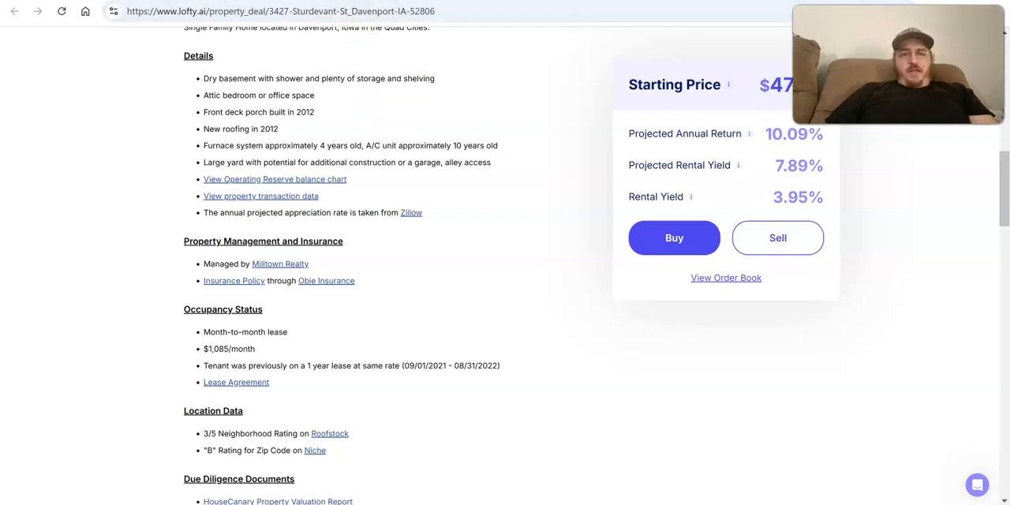
{"action": "left_click", "coordinate": [274, 180]}
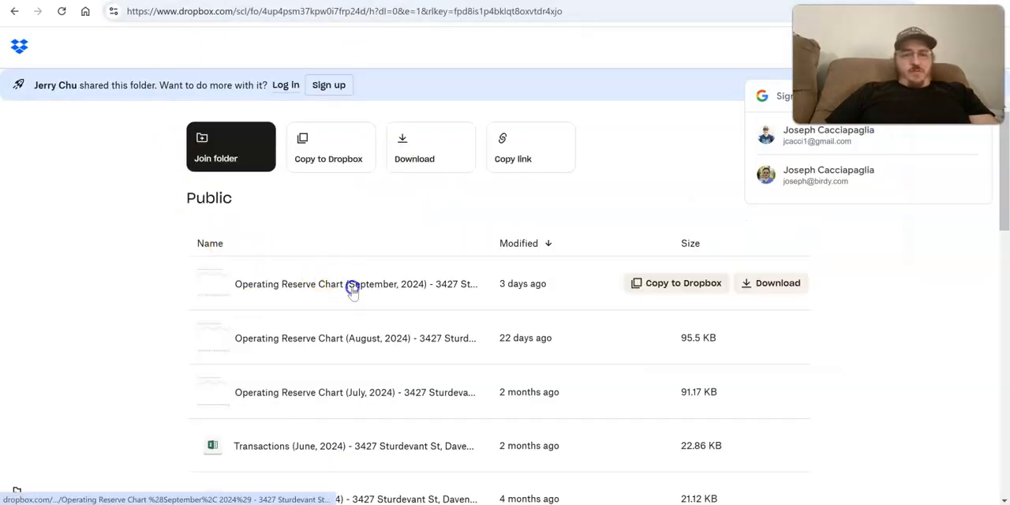
{"action": "left_click", "coordinate": [352, 284]}
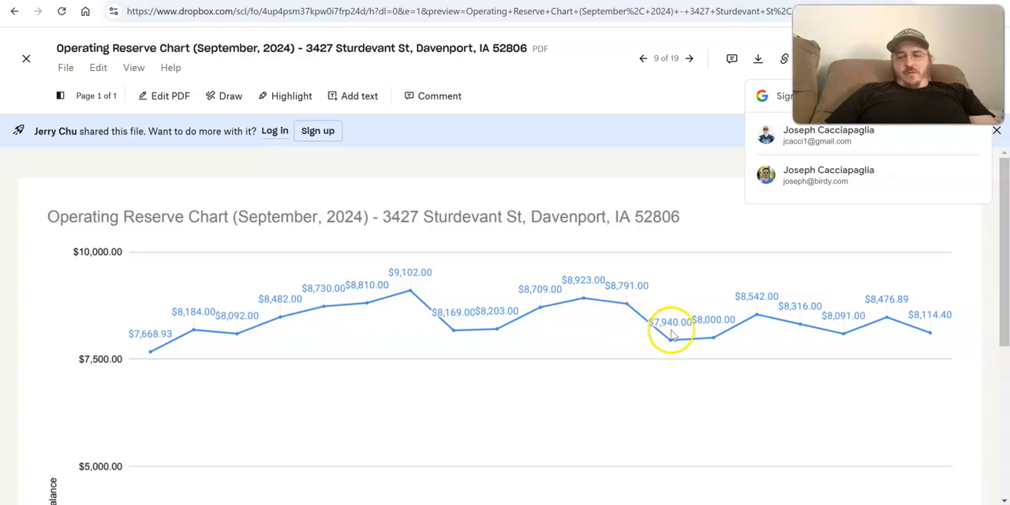
{"action": "mouse_move", "coordinate": [925, 338]}
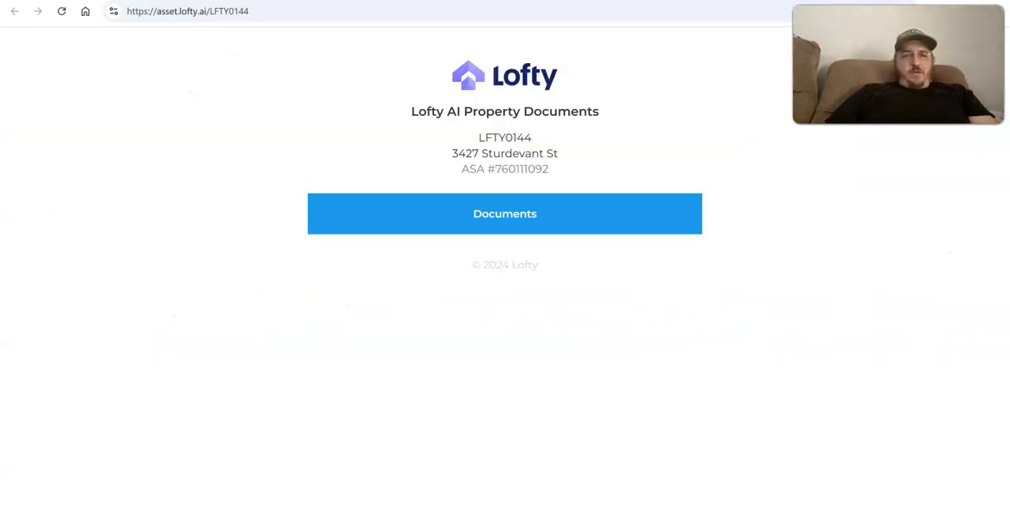
{"action": "left_click", "coordinate": [505, 213]}
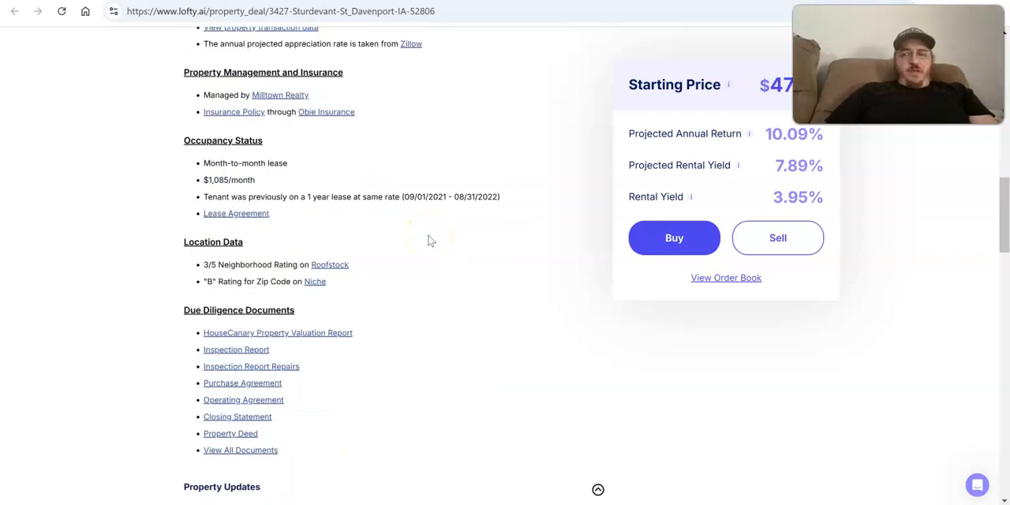
{"action": "scroll", "scroll_direction": "down", "scroll_amount": 3}
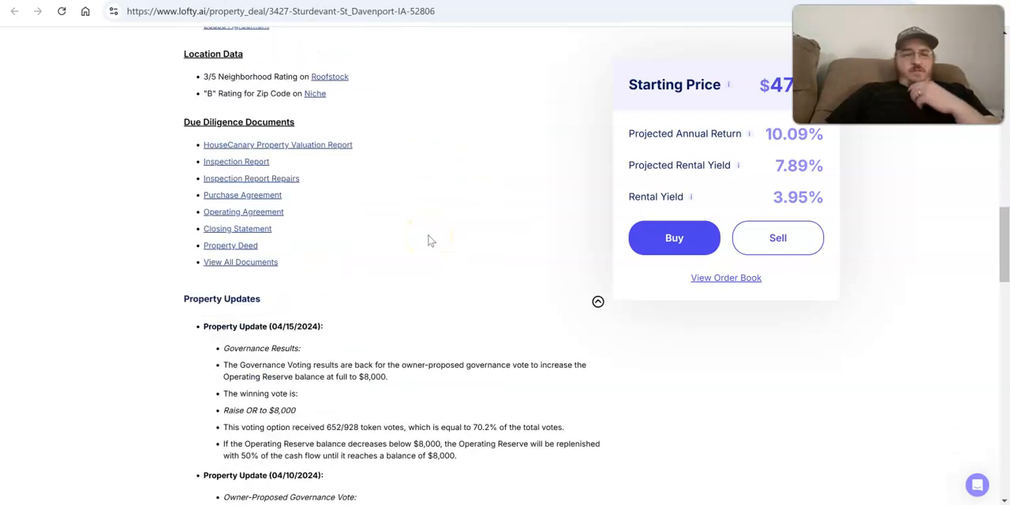
{"action": "scroll", "scroll_direction": "down", "scroll_amount": 3}
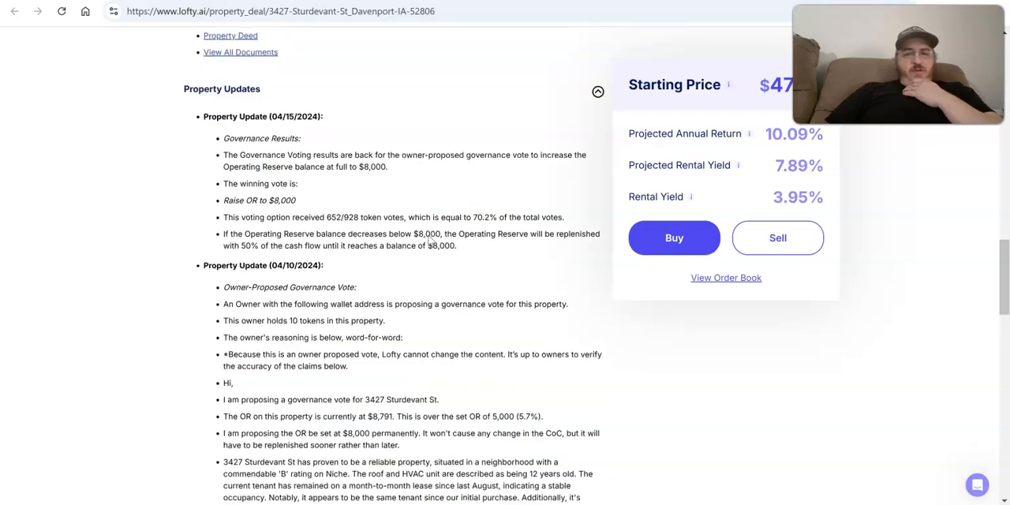
{"action": "scroll", "scroll_direction": "down", "scroll_amount": 3}
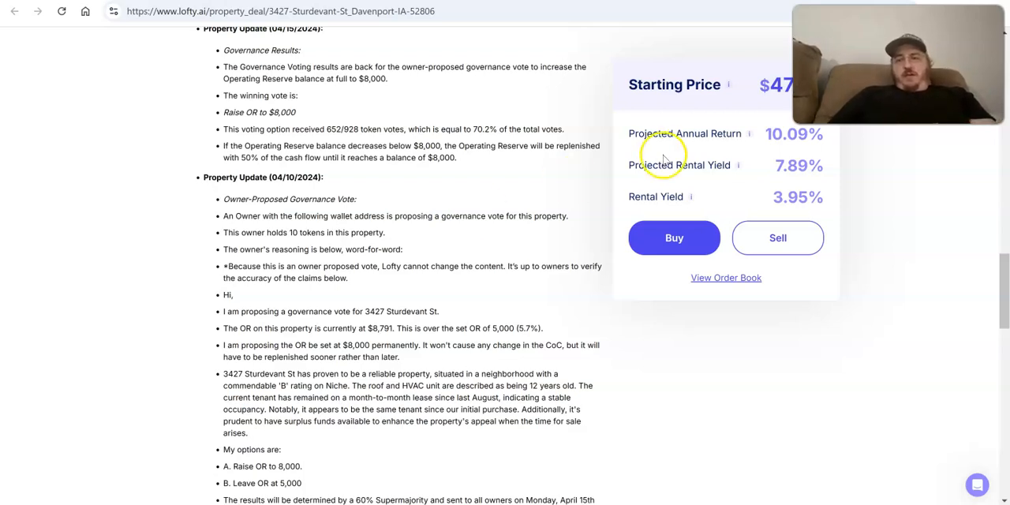
{"action": "double_click", "coordinate": [795, 164]}
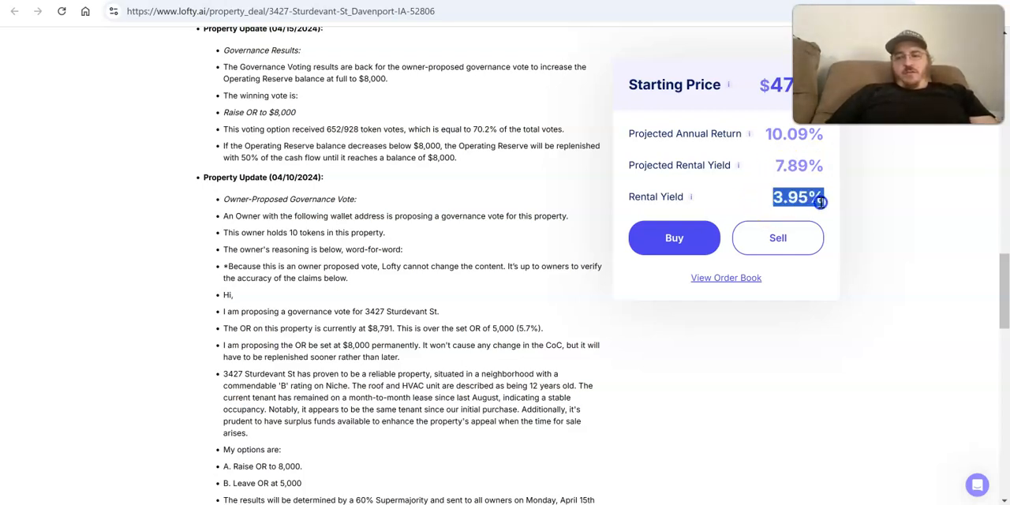
{"action": "mouse_move", "coordinate": [824, 183]}
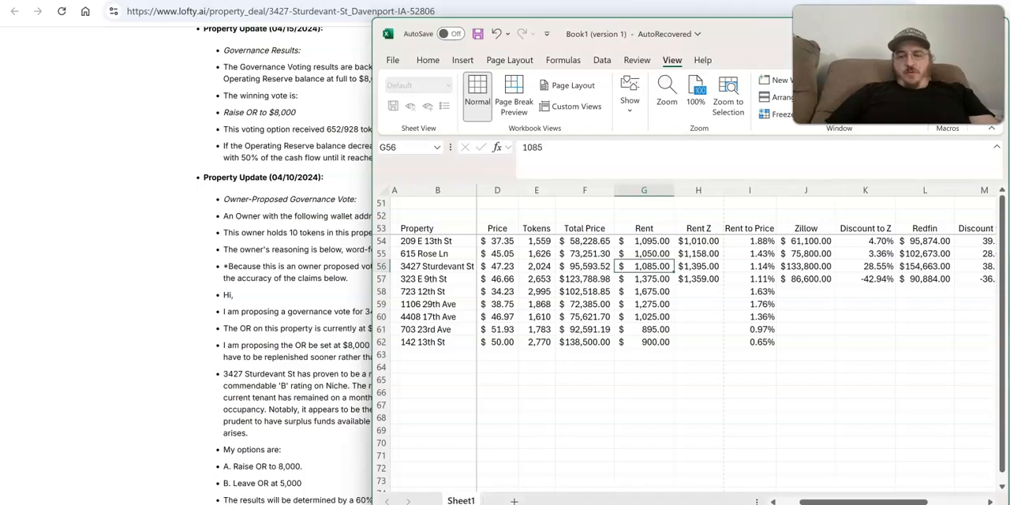
{"action": "left_click", "coordinate": [584, 278]}
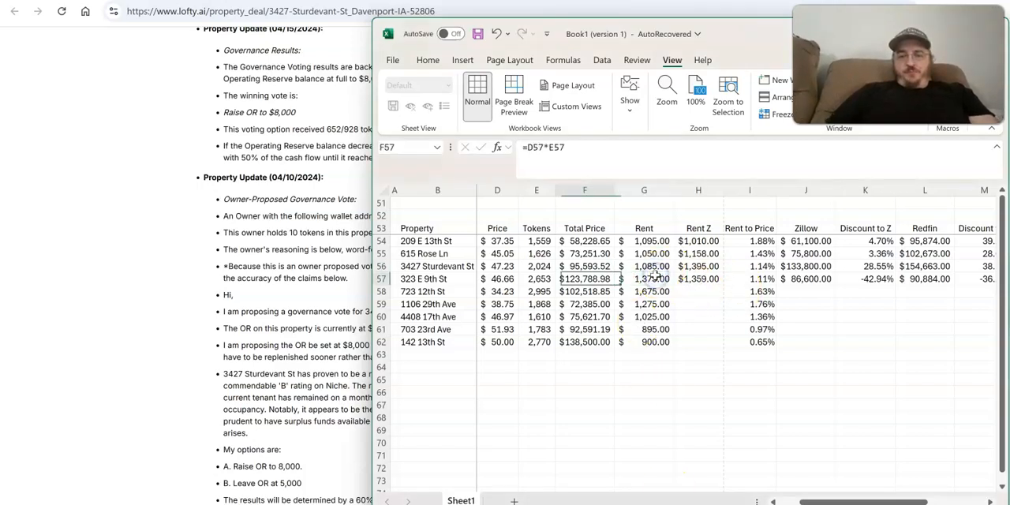
{"action": "left_click", "coordinate": [502, 265]}
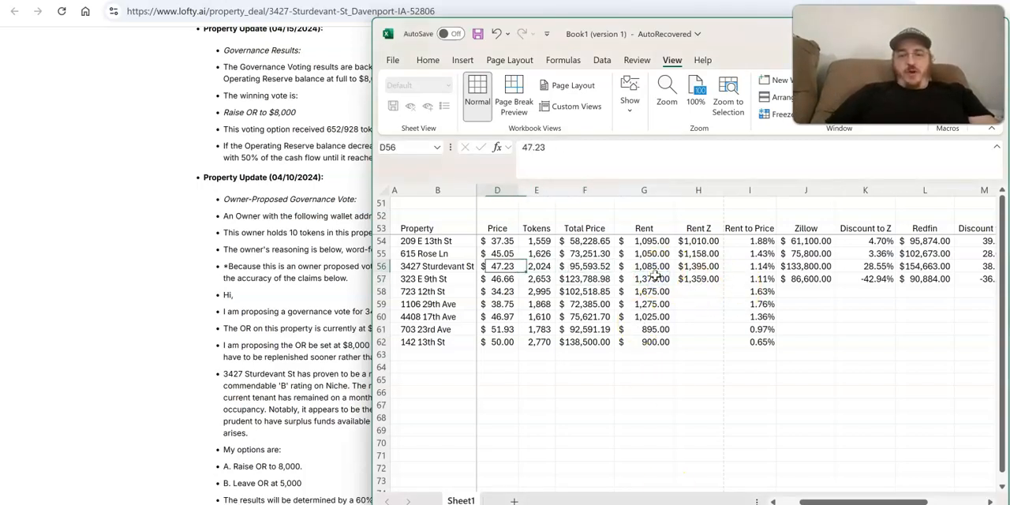
{"action": "left_click", "coordinate": [697, 265]}
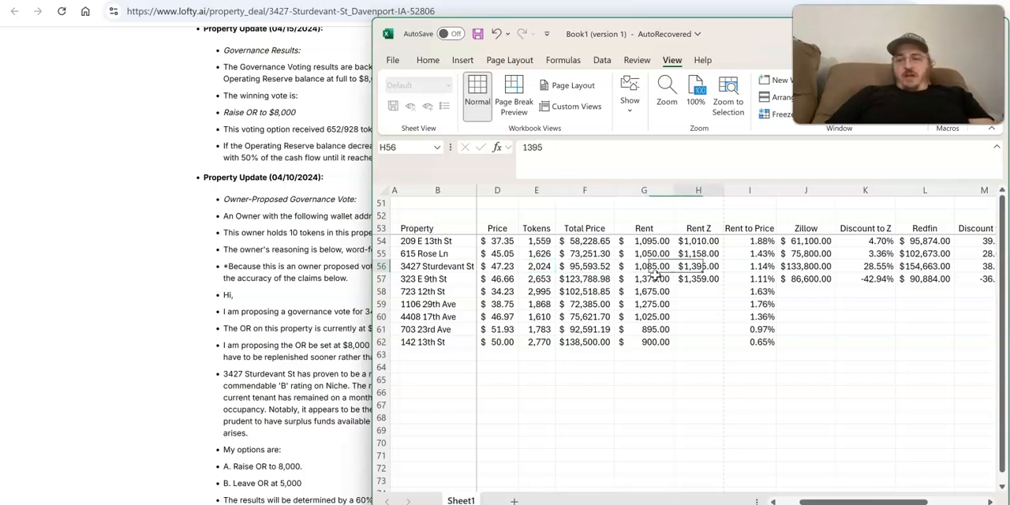
{"action": "left_click", "coordinate": [805, 265]}
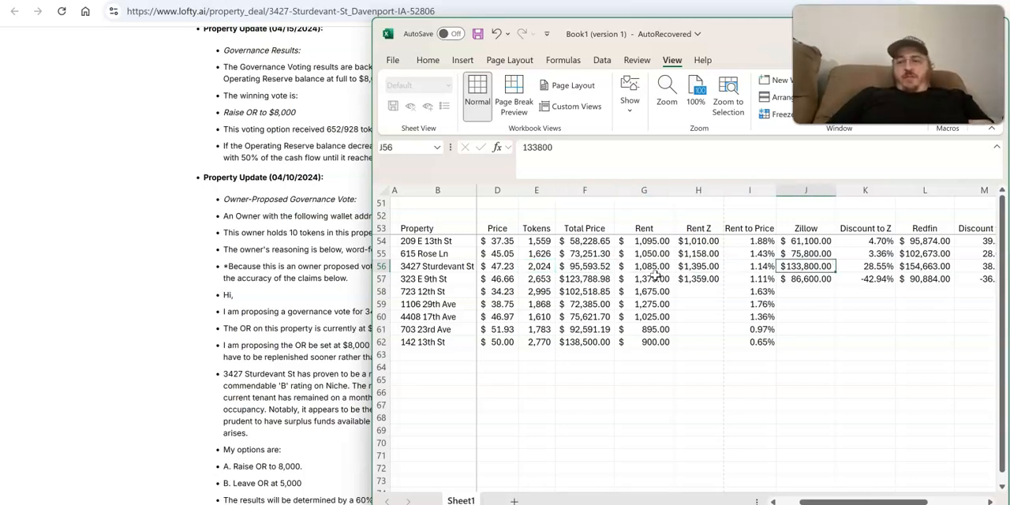
{"action": "left_click", "coordinate": [537, 265]}
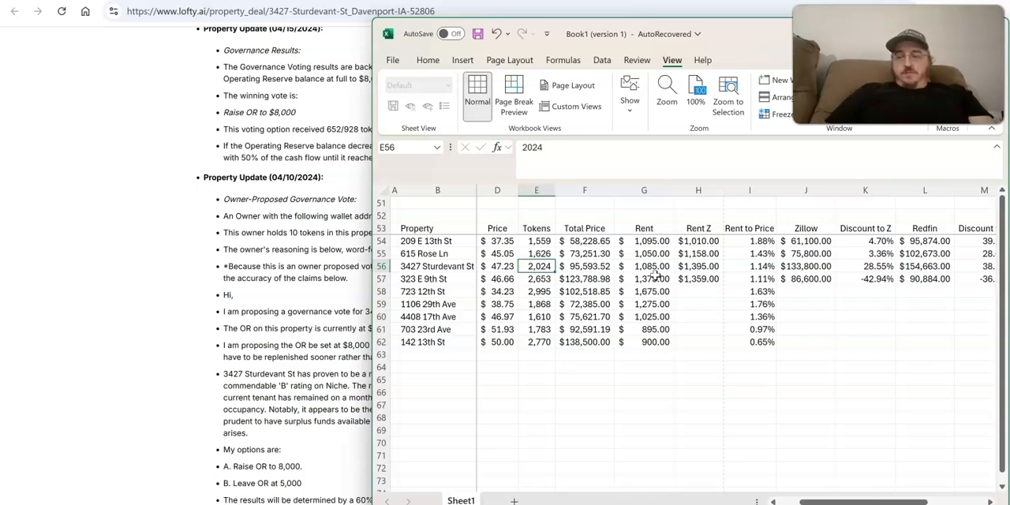
{"action": "left_click", "coordinate": [865, 265]}
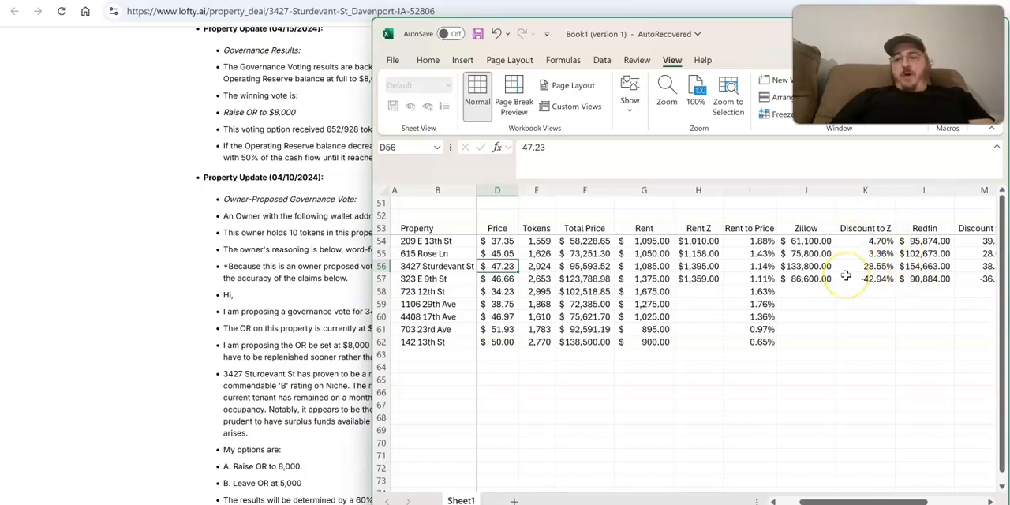
{"action": "mouse_move", "coordinate": [713, 215]}
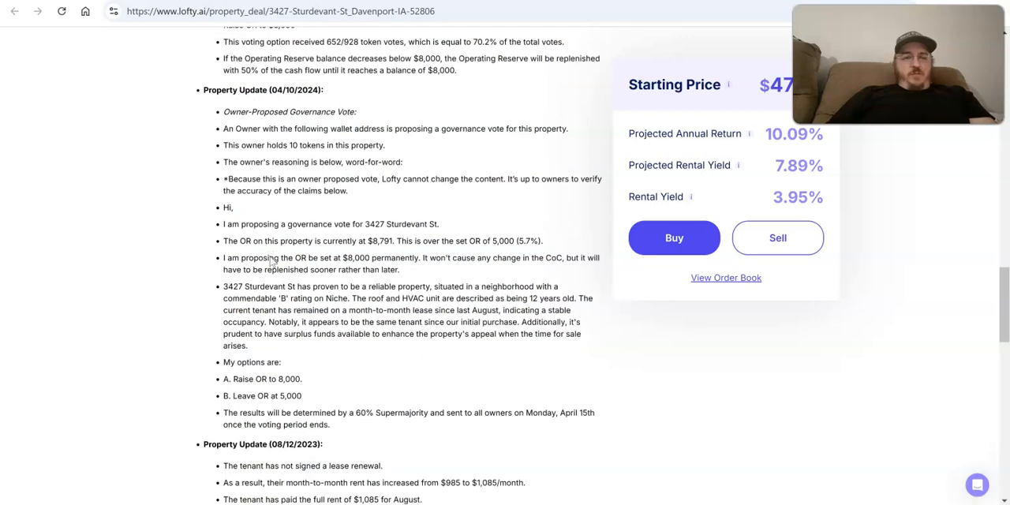
{"action": "scroll", "scroll_direction": "down", "scroll_amount": 3}
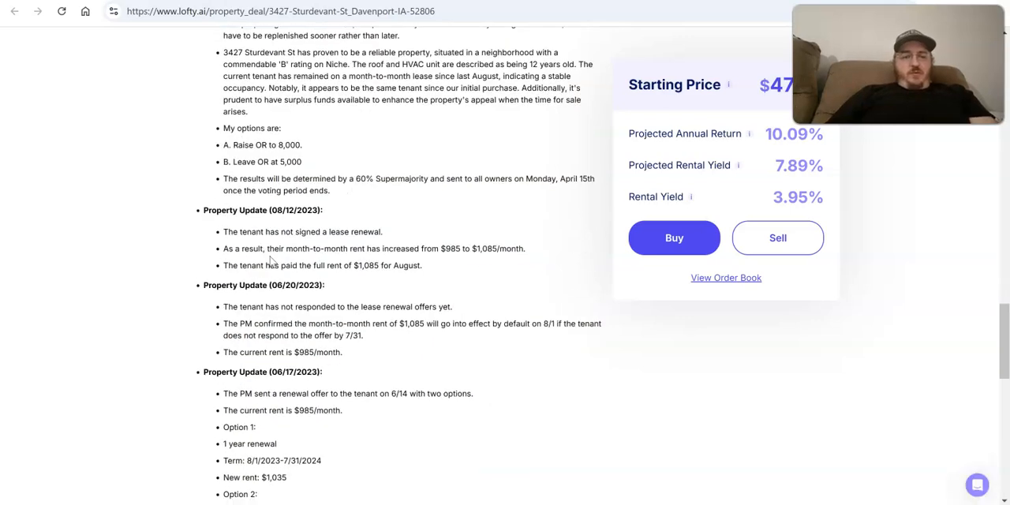
{"action": "scroll", "scroll_direction": "down", "scroll_amount": 3}
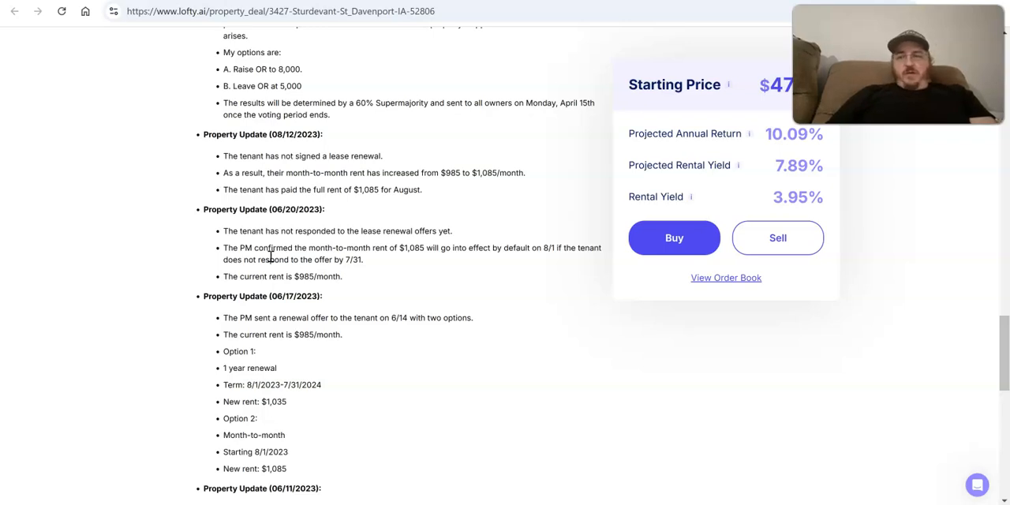
{"action": "scroll", "scroll_direction": "down", "scroll_amount": 3}
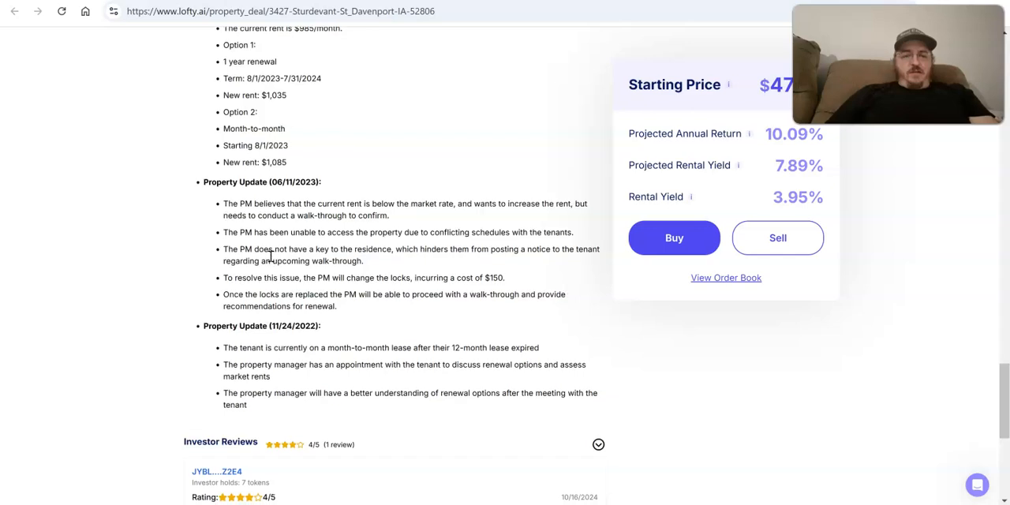
{"action": "scroll", "scroll_direction": "down", "scroll_amount": 3}
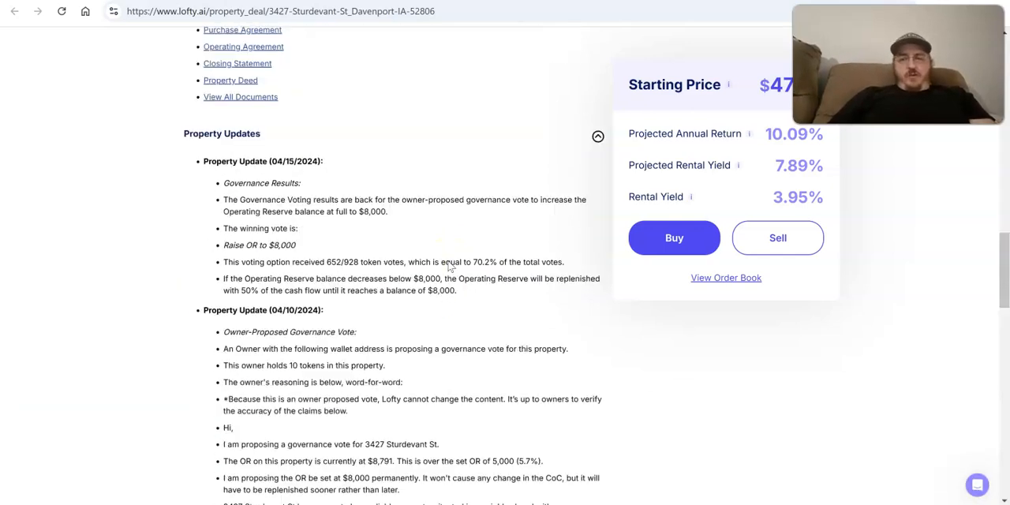
{"action": "scroll", "scroll_direction": "up", "scroll_amount": 3}
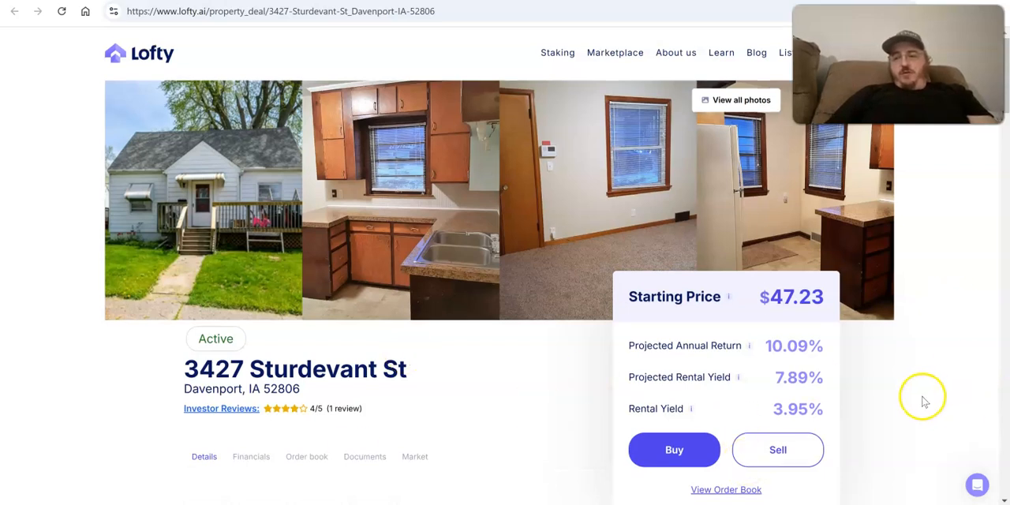
{"action": "scroll", "scroll_direction": "down", "scroll_amount": 3}
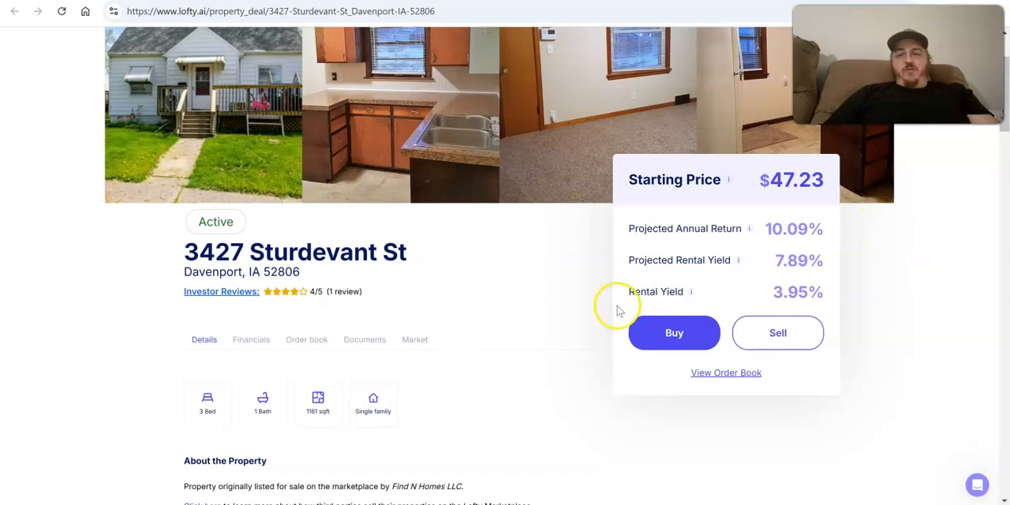
{"action": "mouse_move", "coordinate": [565, 325]}
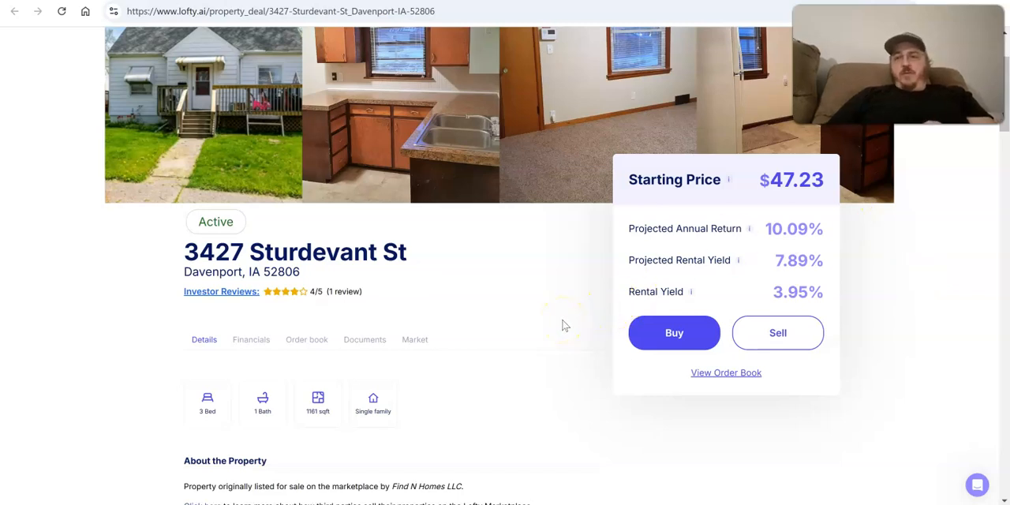